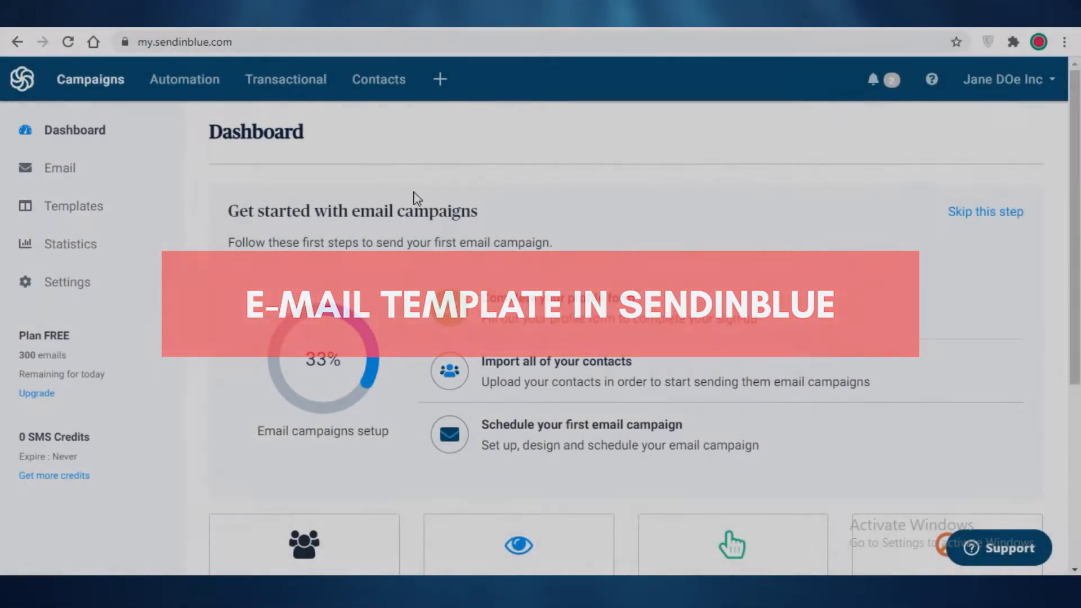
Step: Browse the templates page, account options and campaigns dashboard before creating a template
scroll("down", 3)
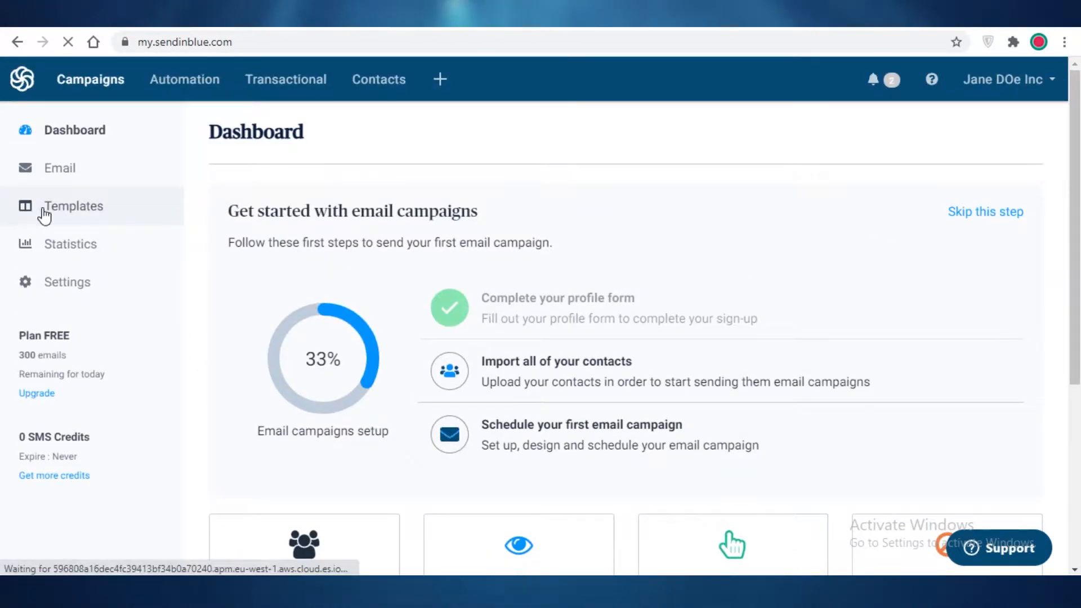
left_click(74, 204)
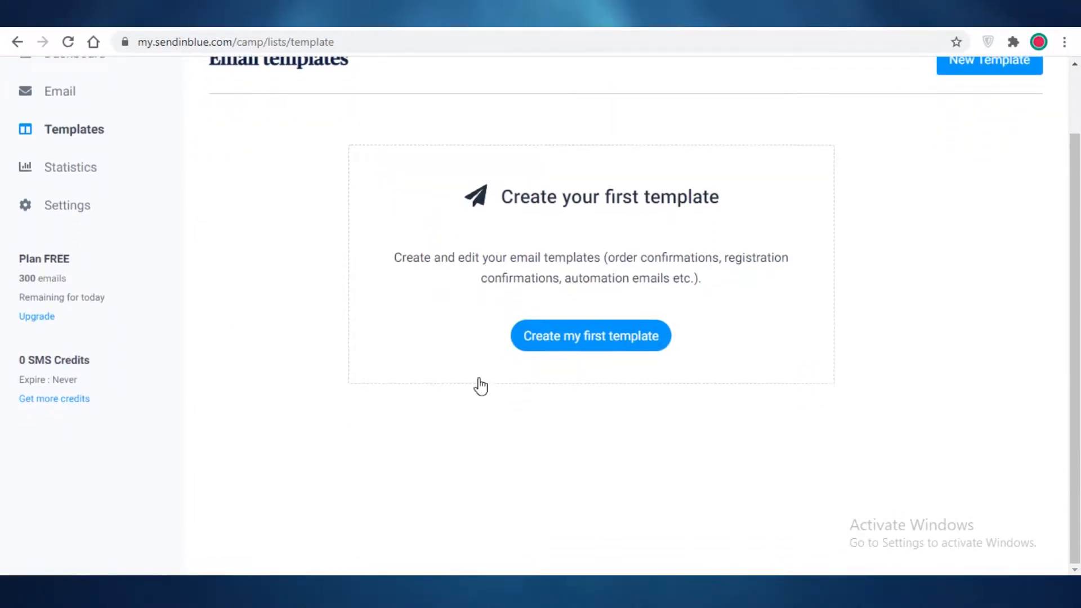
scroll("up", 3)
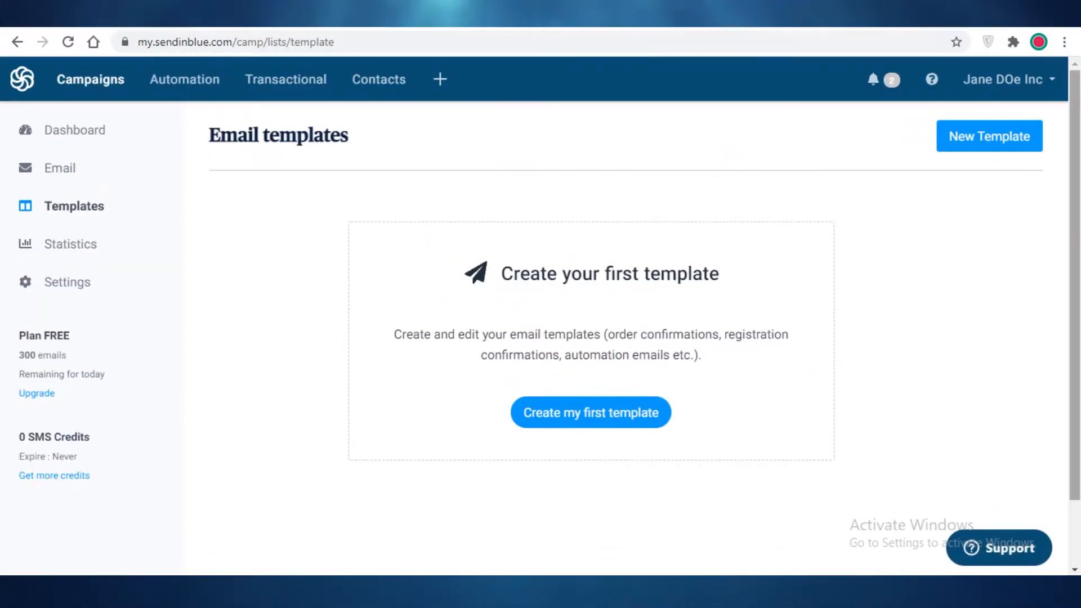
left_click(1005, 79)
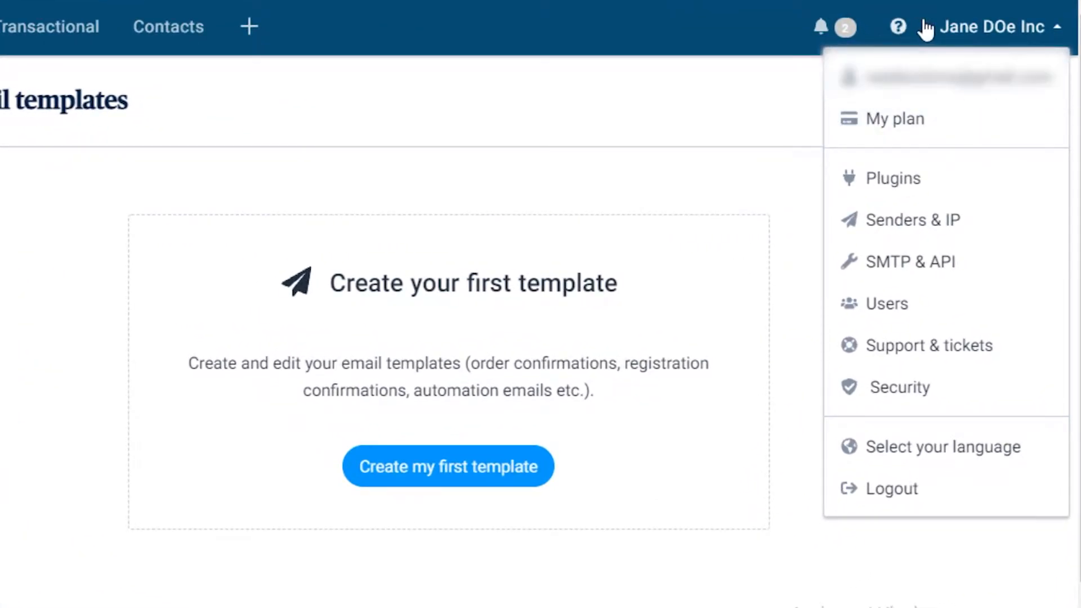
mouse_move(195, 467)
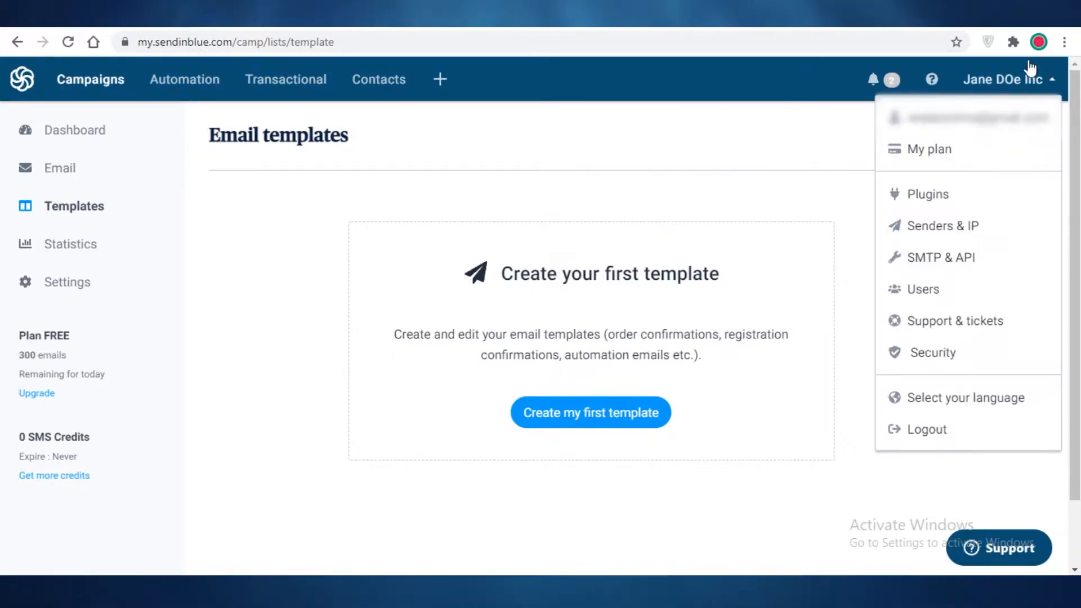
left_click(60, 107)
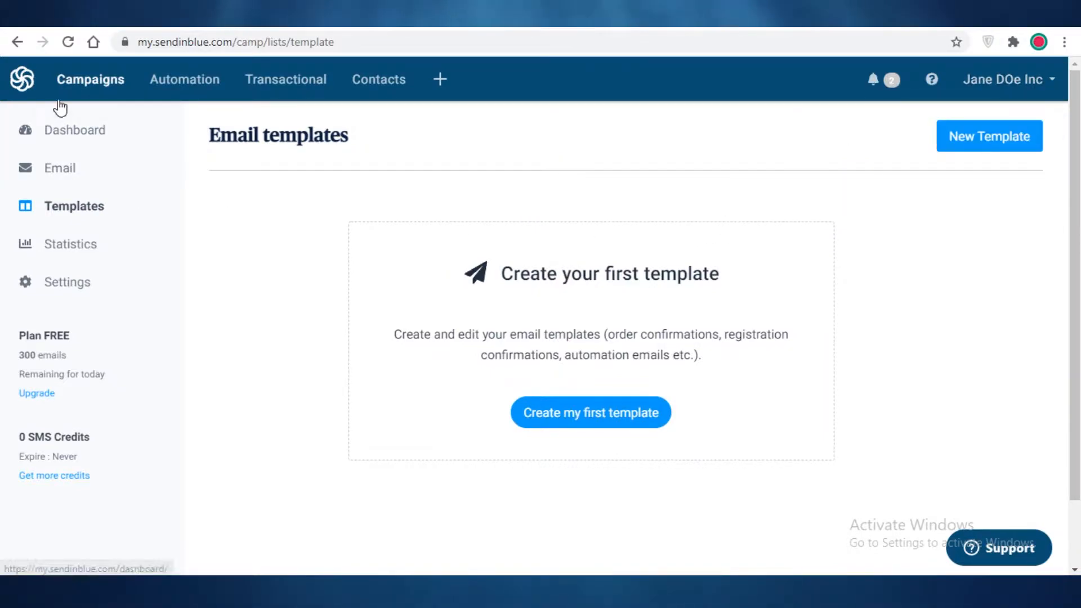
left_click(22, 79)
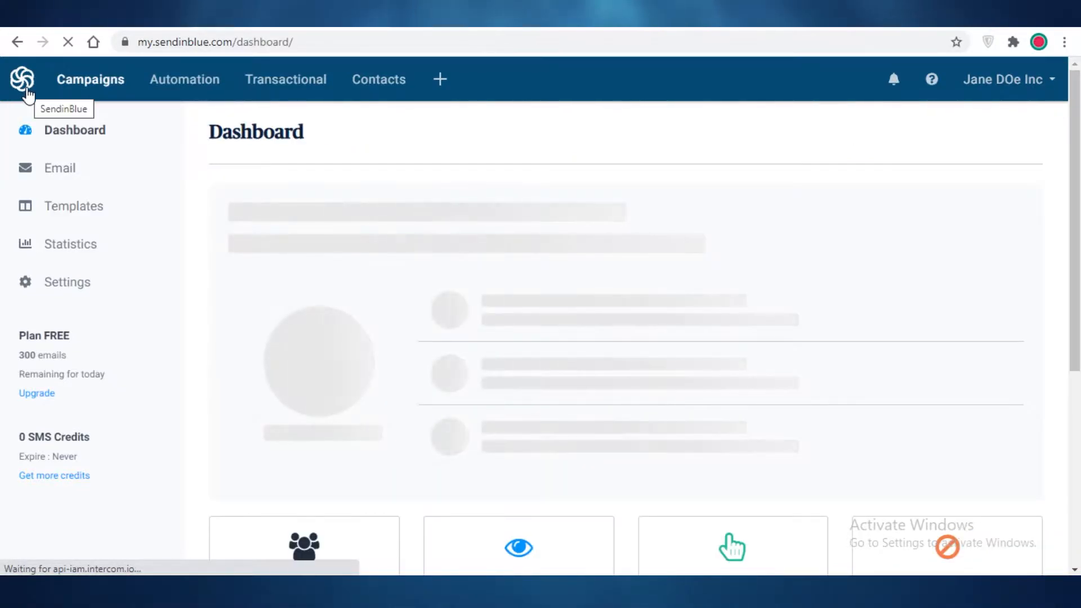
scroll("down", 3)
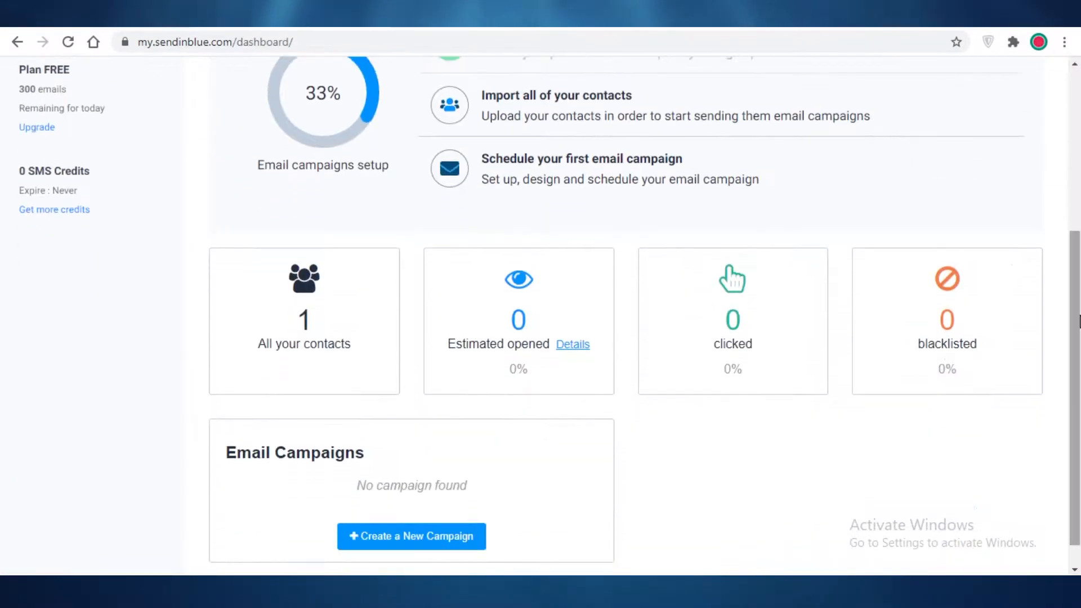
scroll("up", 3)
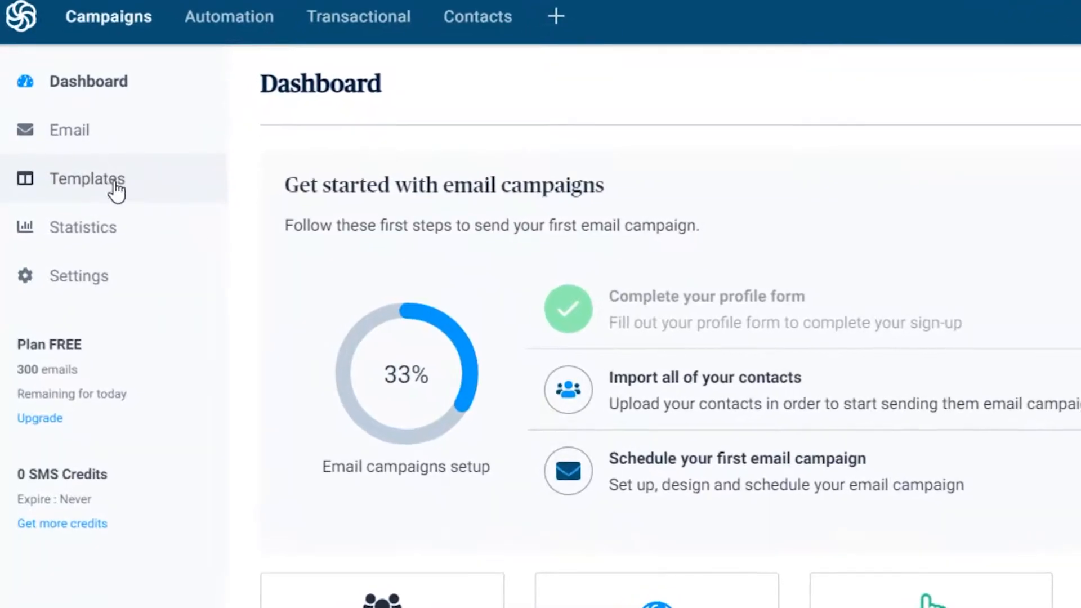
mouse_move(227, 14)
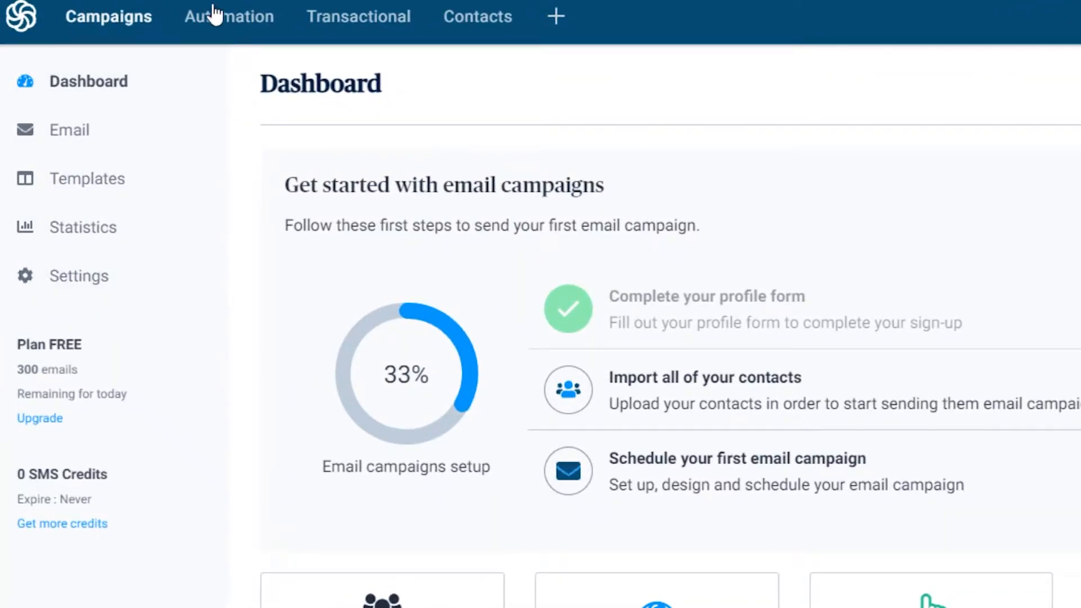
mouse_move(185, 86)
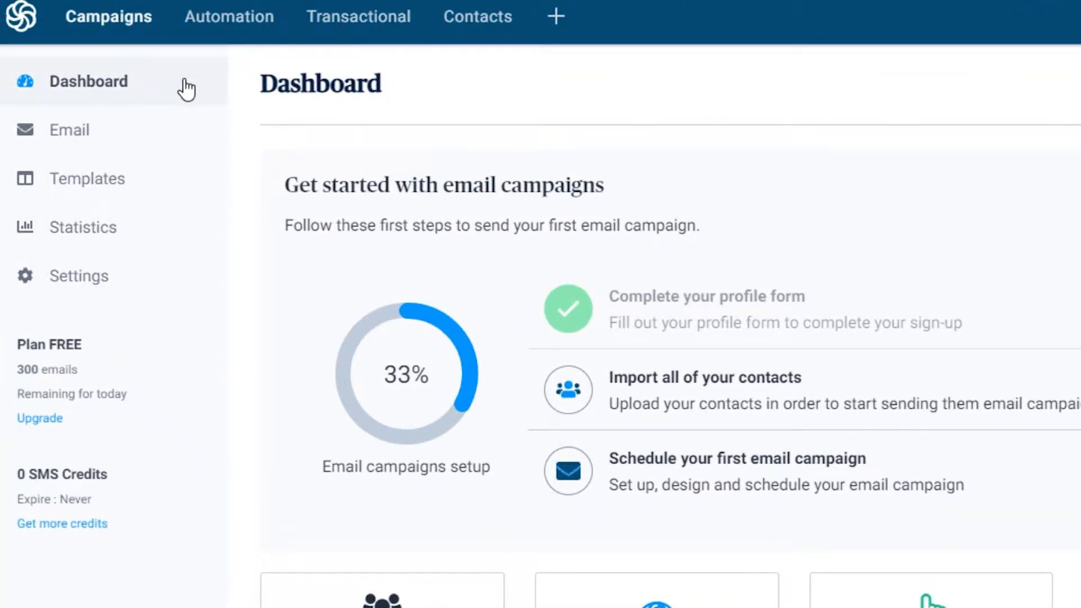
mouse_move(204, 60)
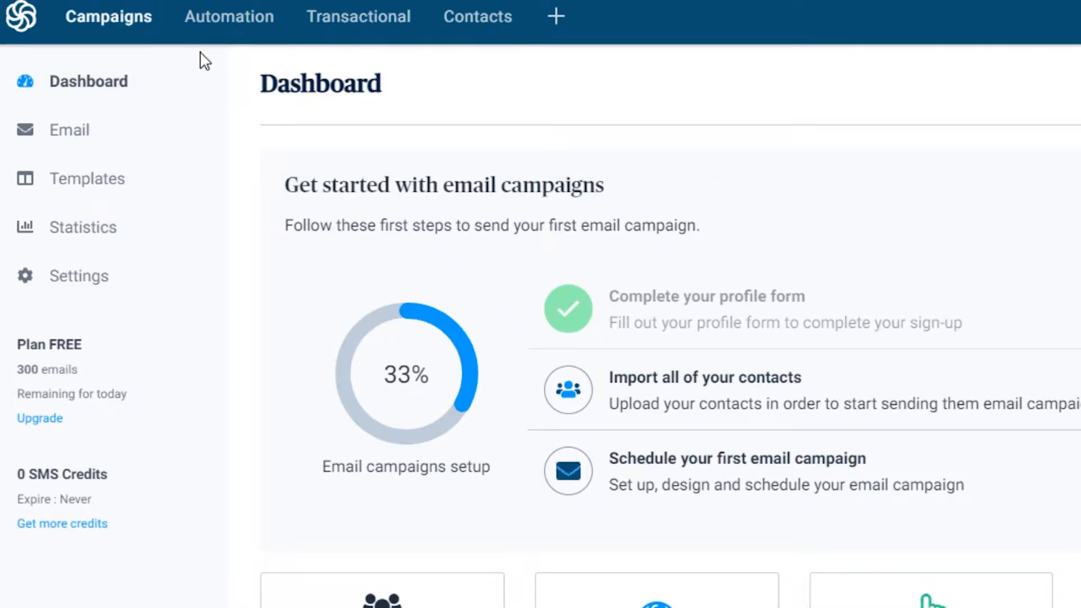
mouse_move(555, 17)
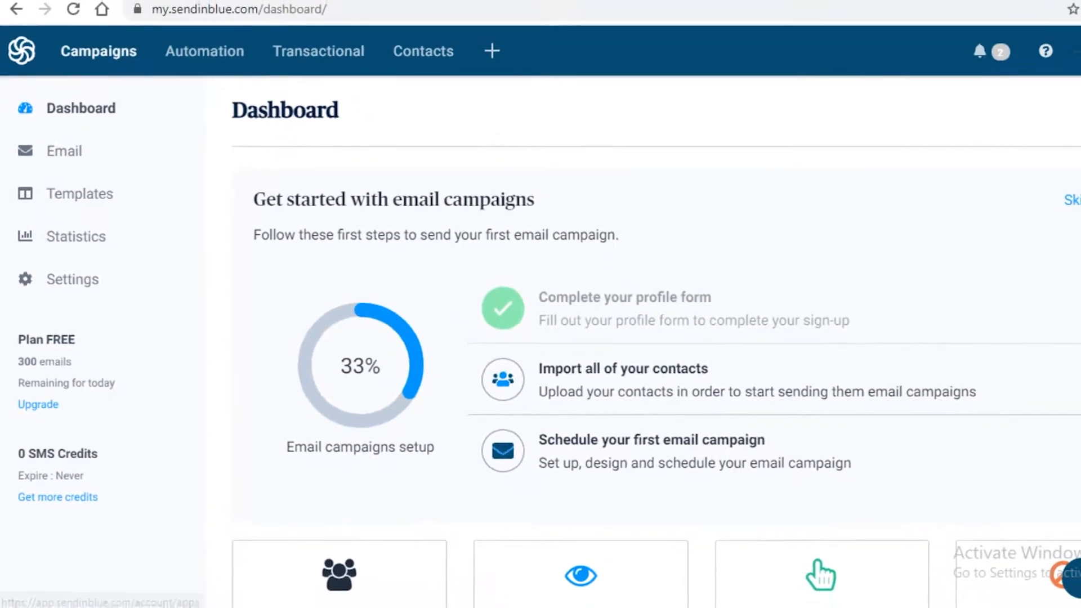
left_click(1003, 79)
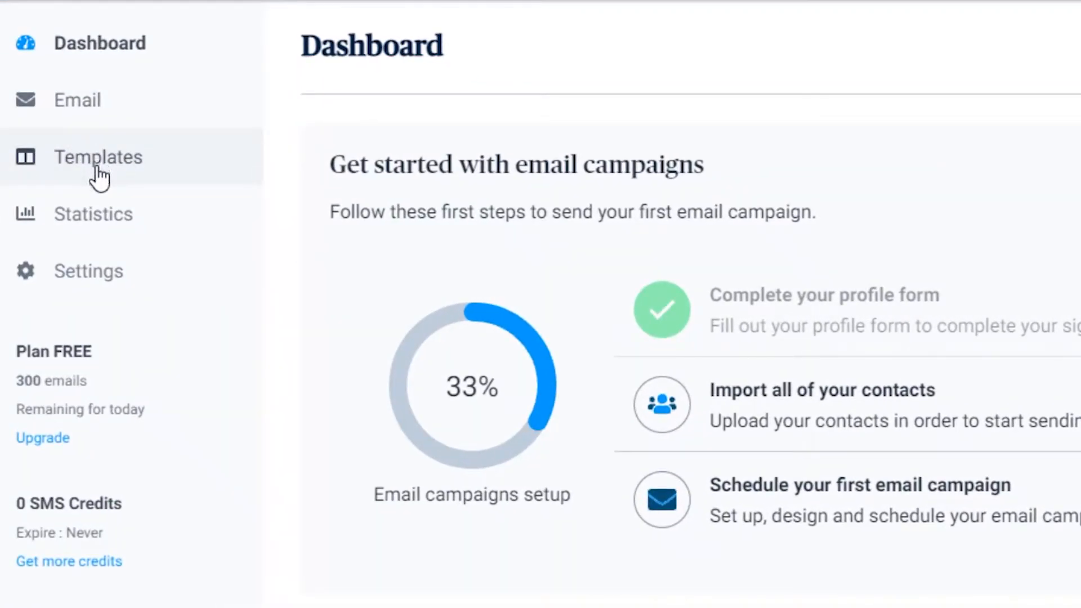
Step: Create a new template named Welcome with subject "Hey, Welcome to Scrunchies by S"
left_click(98, 157)
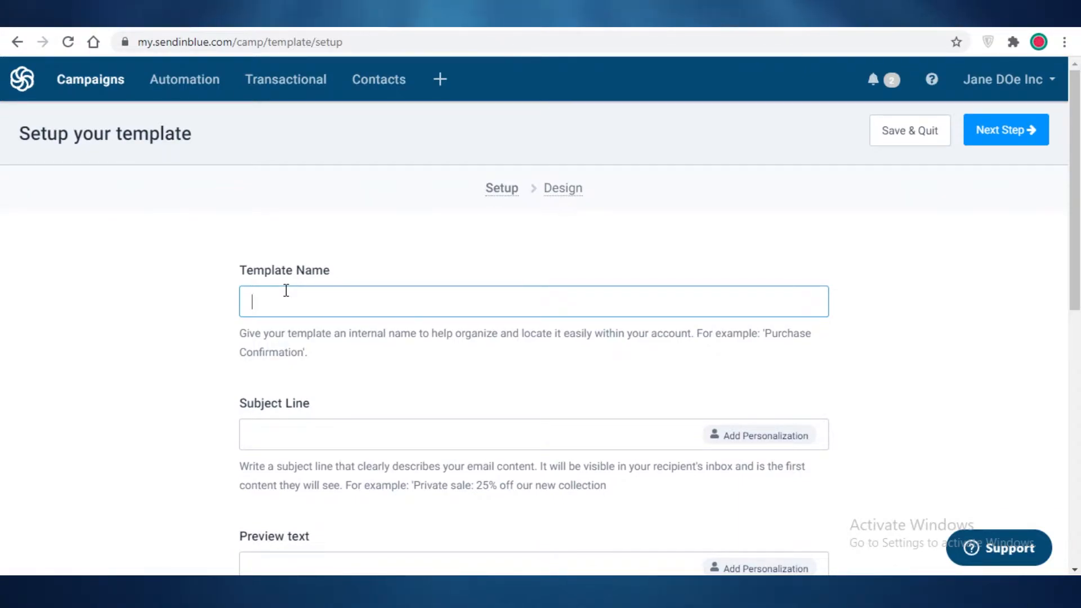
type("W")
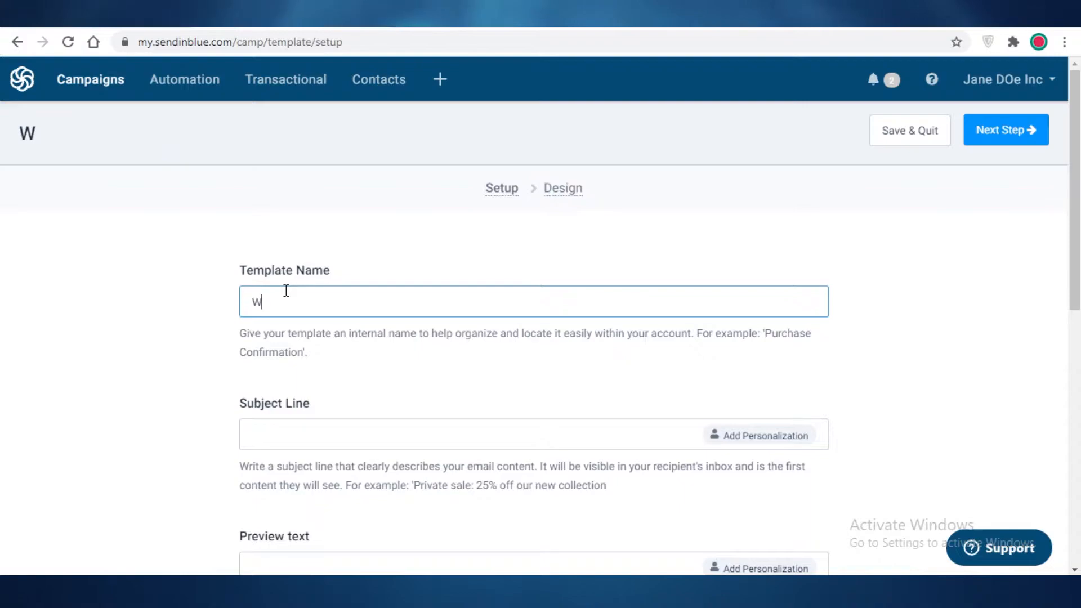
type("elcome")
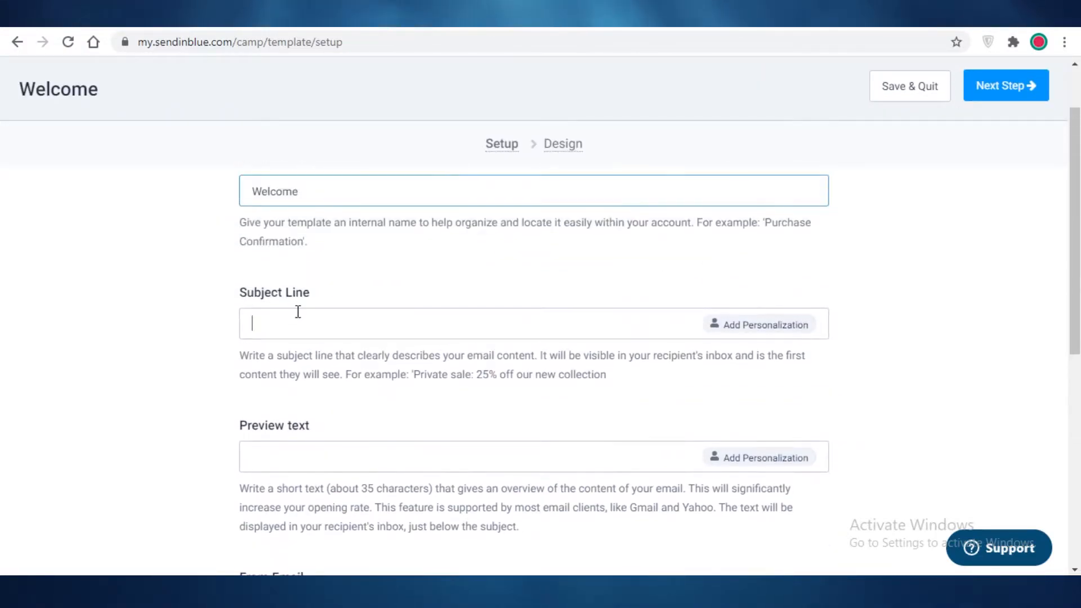
type("Hey")
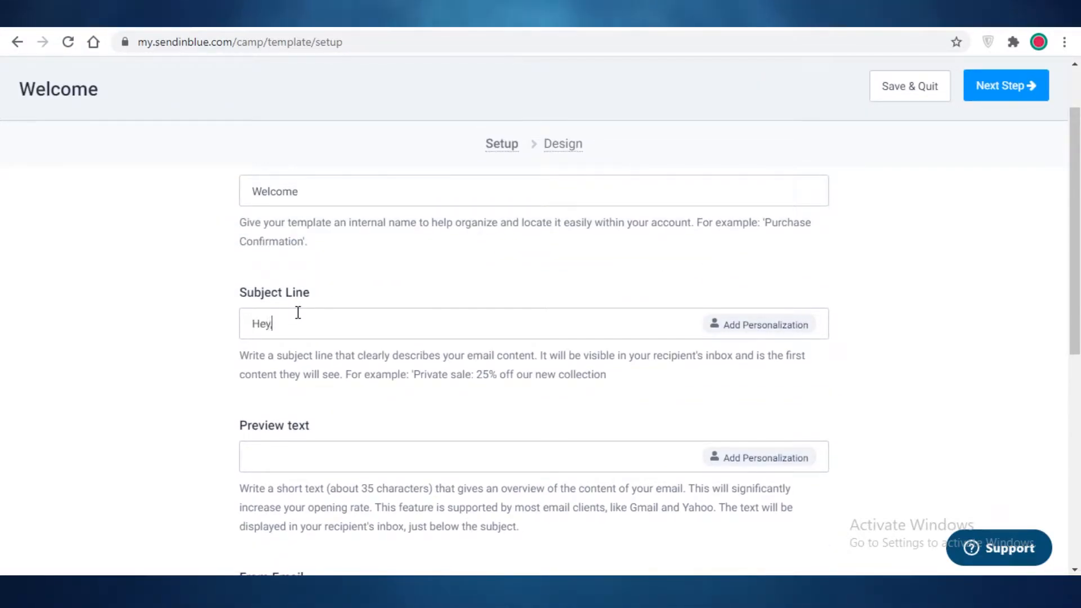
type(", Welcome to")
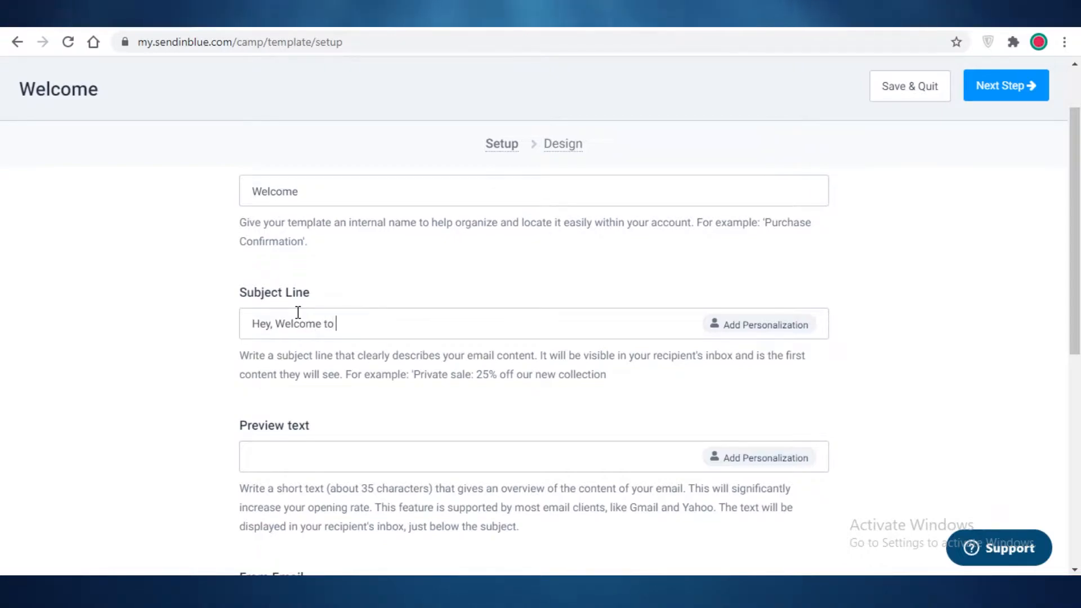
type("Scrunchies by S")
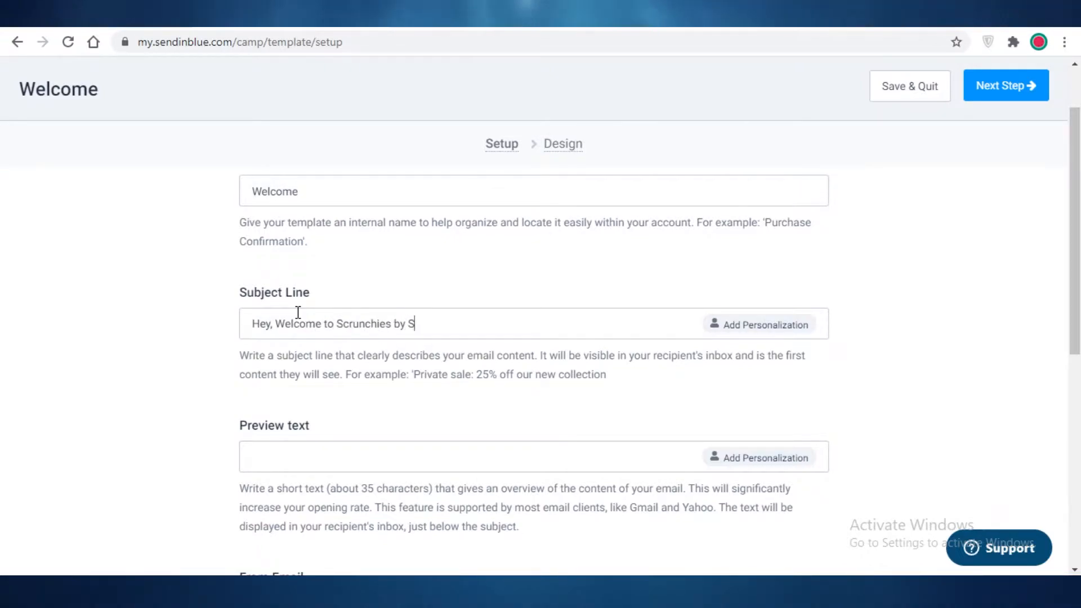
Step: Add a personalization to the subject and choose the LASTNAME contact attribute
left_click(758, 324)
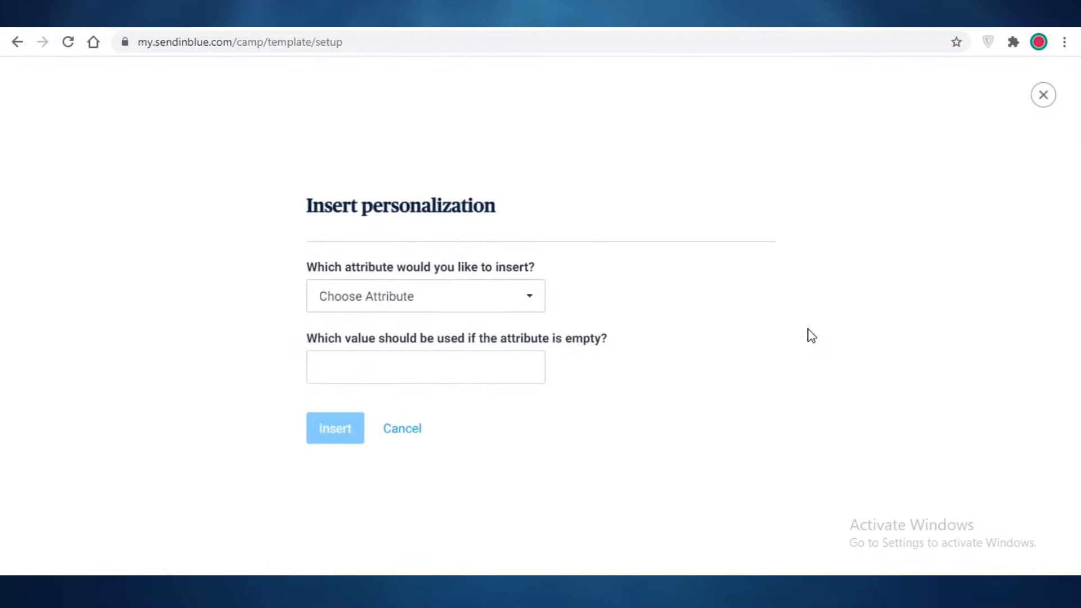
left_click(425, 296)
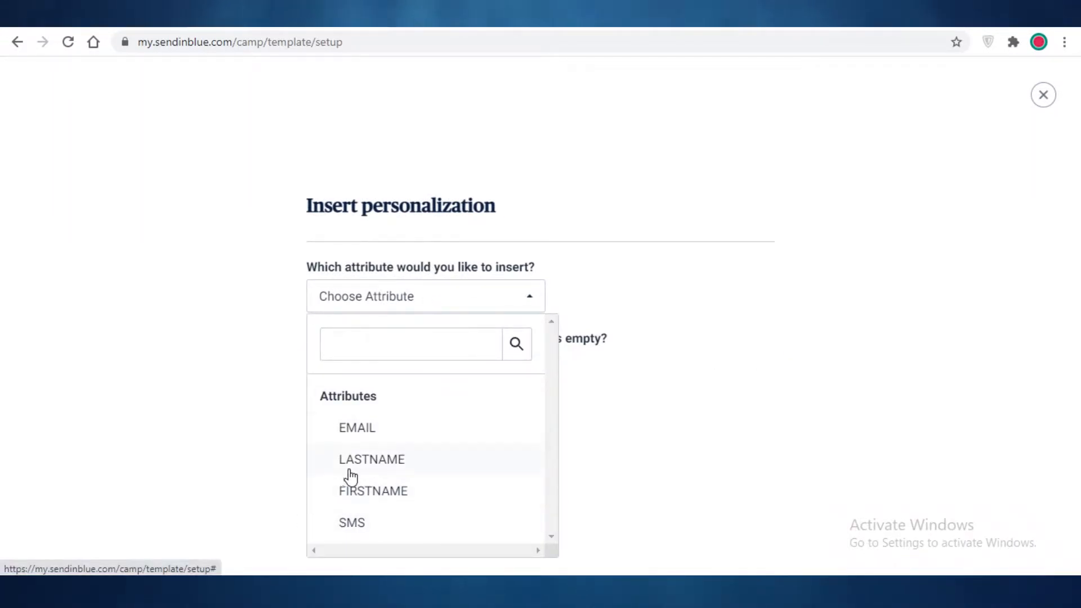
mouse_move(421, 488)
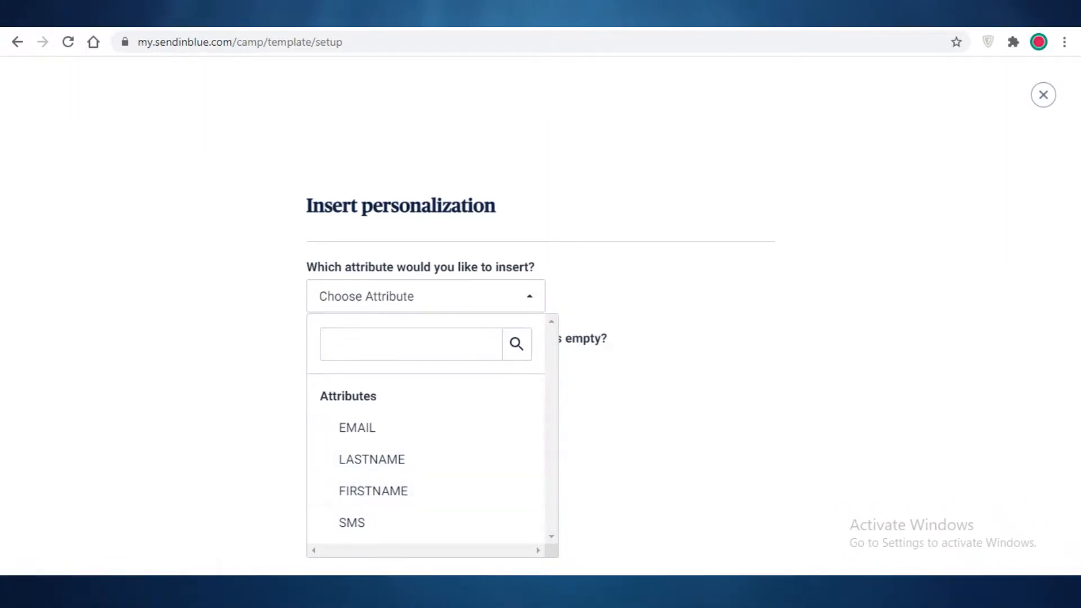
mouse_move(351, 520)
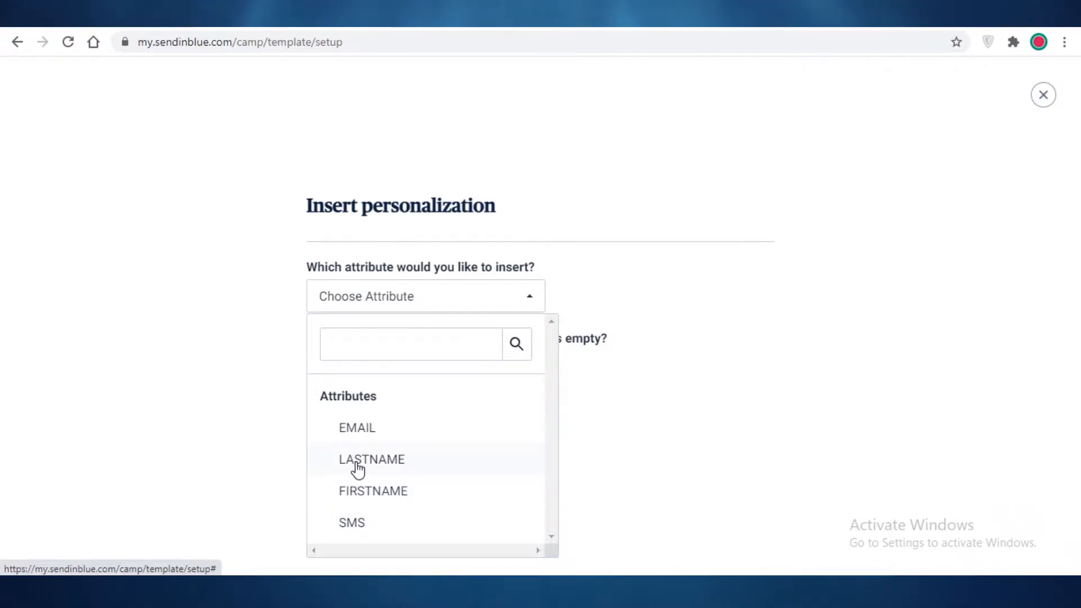
mouse_move(370, 410)
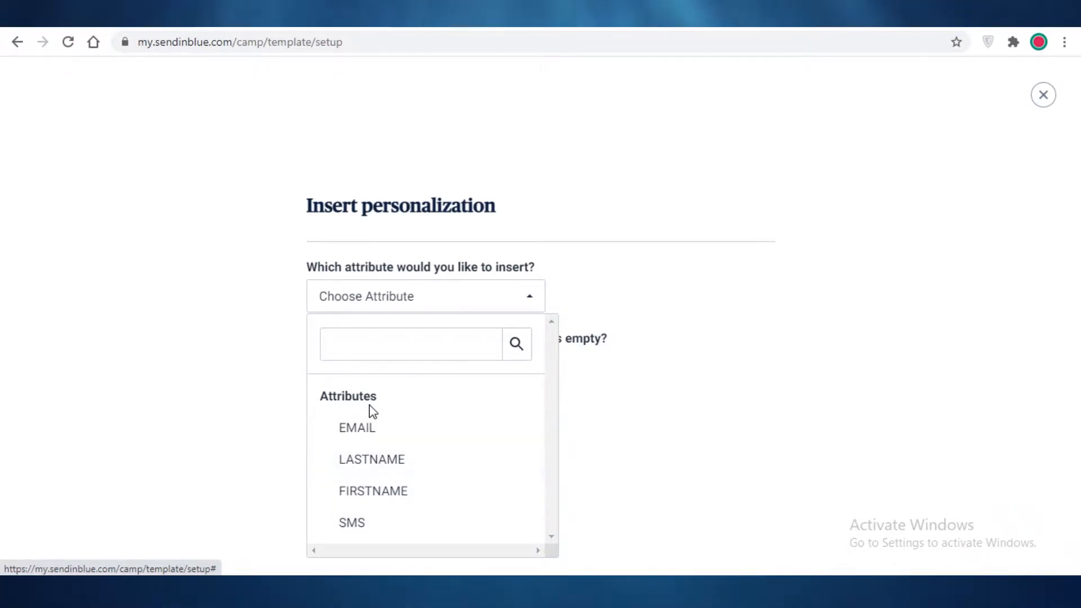
mouse_move(372, 460)
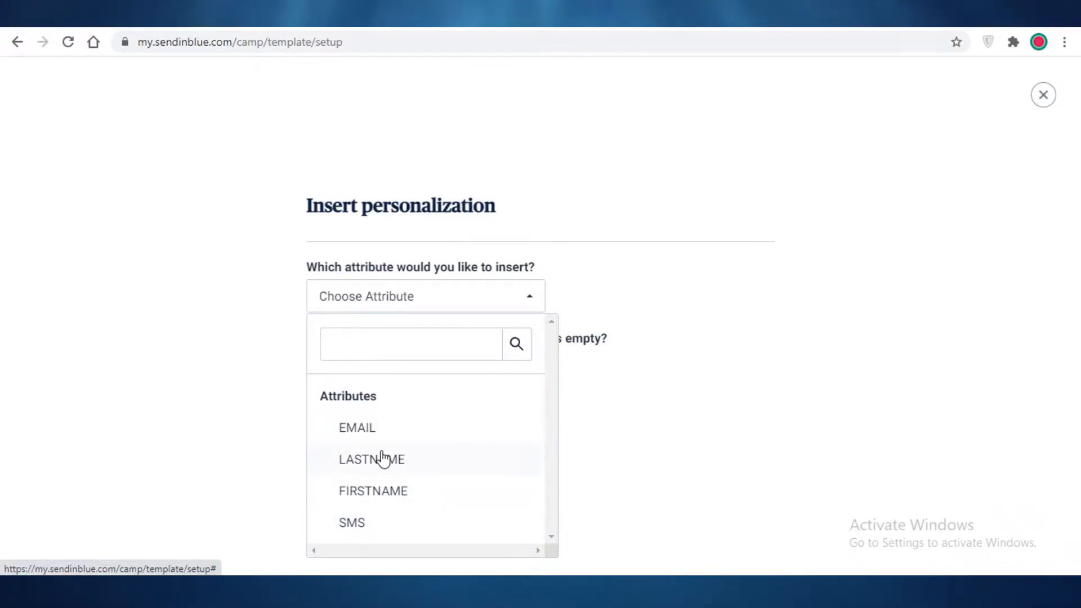
mouse_move(367, 465)
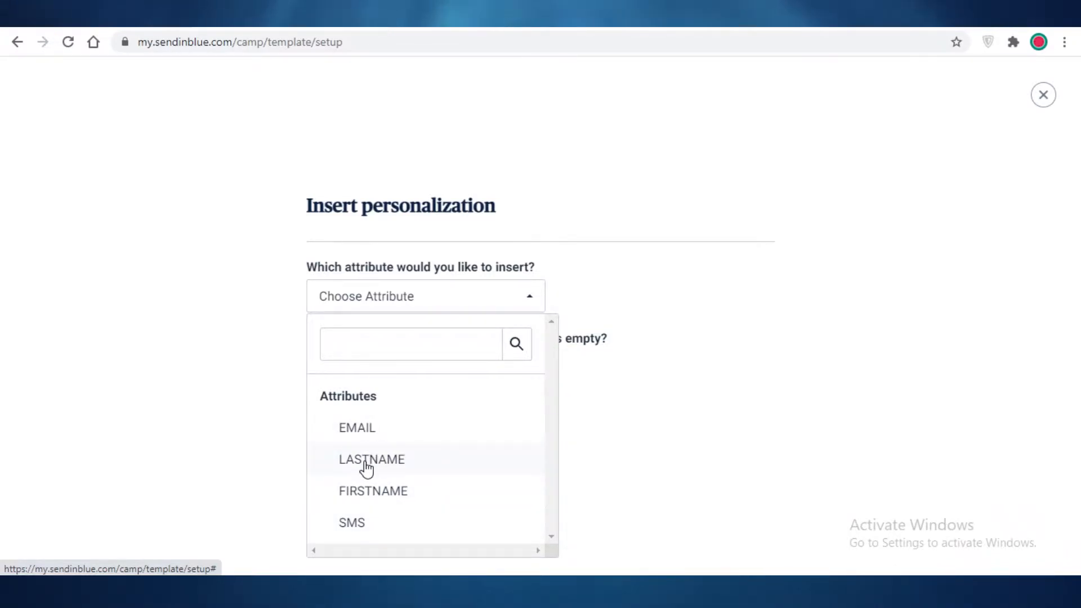
mouse_move(364, 483)
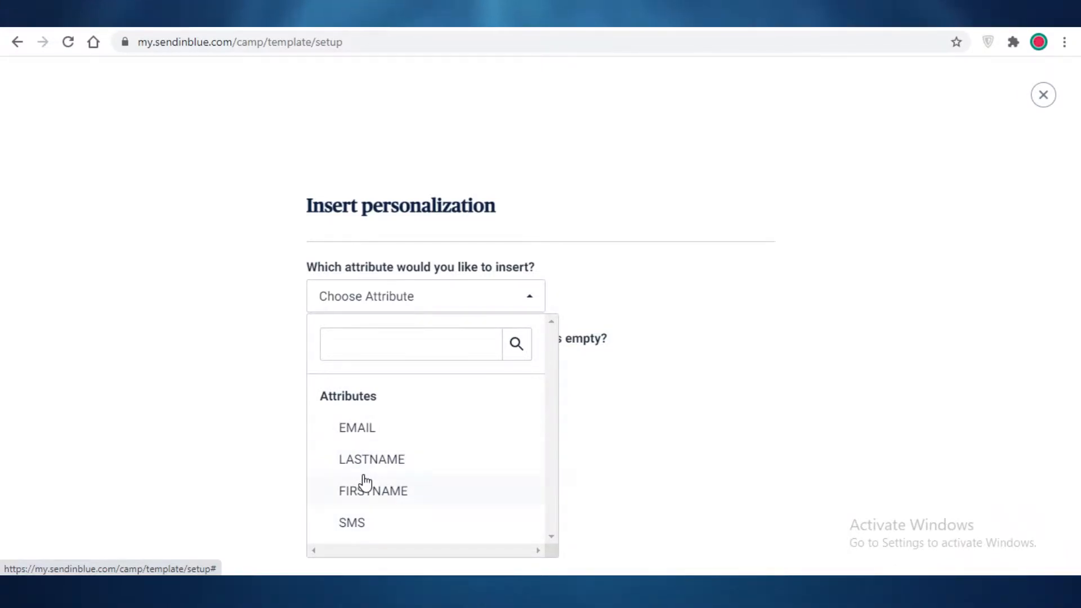
mouse_move(329, 502)
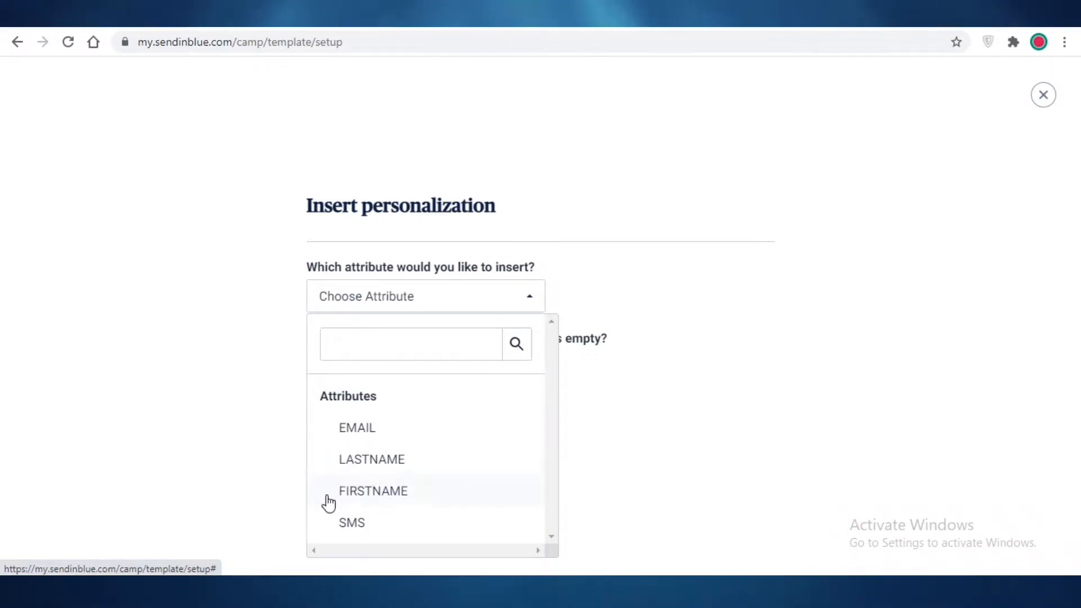
left_click(373, 490)
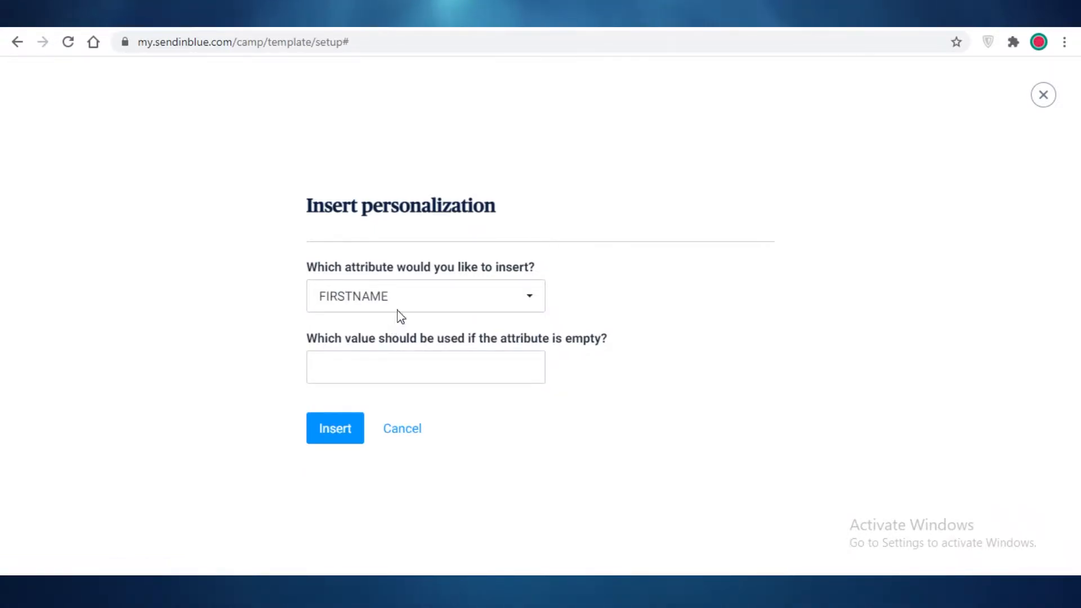
left_click(426, 296)
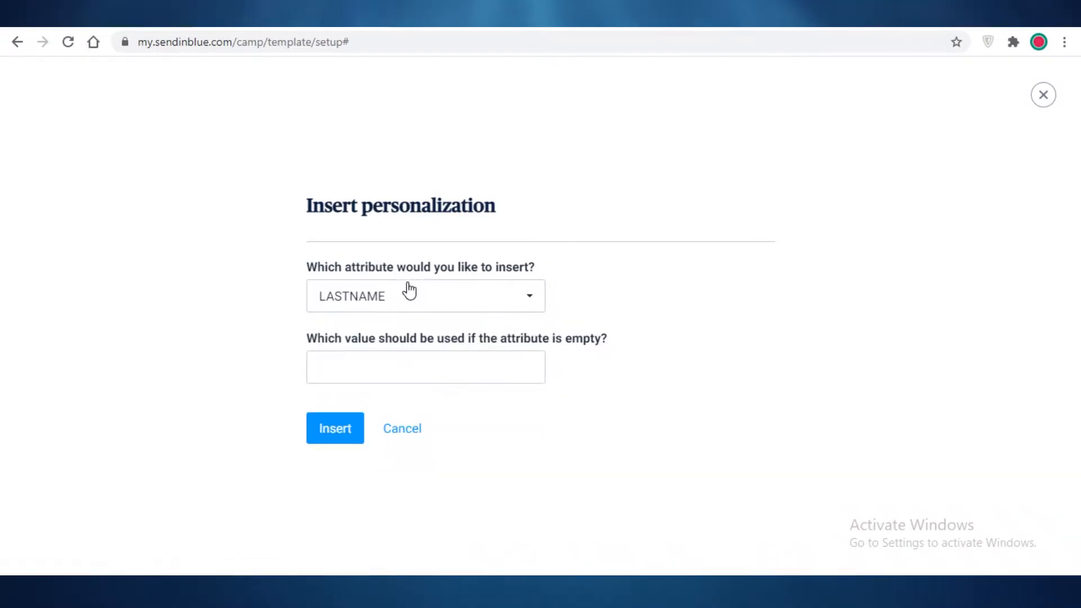
left_click(426, 367)
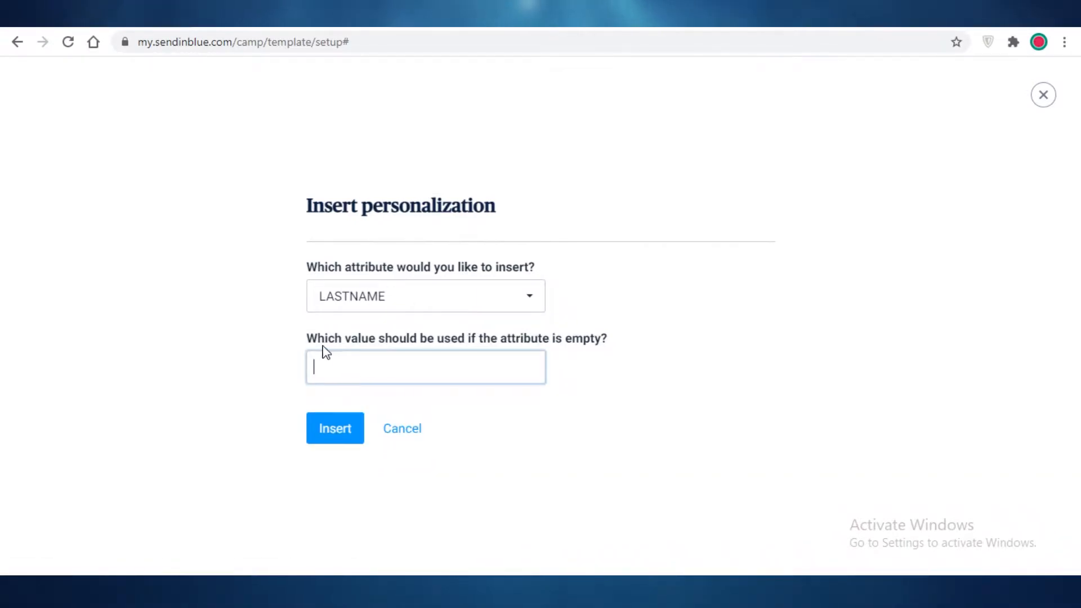
double_click(457, 338)
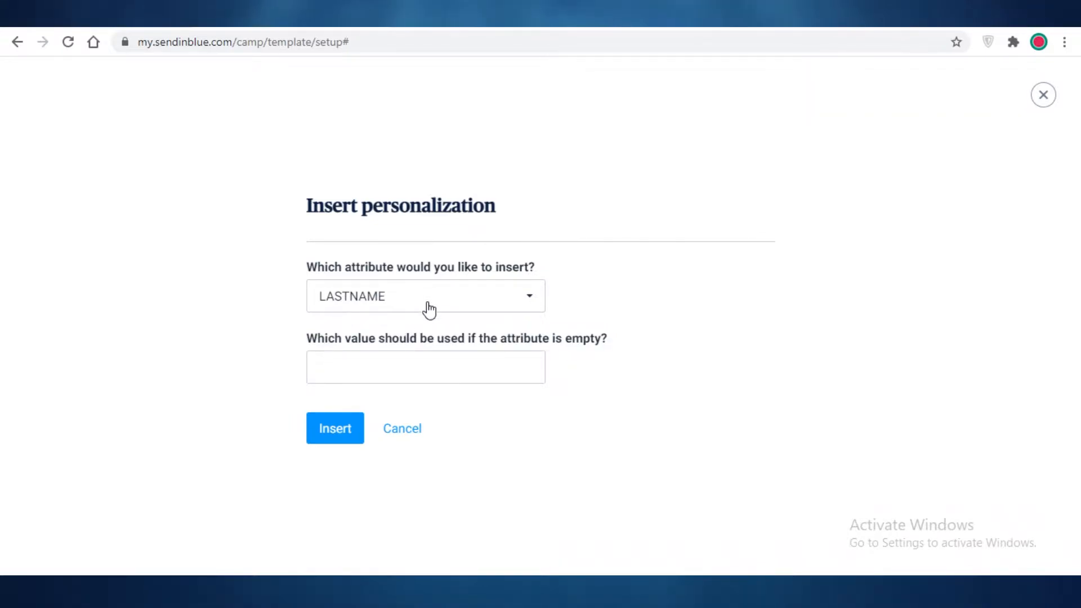
mouse_move(252, 297)
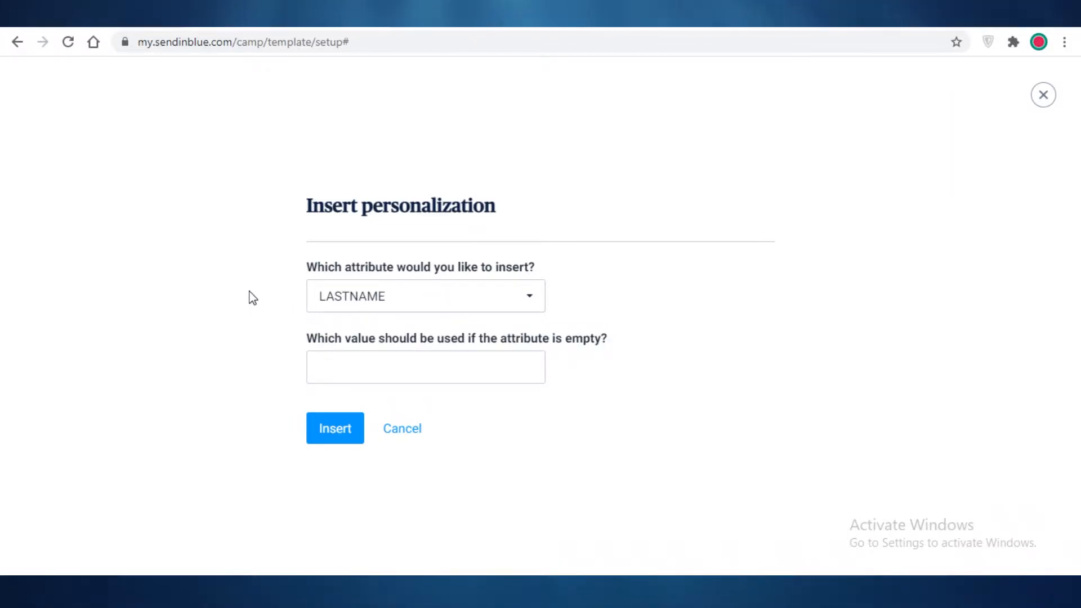
Step: Set the fallback to Mr/Ms., insert the LASTNAME tag and trim the subject to "Hey,"
left_click(426, 366)
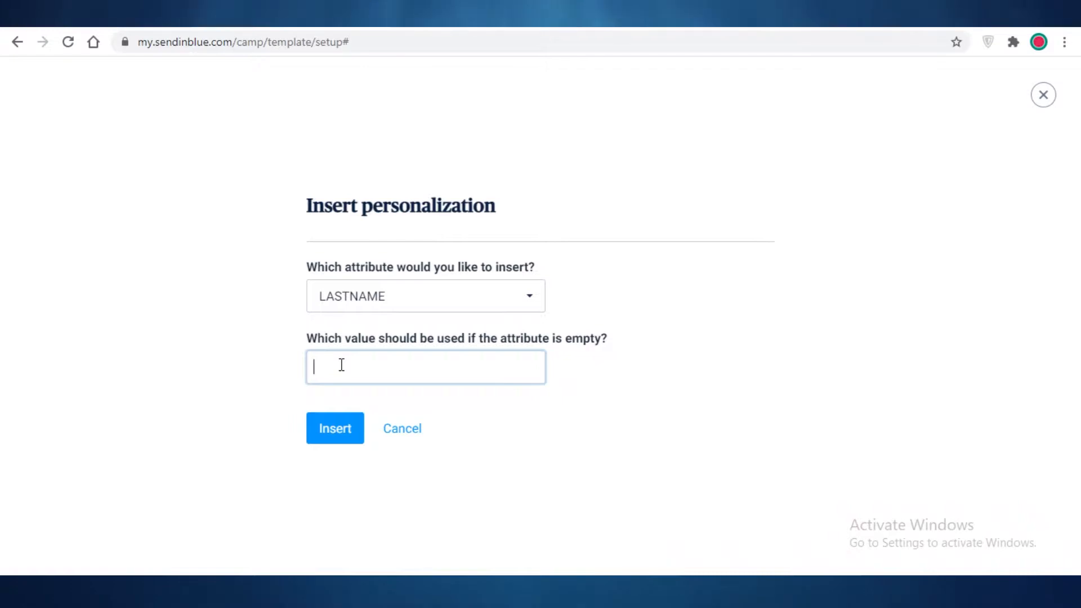
type("Mr")
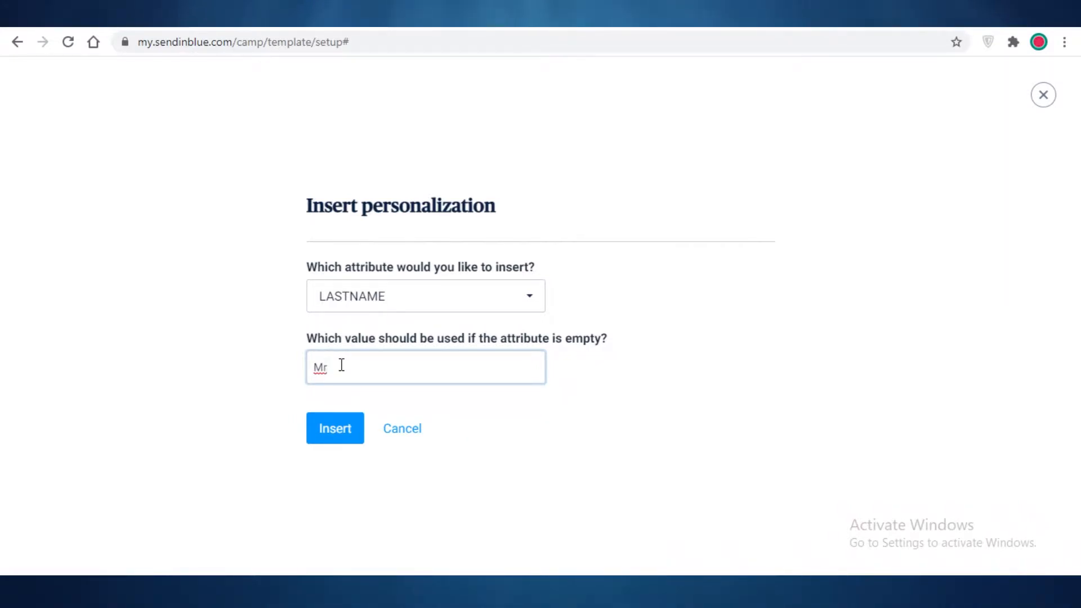
type("/Ms.")
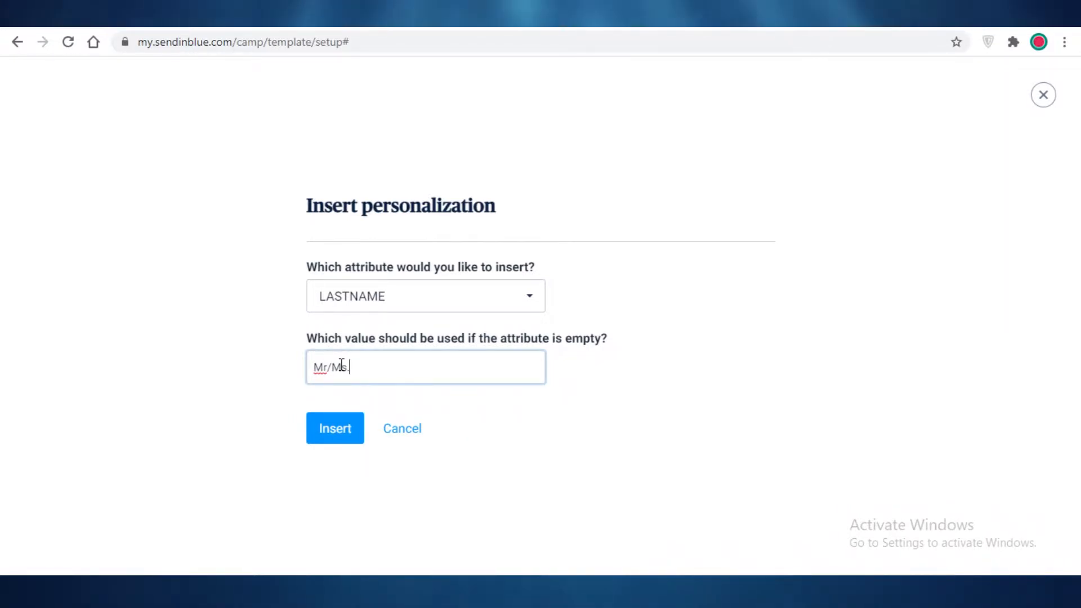
type(".")
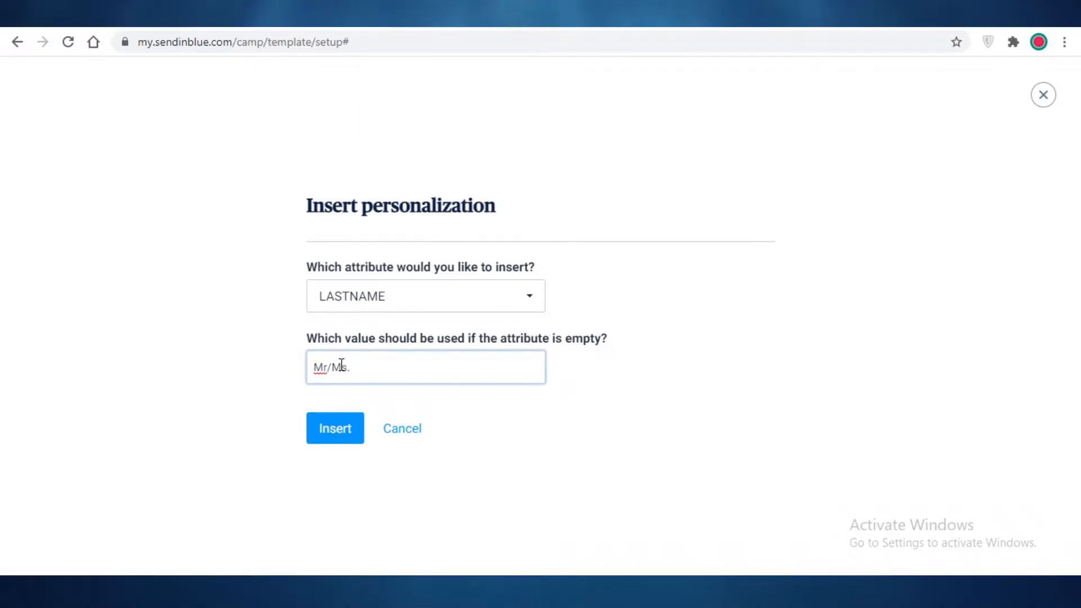
mouse_move(336, 415)
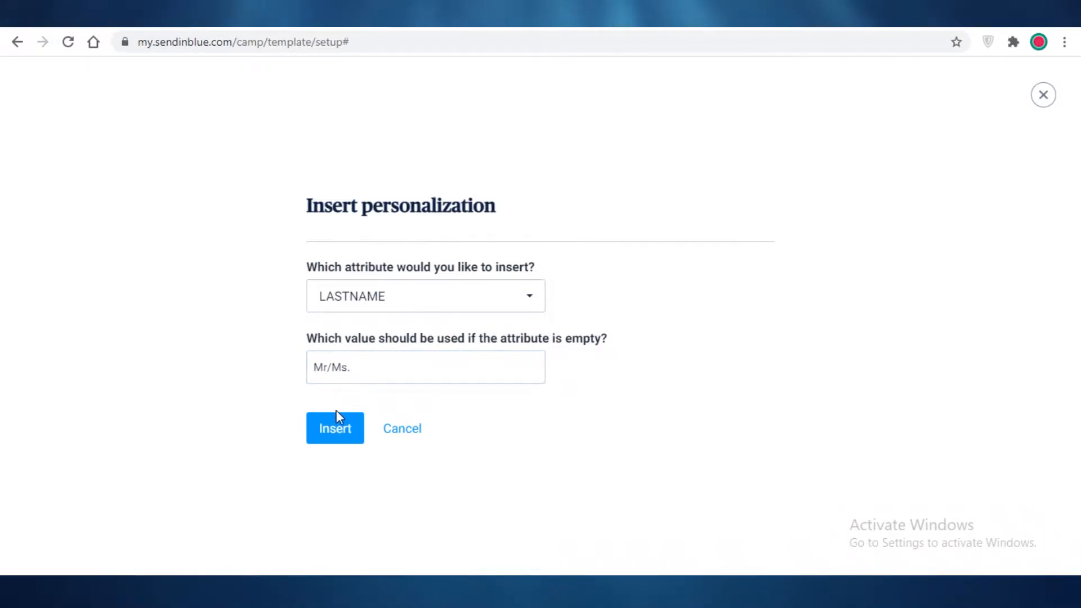
left_click(336, 428)
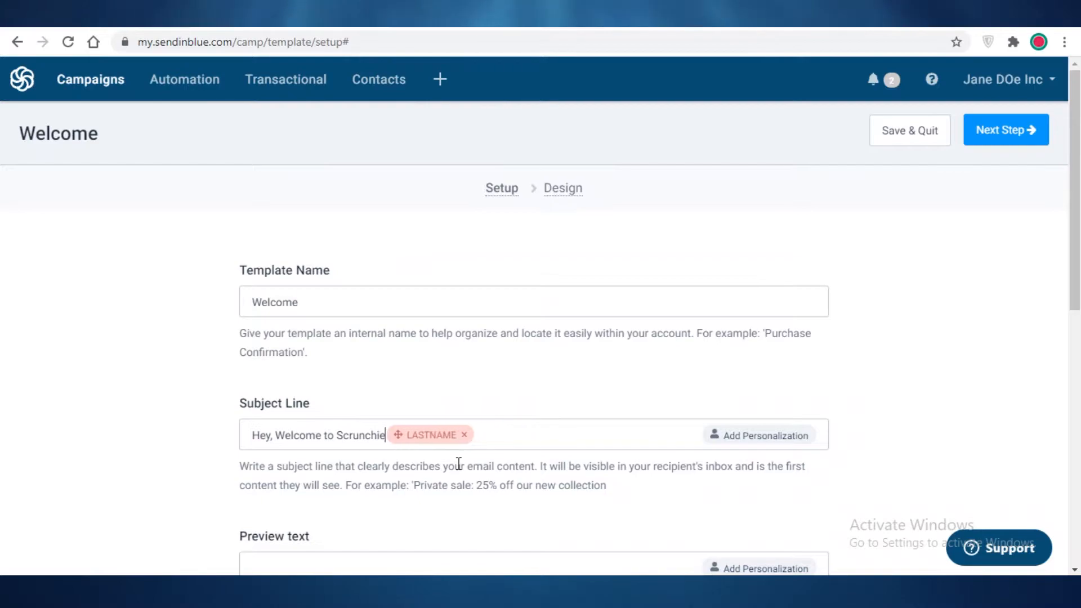
key("Backspace")
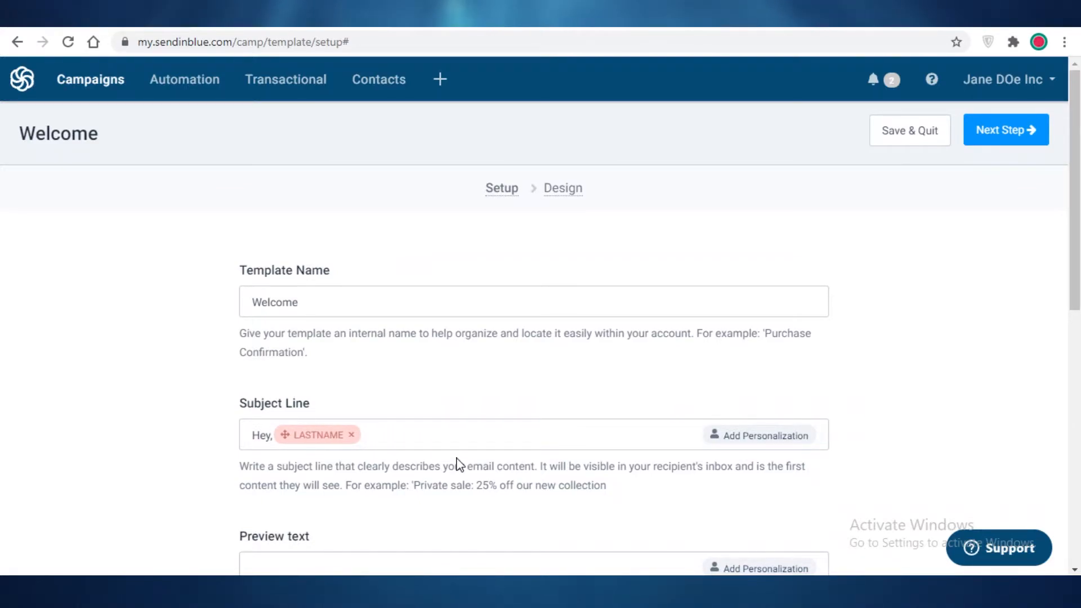
Step: Enter the preview text "Thankyou for visiting Scrunchies by Sara."
scroll("down", 3)
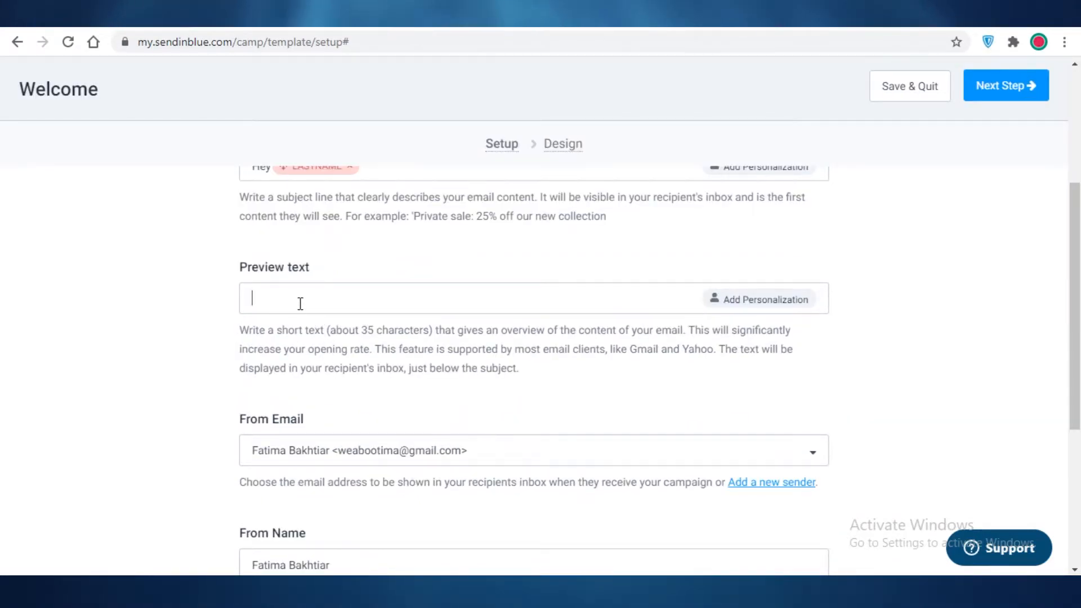
type("W")
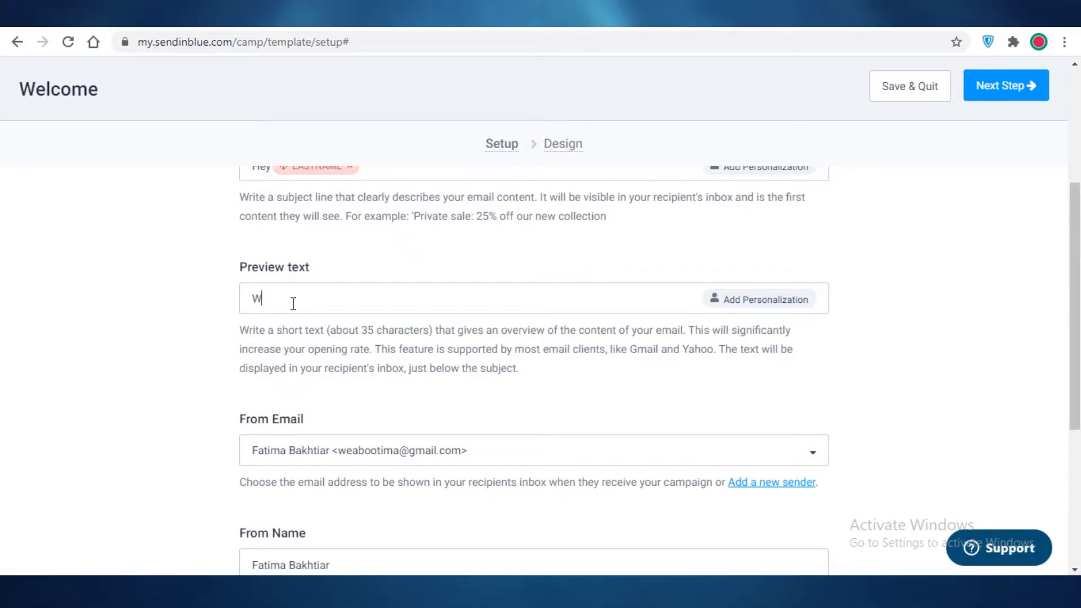
type("Thankyou for")
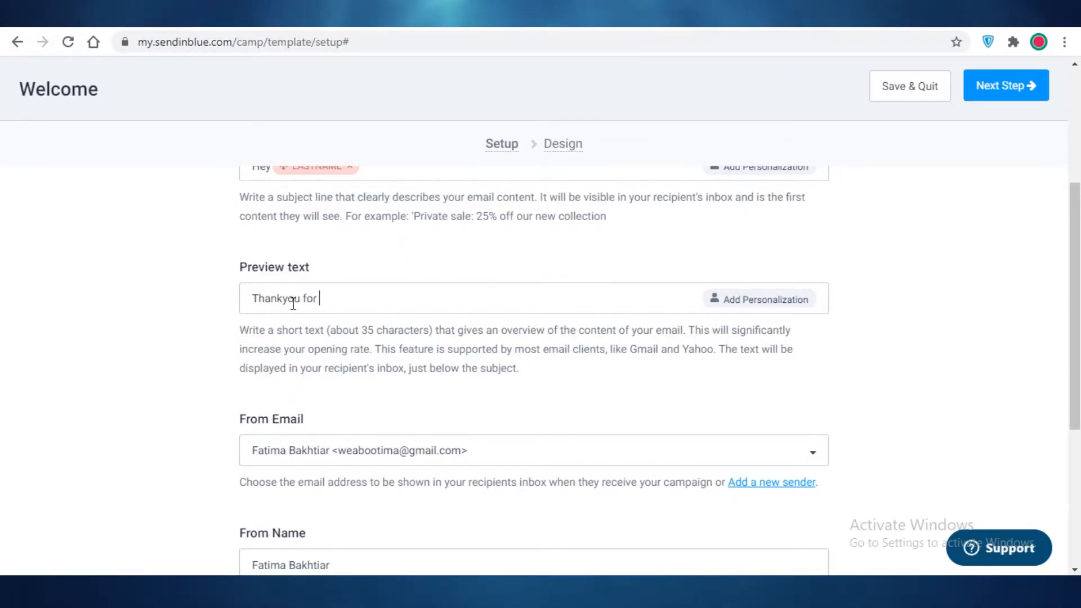
type("visiting Scrunchies by Sa")
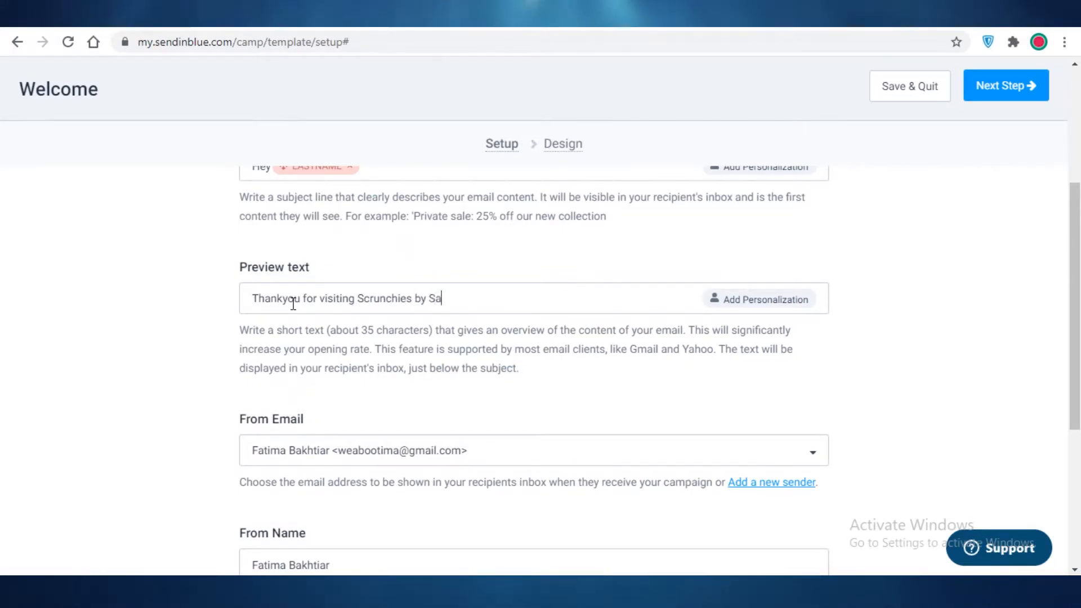
type("ra.")
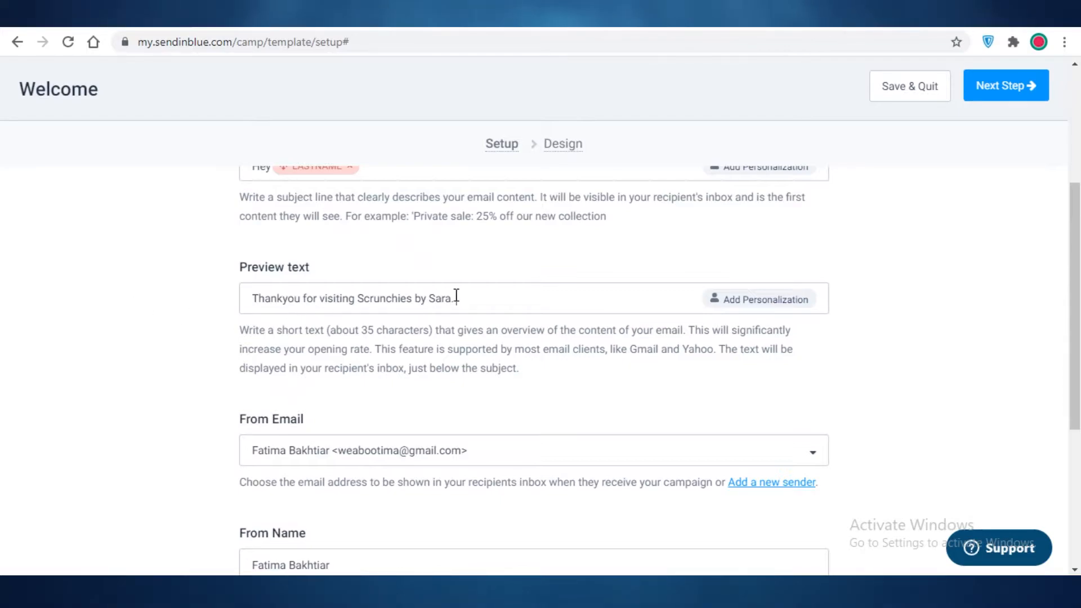
scroll("up", 3)
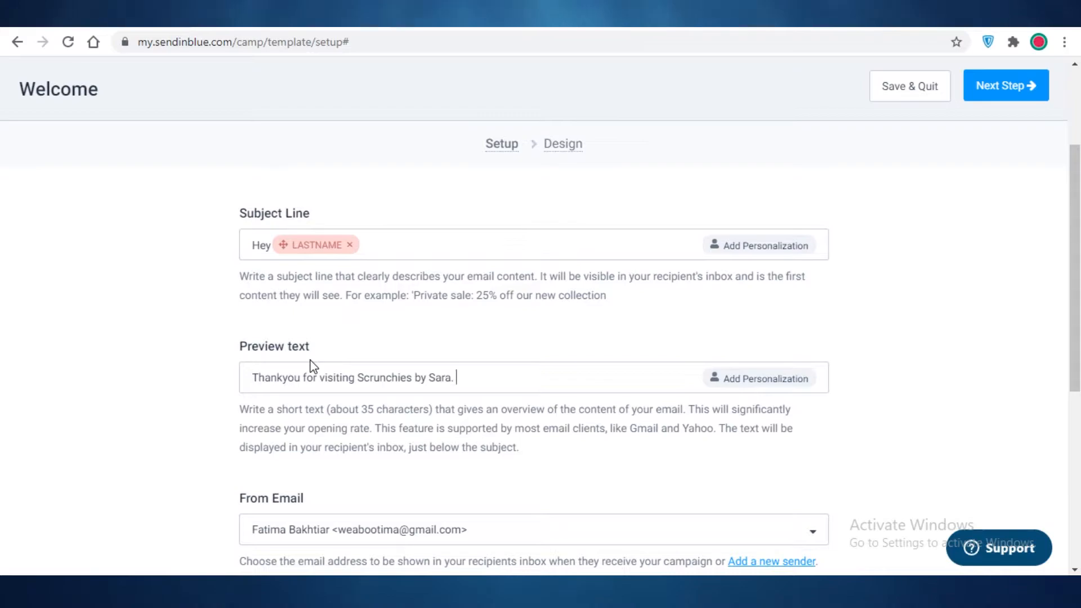
scroll("down", 3)
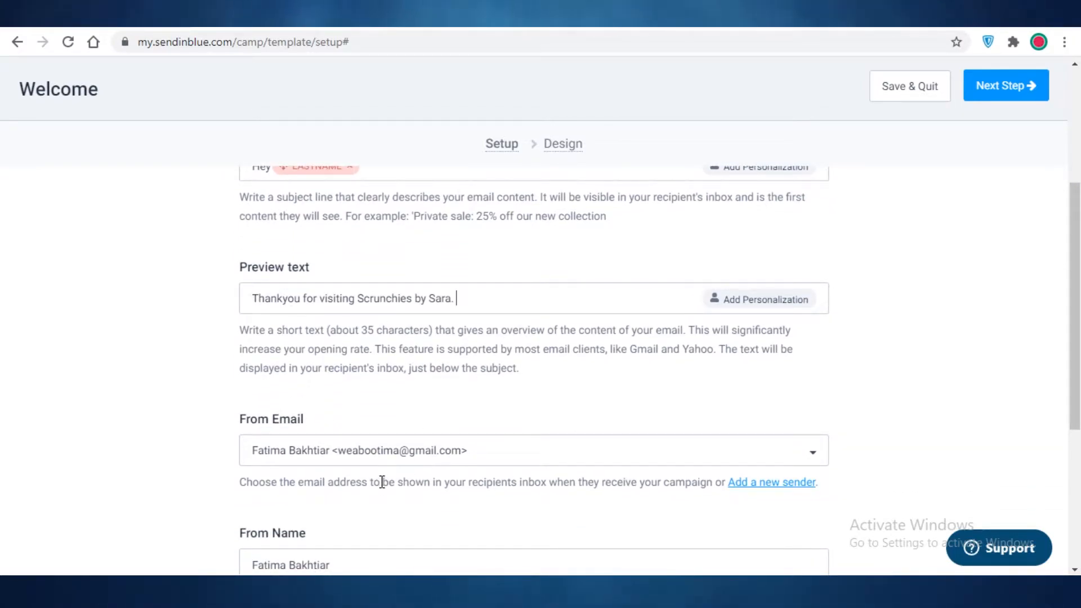
mouse_move(309, 143)
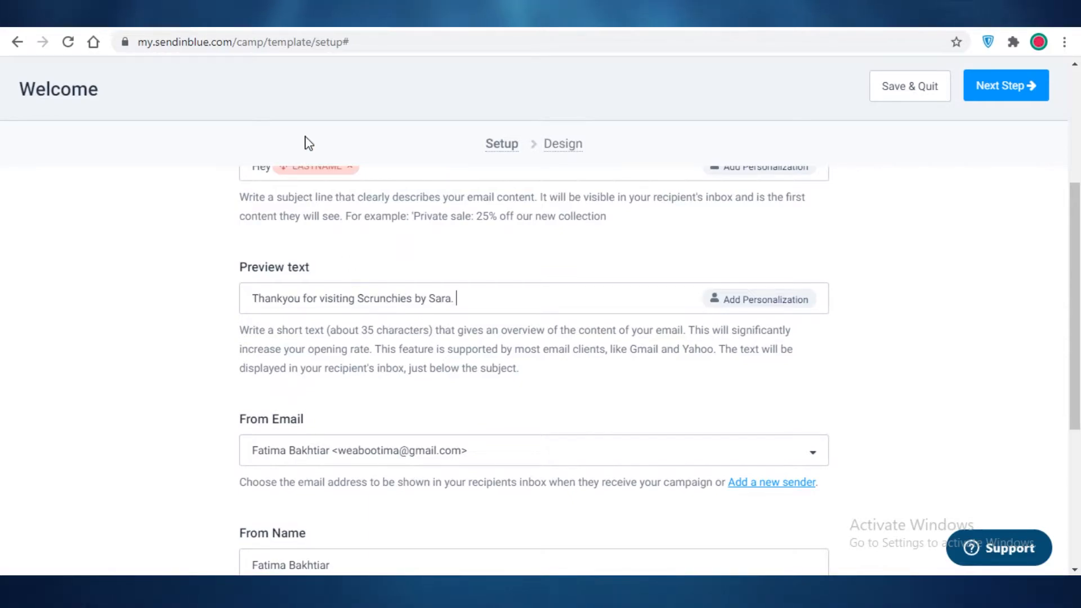
Step: Keep the Gmail sender address and set the From Name to Jane Doe
scroll("down", 3)
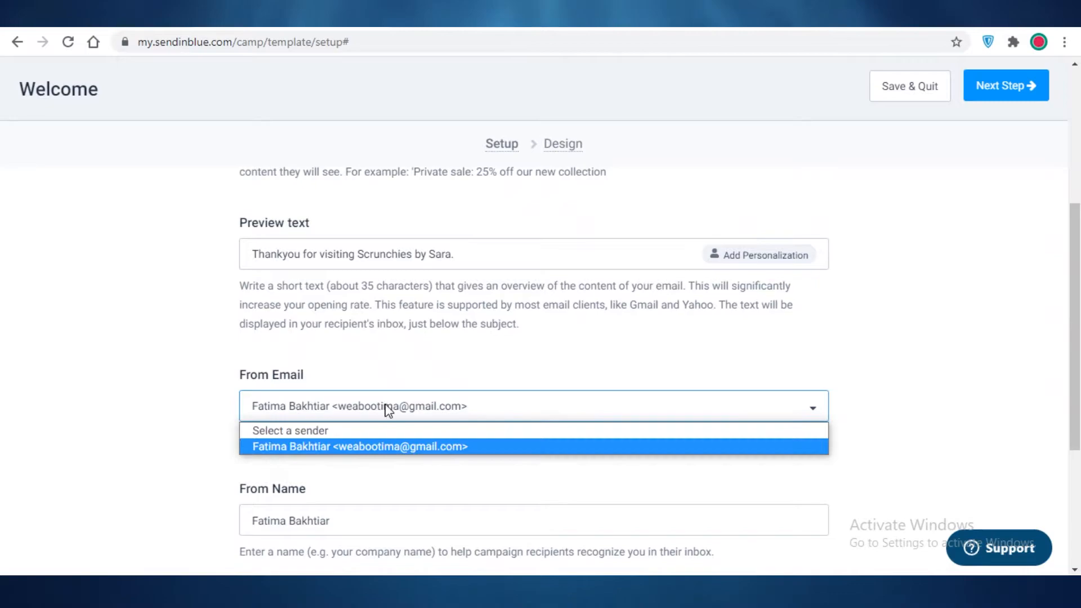
mouse_move(291, 454)
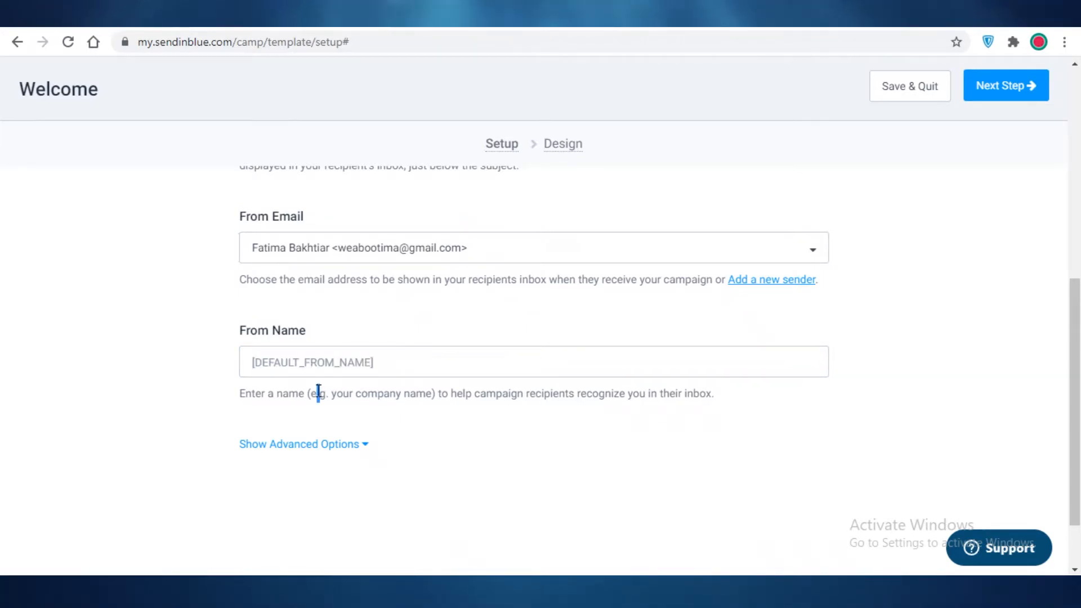
type("a")
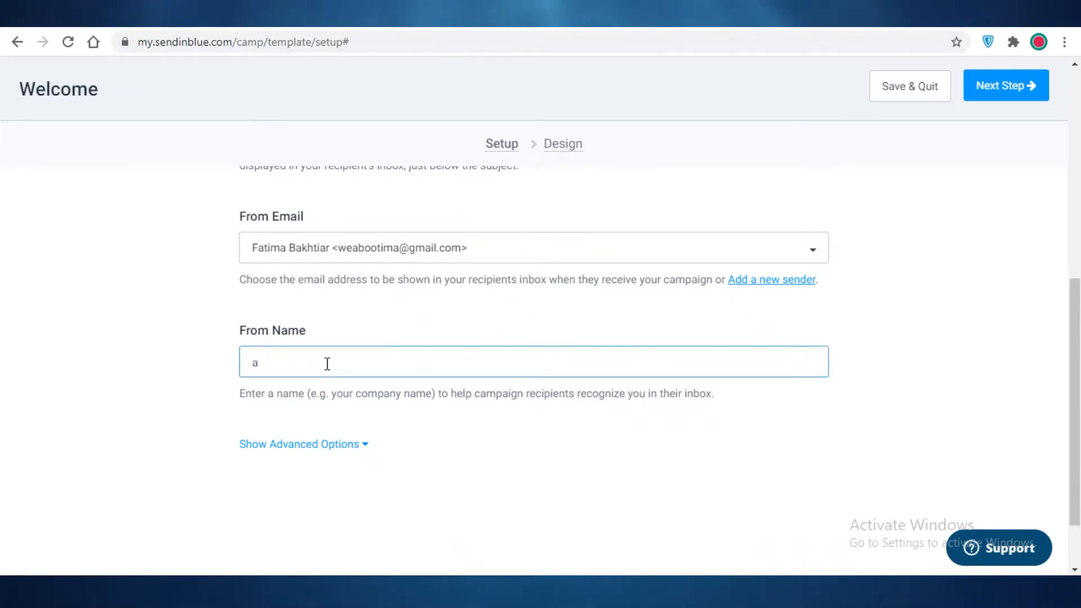
type("Jan")
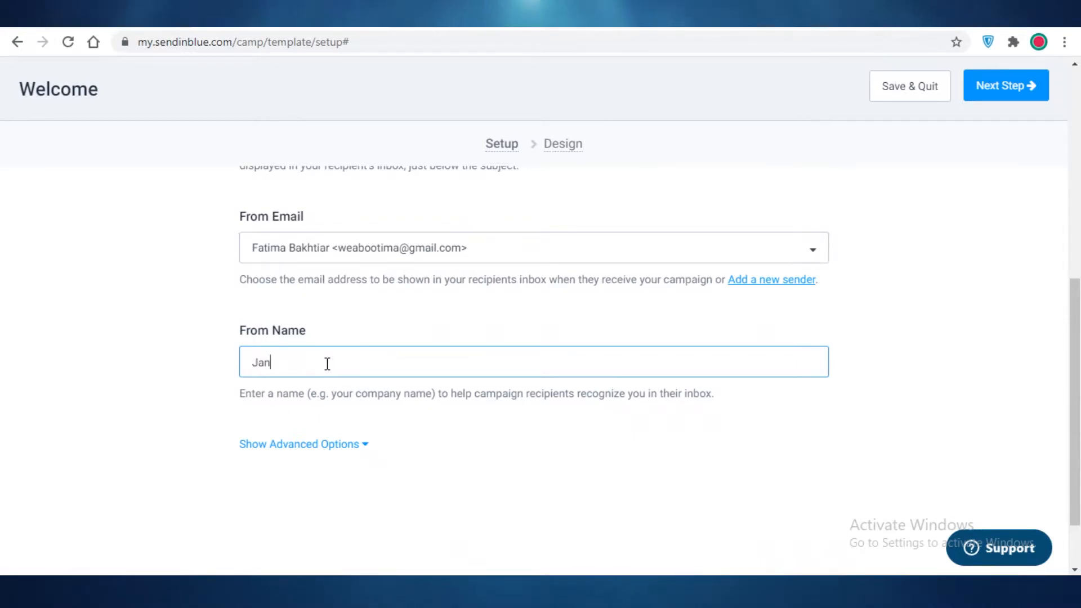
type("e Doe")
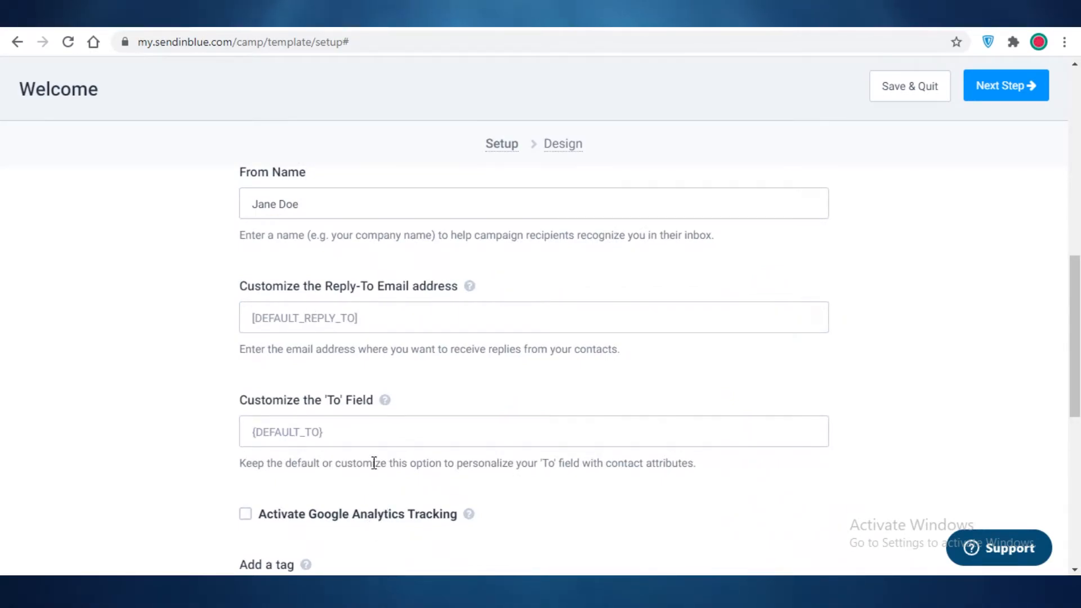
mouse_move(340, 310)
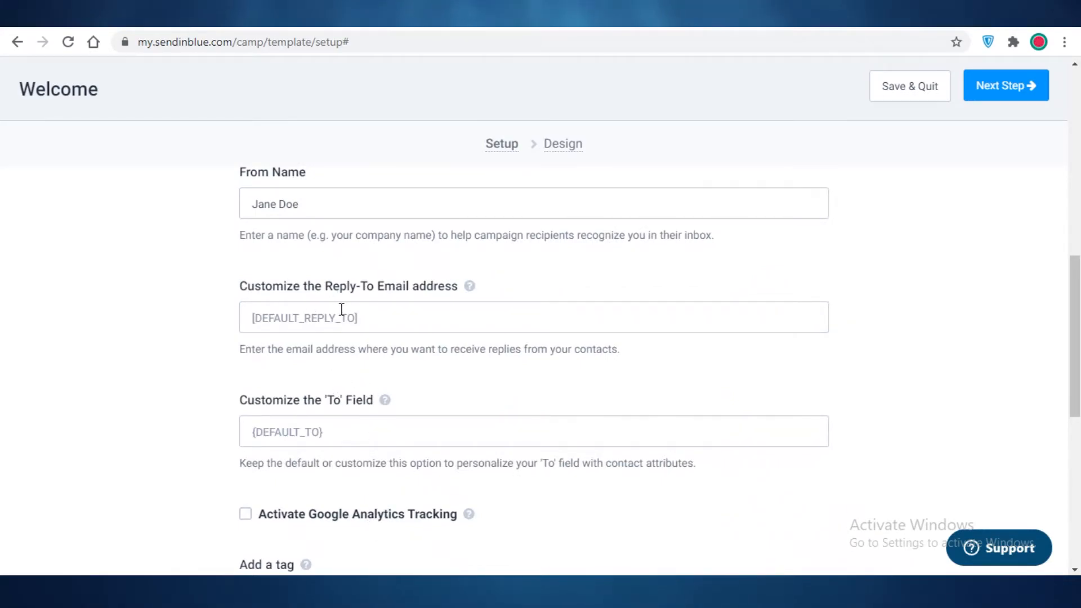
scroll("down", 3)
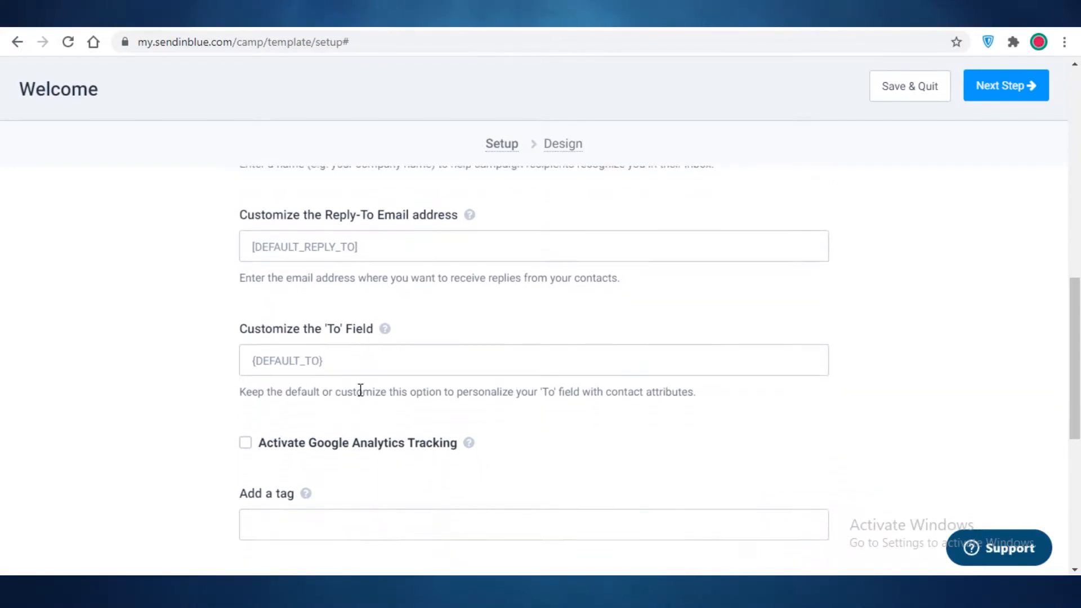
scroll("down", 3)
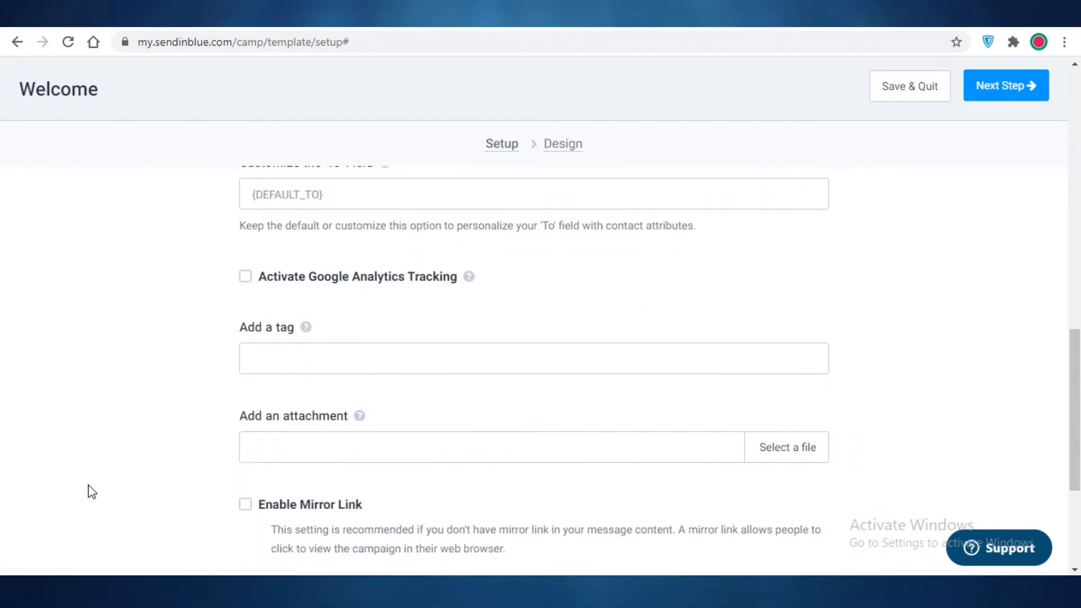
scroll("down", 3)
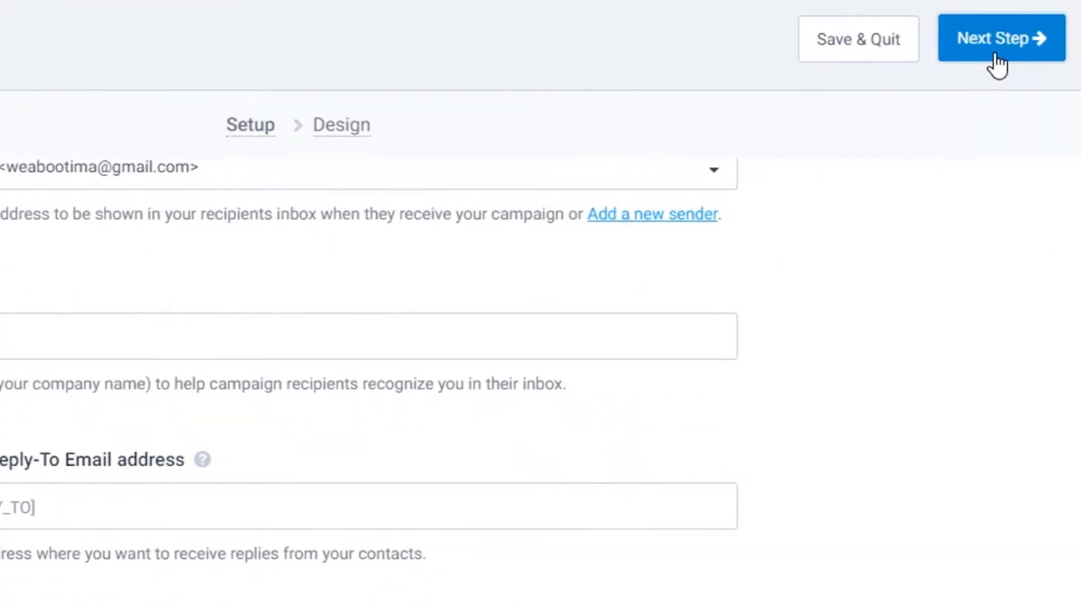
left_click(999, 39)
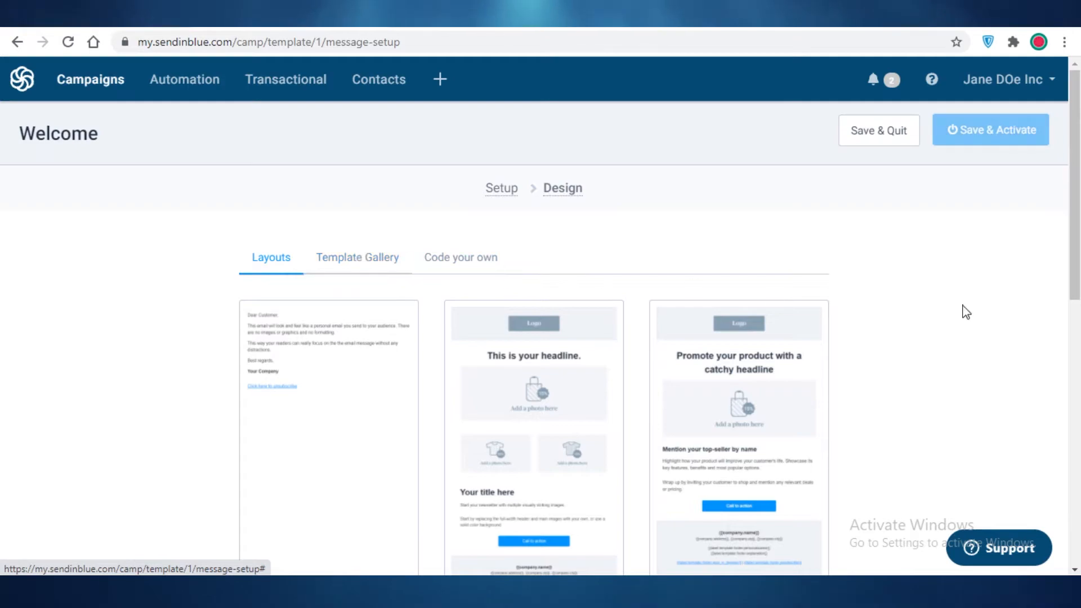
left_click(357, 256)
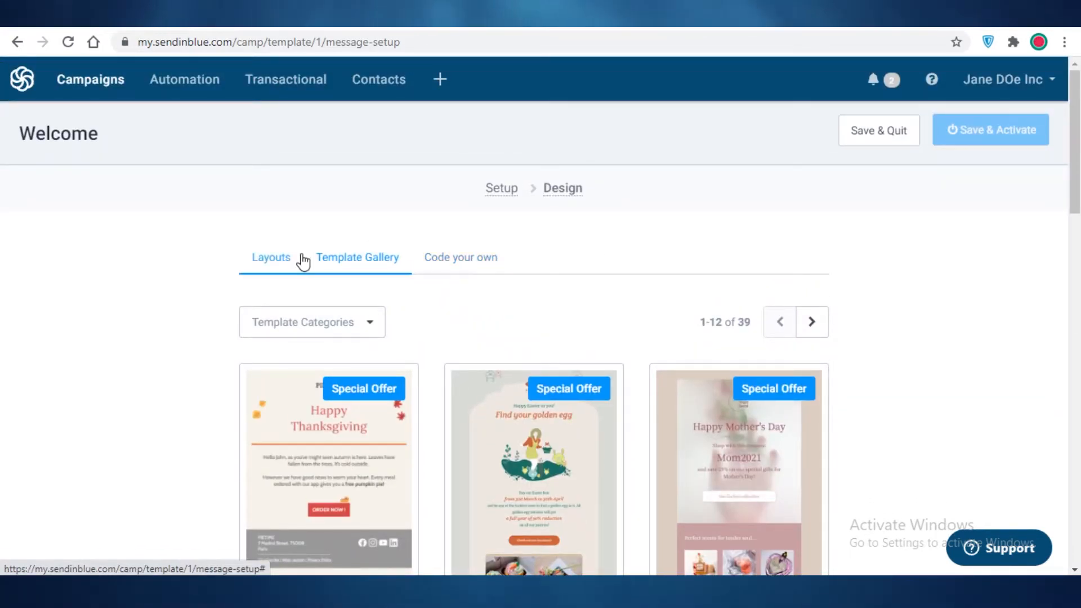
left_click(270, 256)
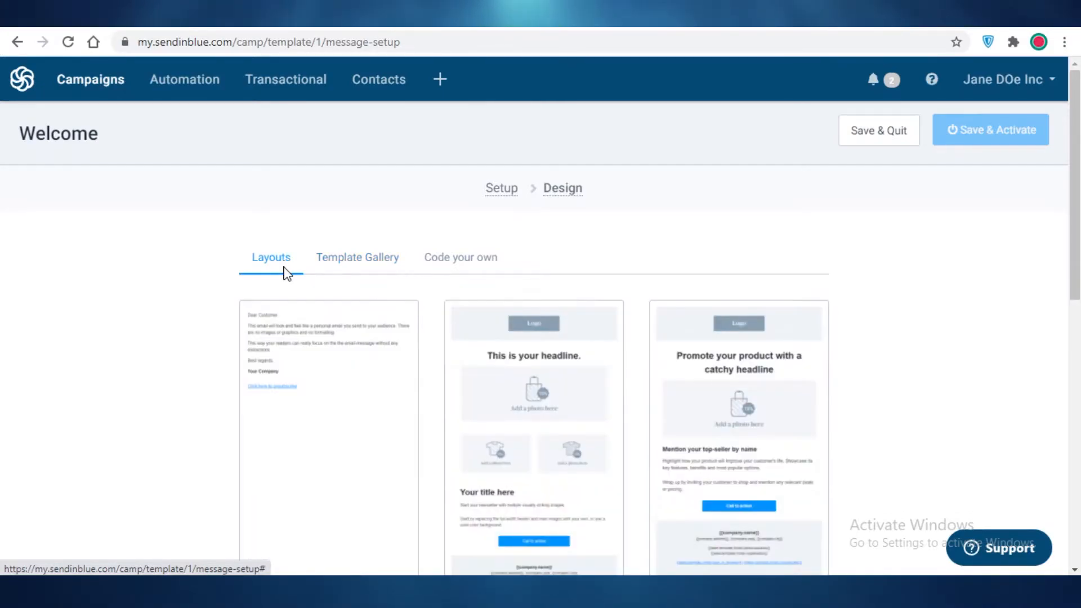
scroll("down", 3)
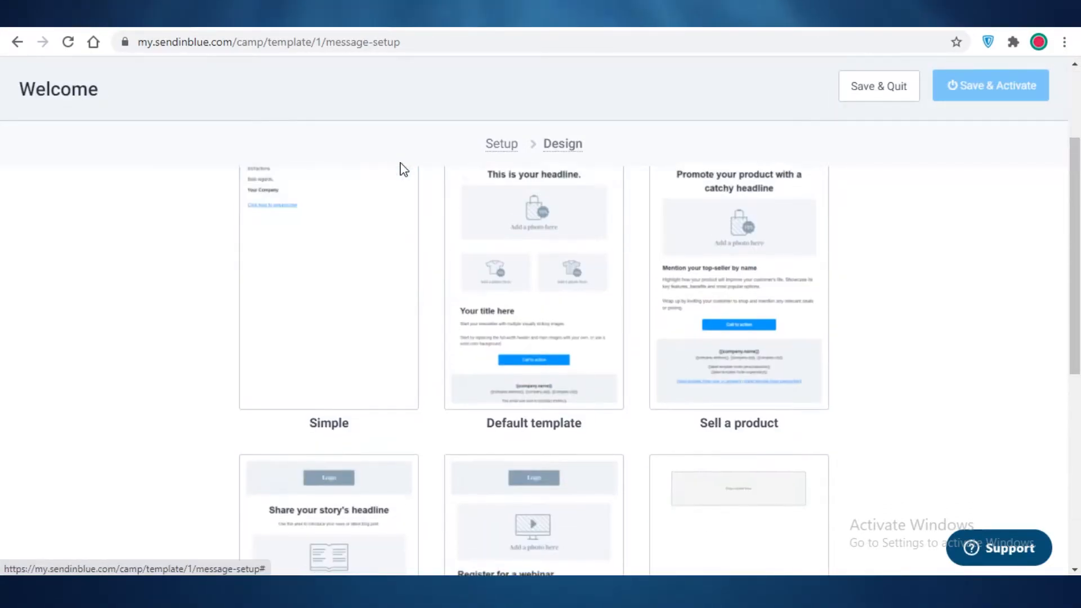
left_click(357, 256)
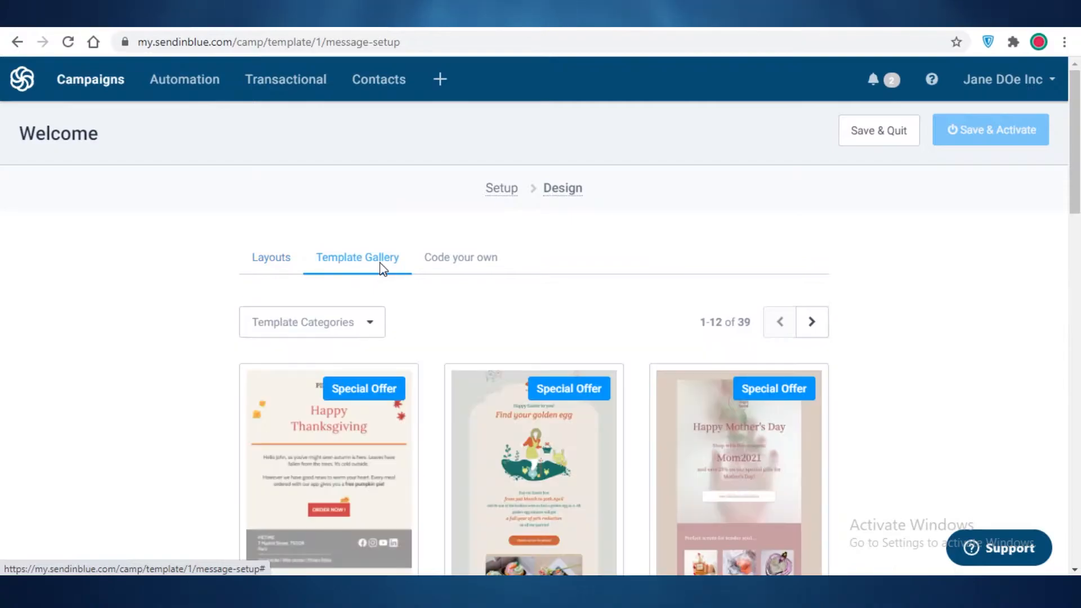
scroll("down", 3)
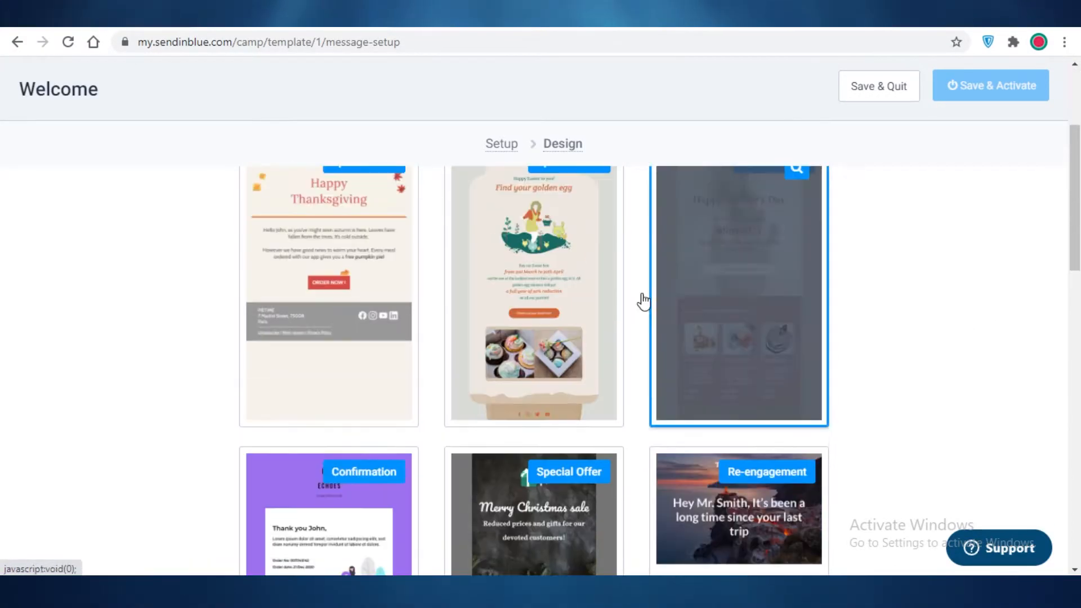
left_click(270, 256)
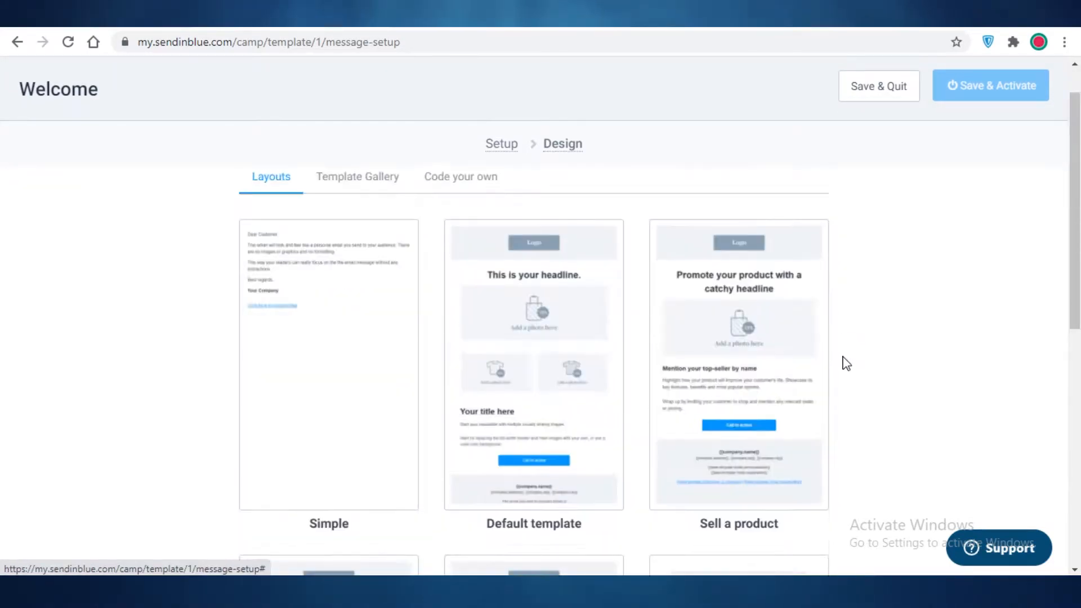
scroll("down", 3)
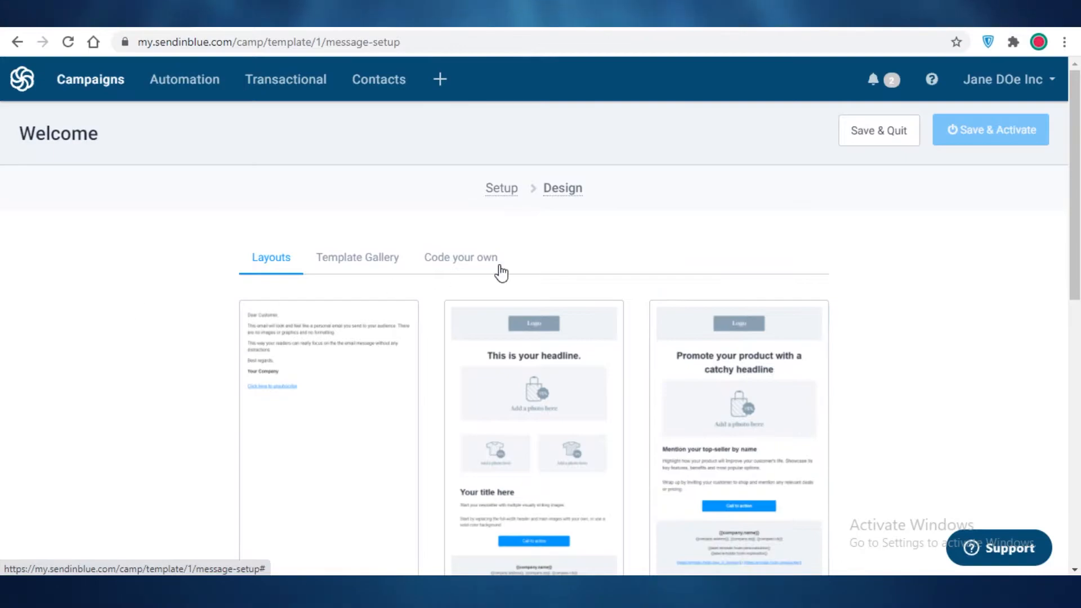
mouse_move(357, 269)
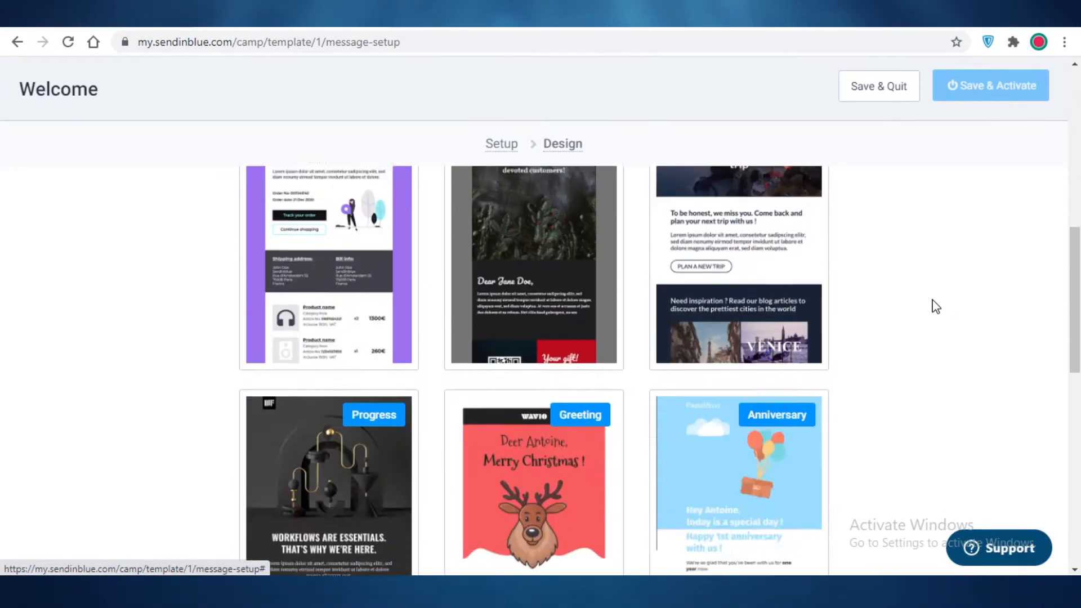
scroll("up", 3)
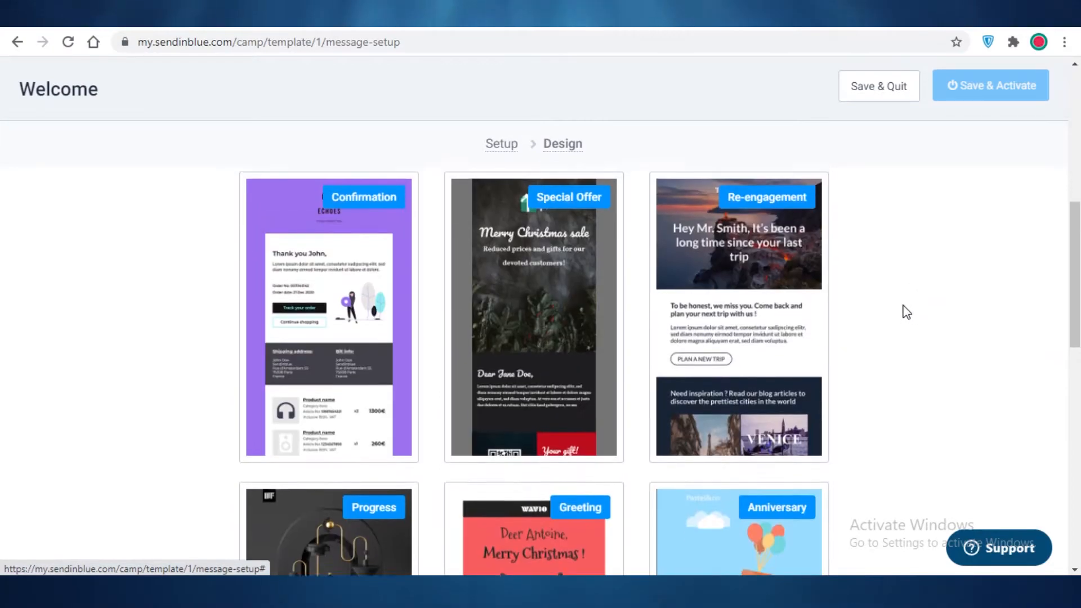
scroll("down", 3)
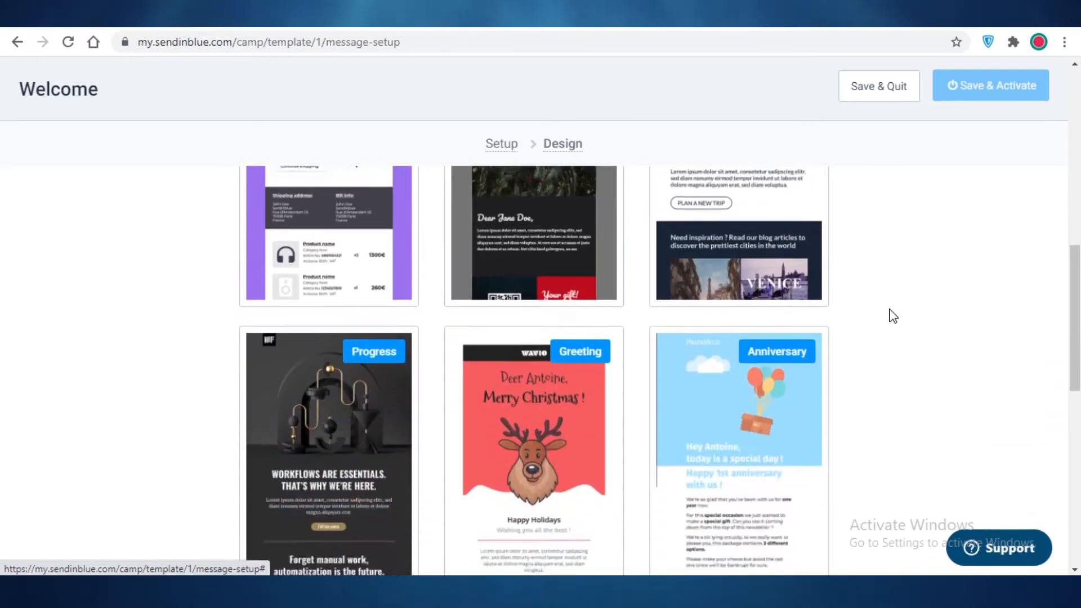
scroll("up", 3)
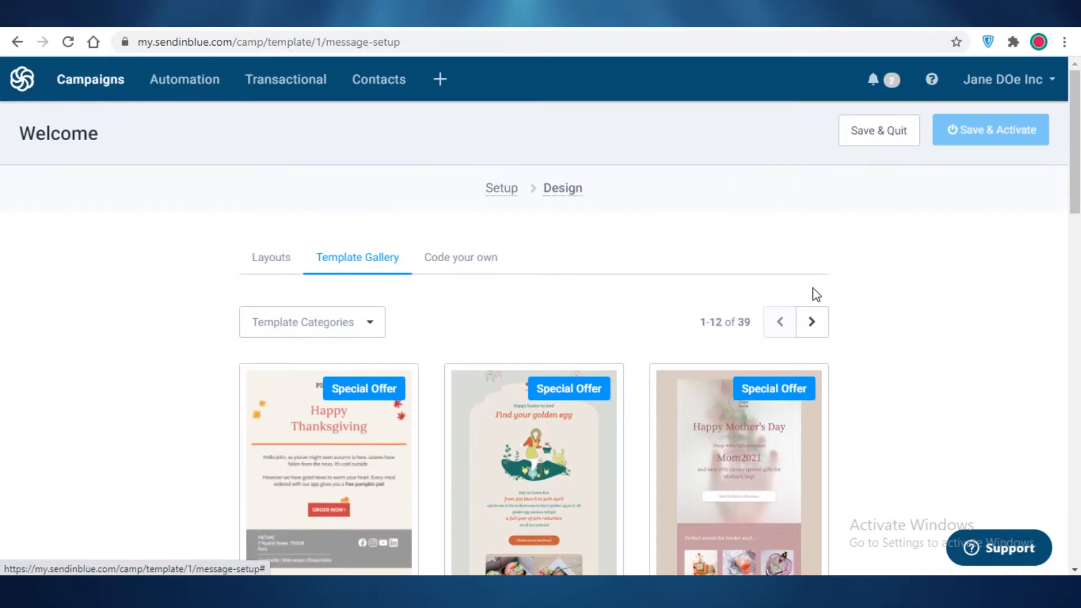
mouse_move(706, 328)
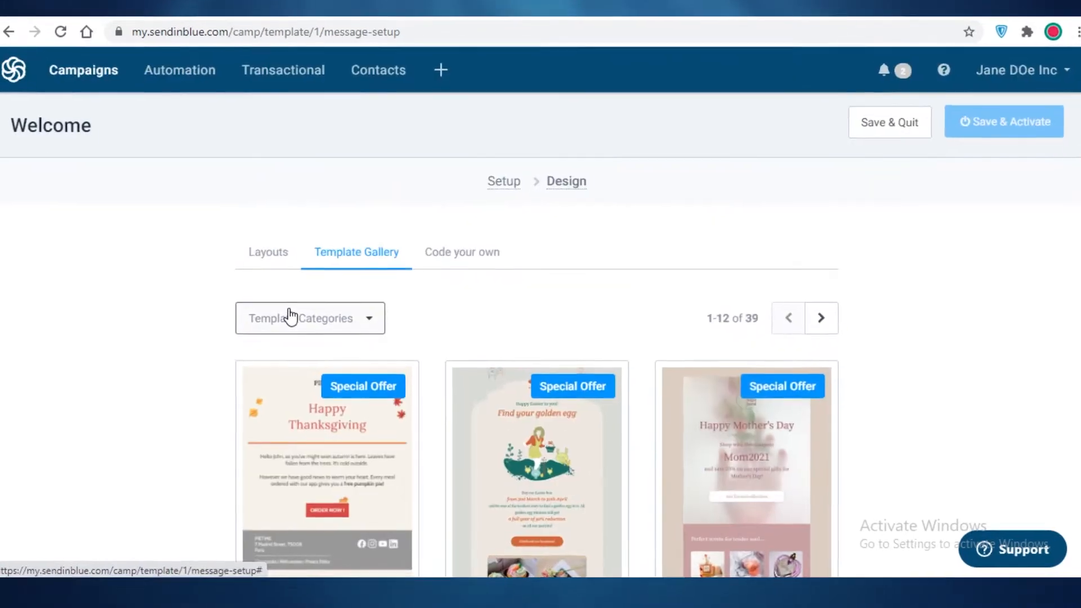
left_click(310, 318)
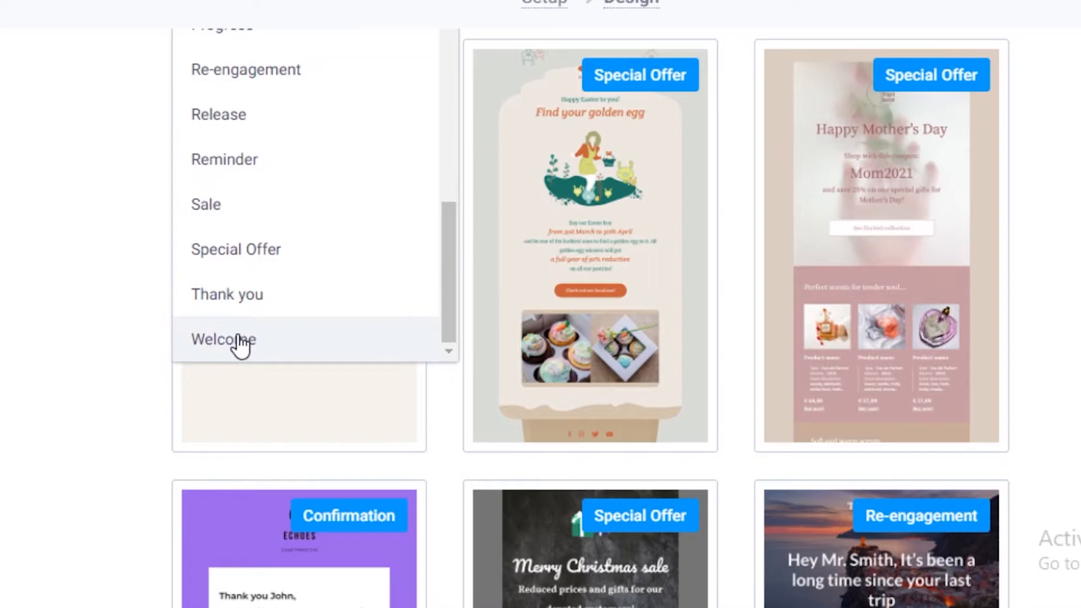
left_click(223, 339)
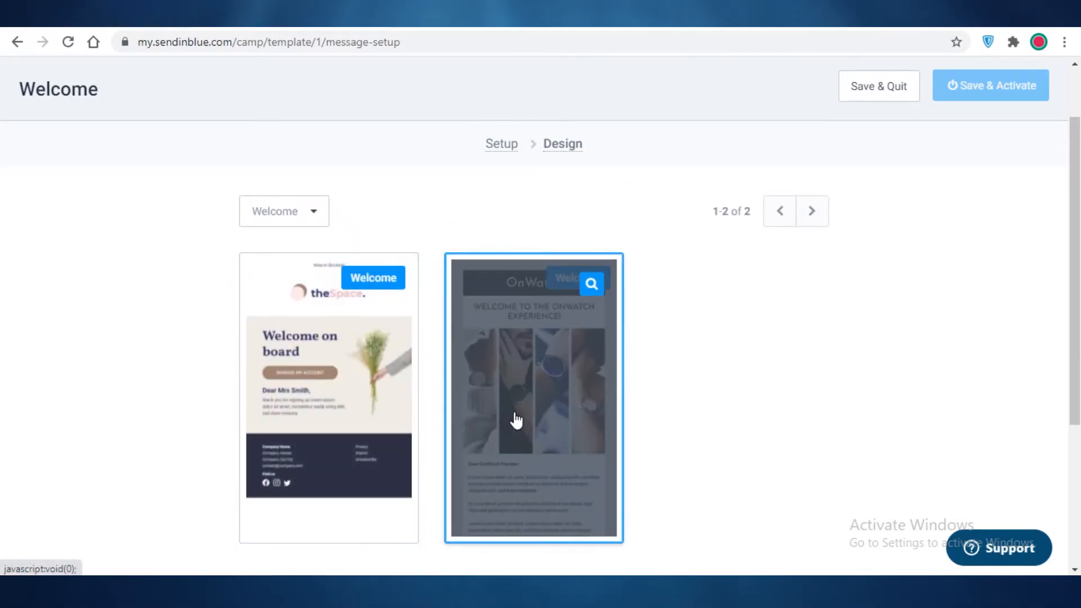
left_click(283, 211)
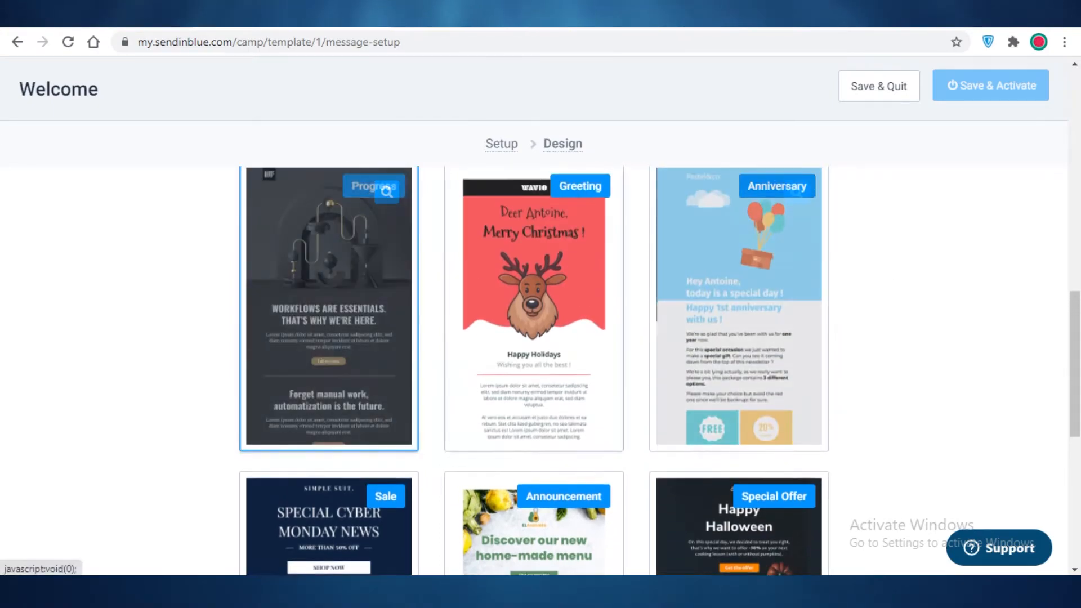
scroll("up", 3)
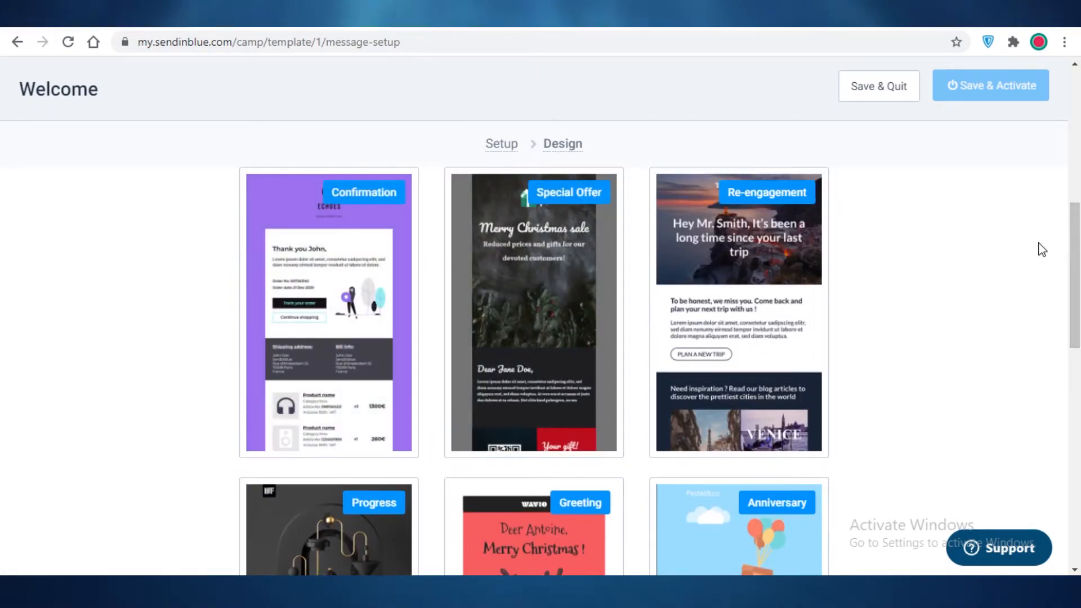
scroll("down", 3)
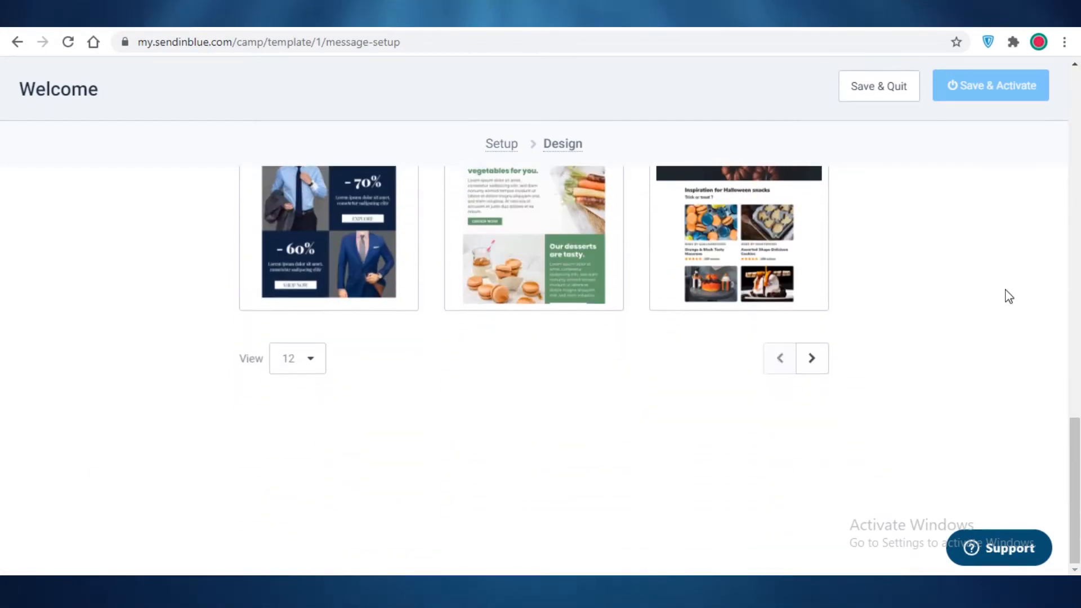
left_click(812, 358)
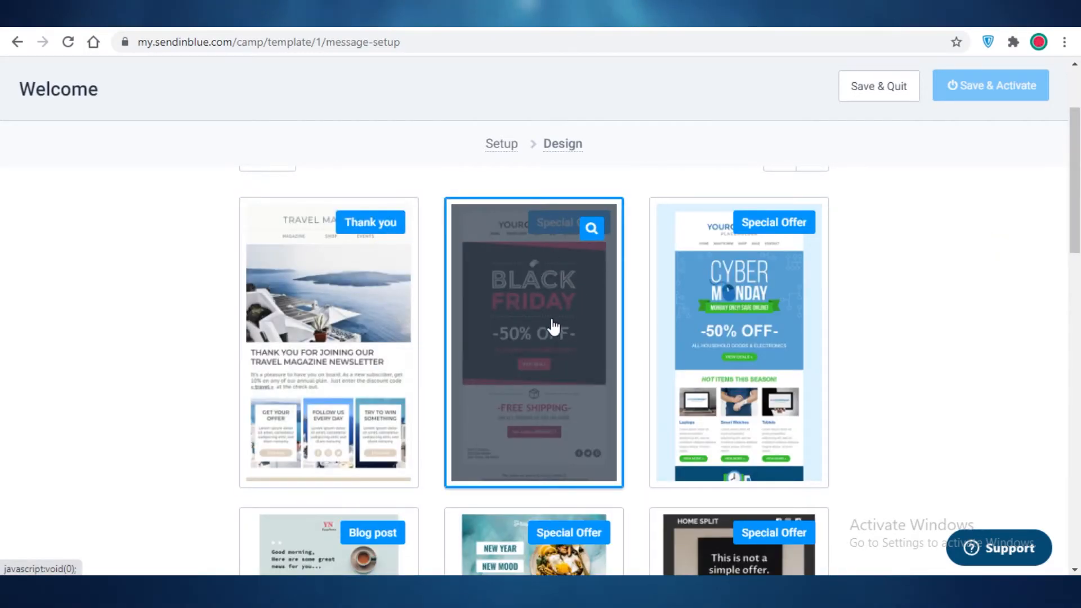
mouse_move(600, 269)
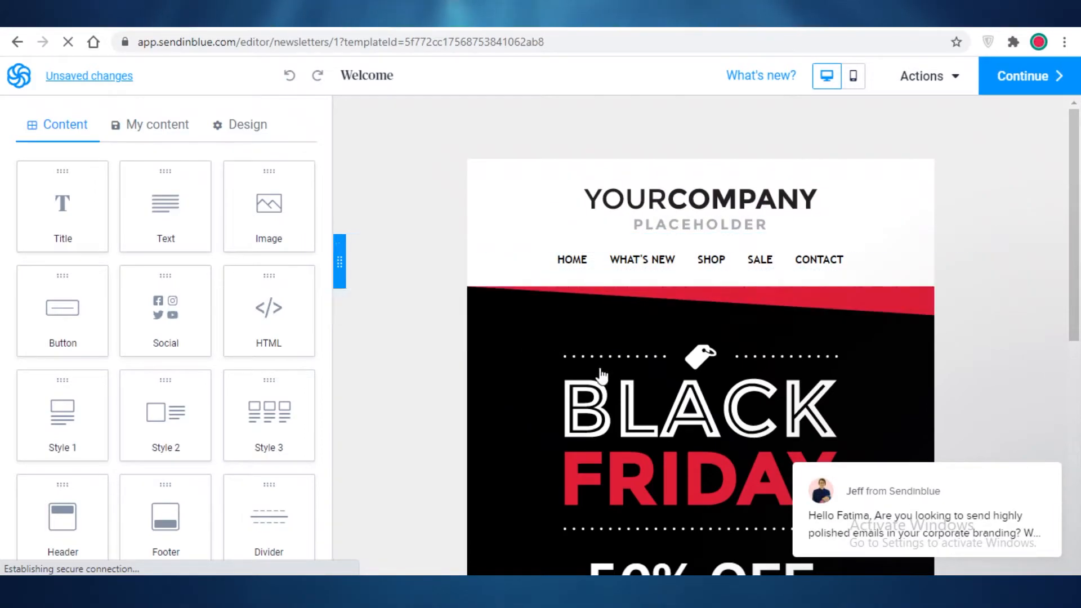
Step: Select the Black Friday banner image, dismiss the Replace library, and start removing it
scroll("down", 3)
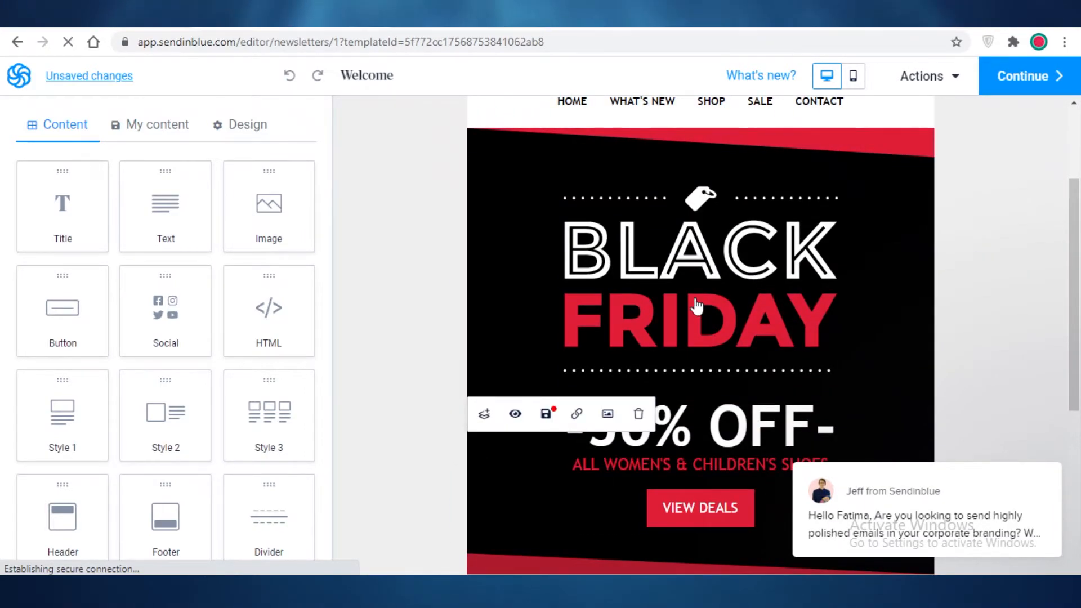
left_click(699, 302)
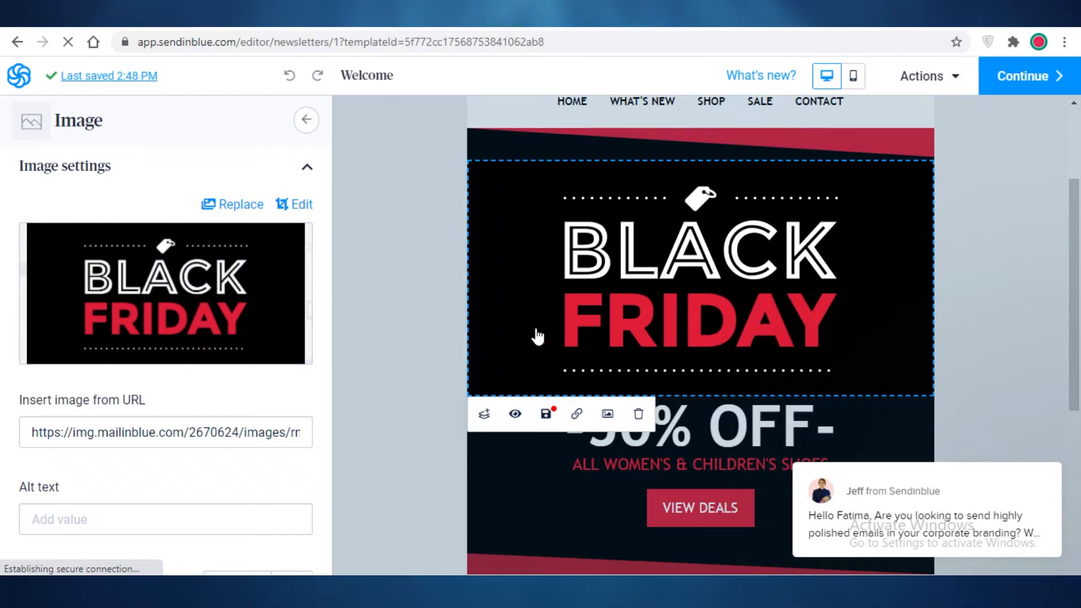
left_click(607, 413)
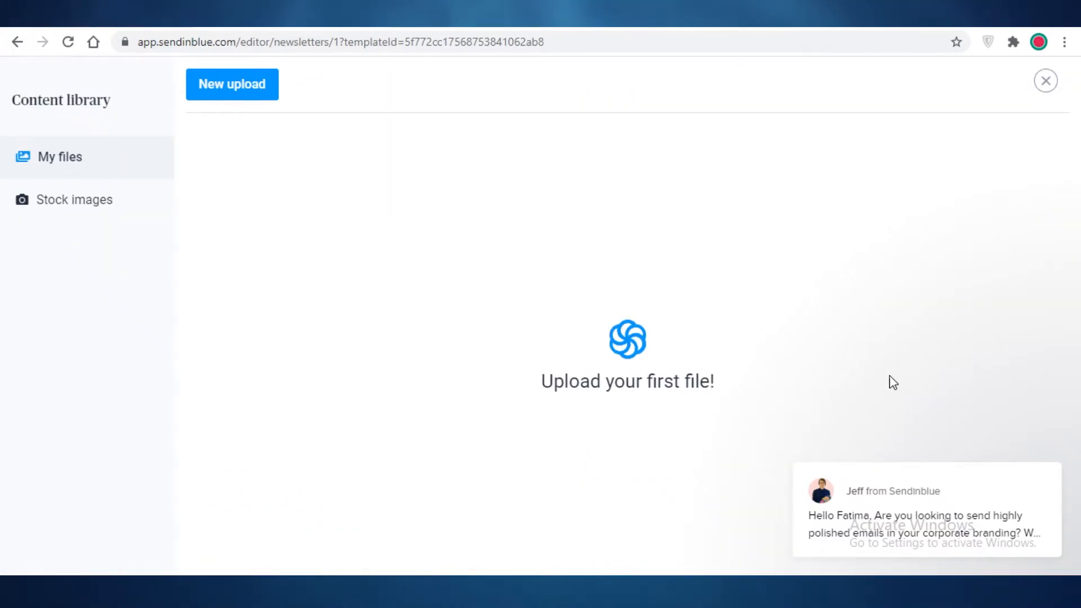
left_click(1045, 80)
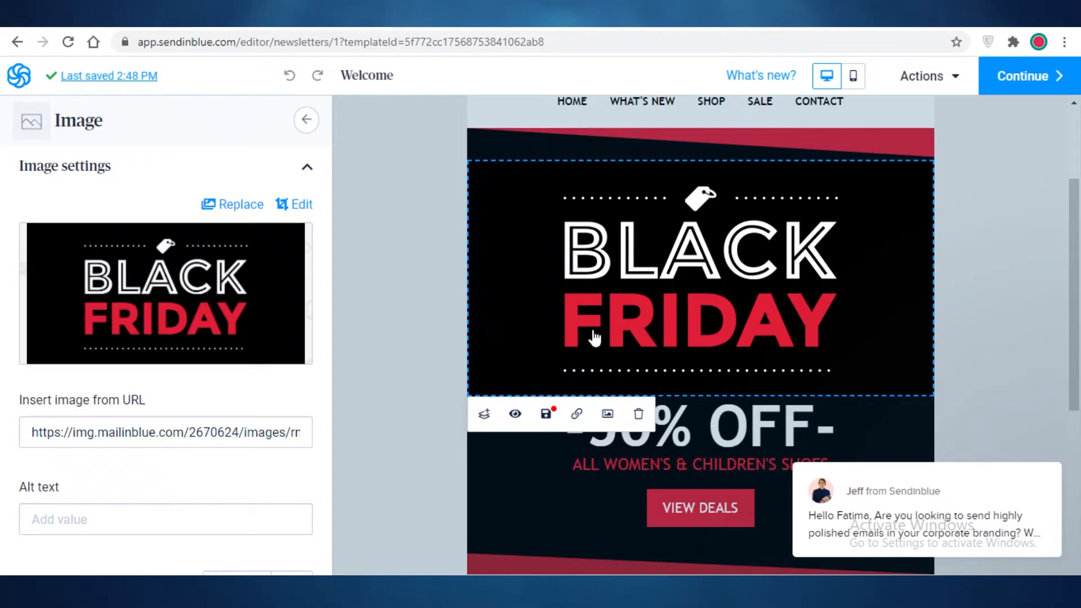
left_click(637, 413)
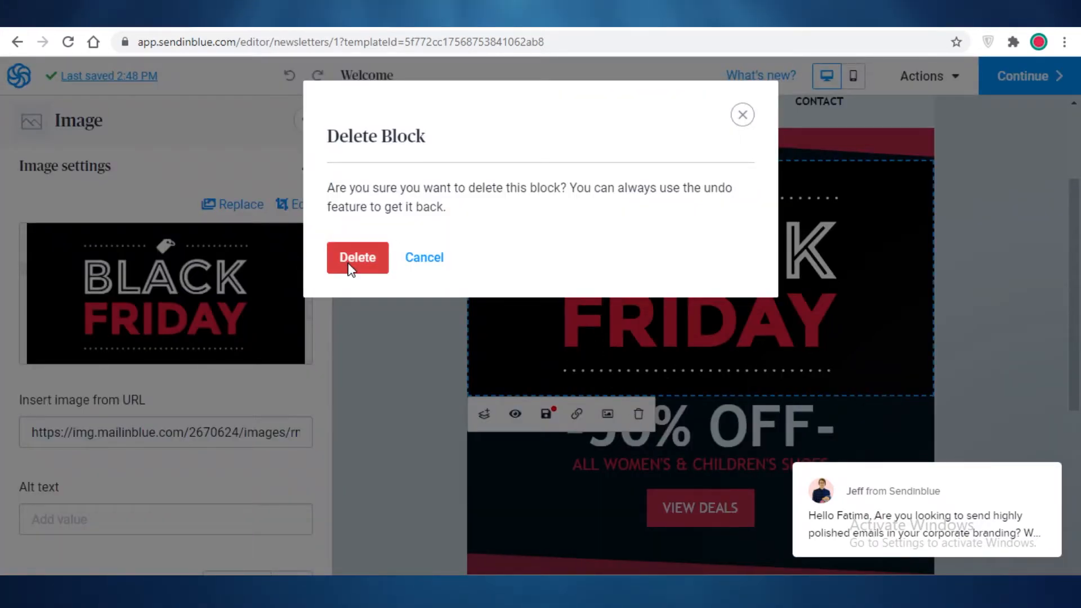
Step: Delete the banner, rewrite the hero as WELCOME, THANK YOU FOR VISITING OUR WEBSITE, SHOP NOW, and select the logo to replace
left_click(357, 257)
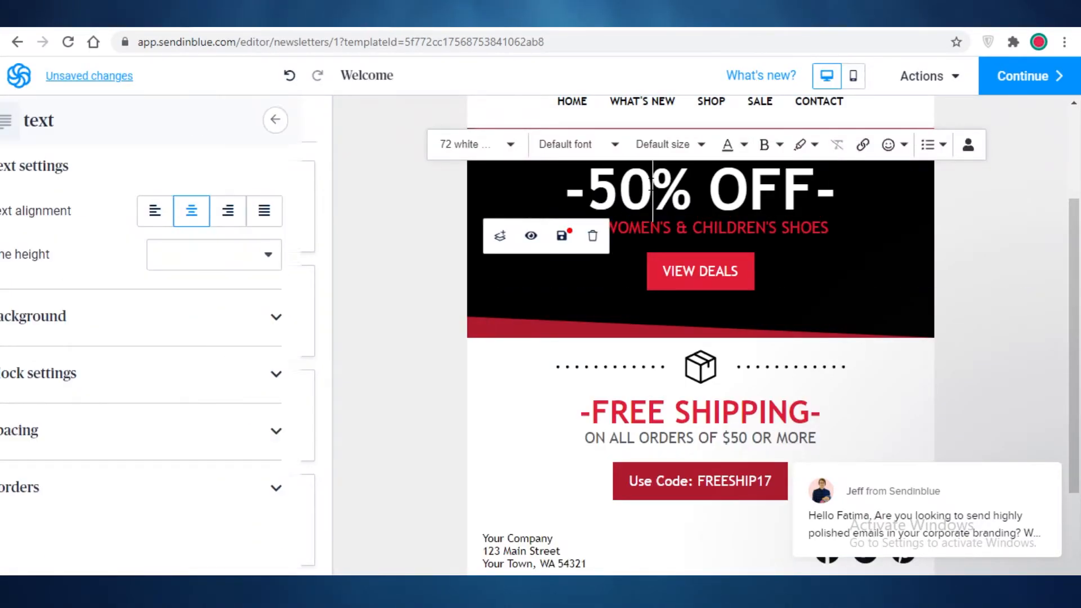
mouse_move(560, 236)
type("THANK YOU FOR B")
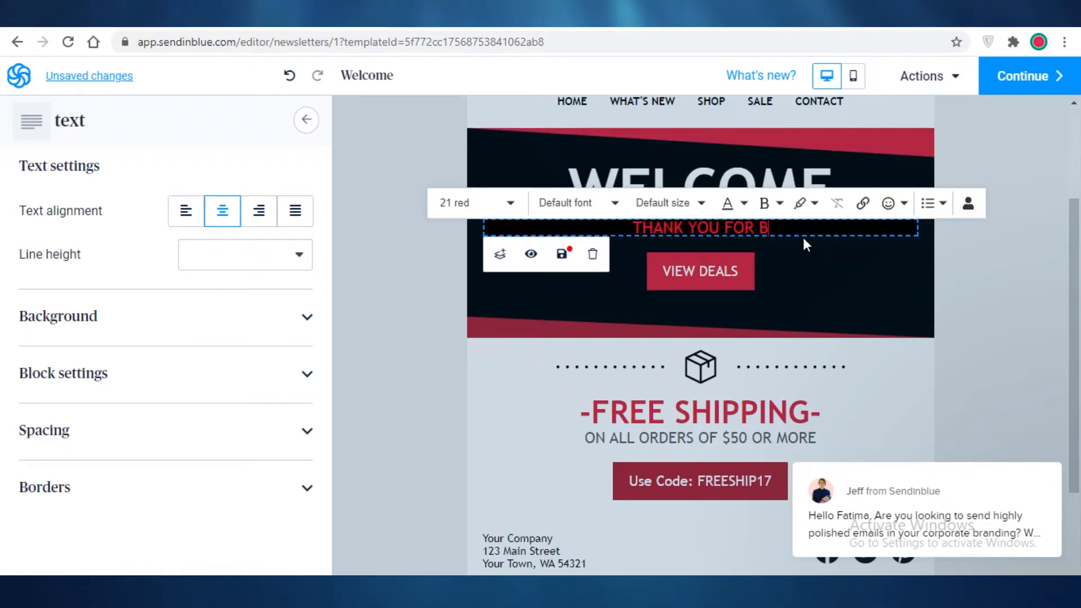
type("ISITING OUR W")
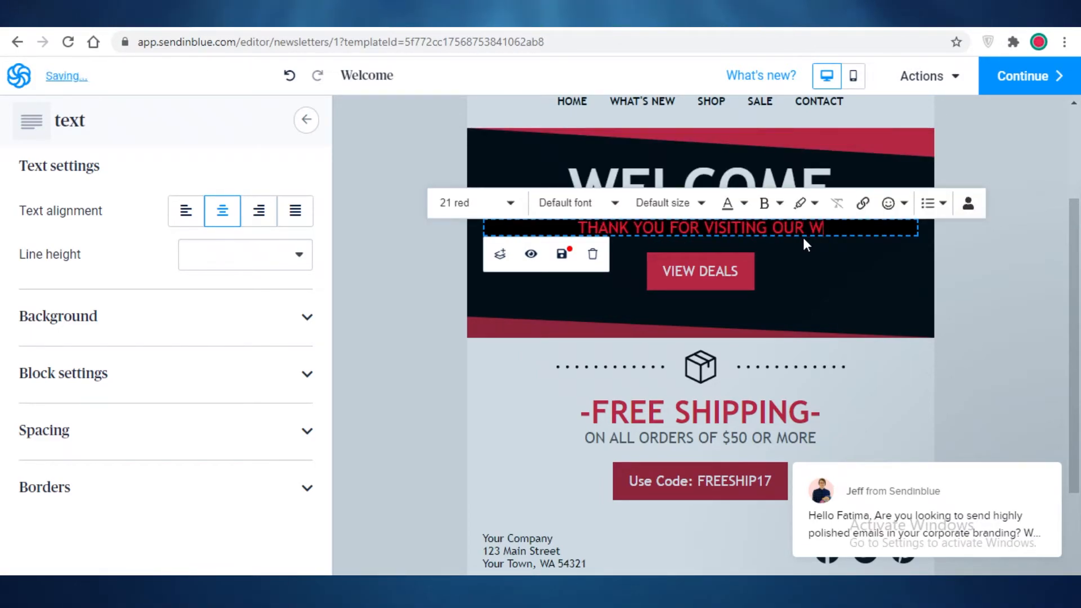
left_click(306, 121)
type("SHOP NO")
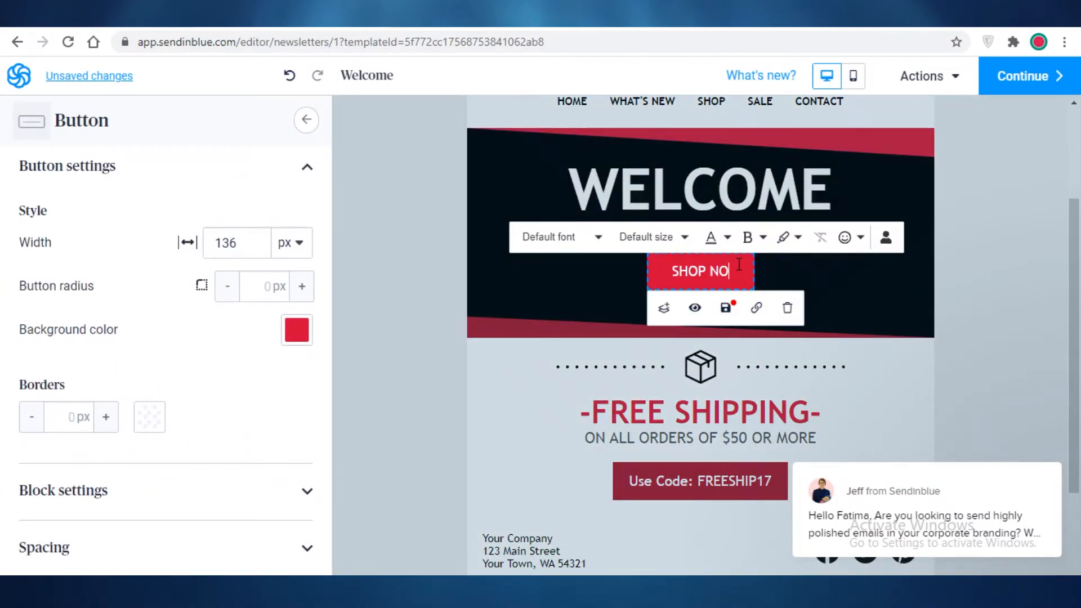
left_click(699, 209)
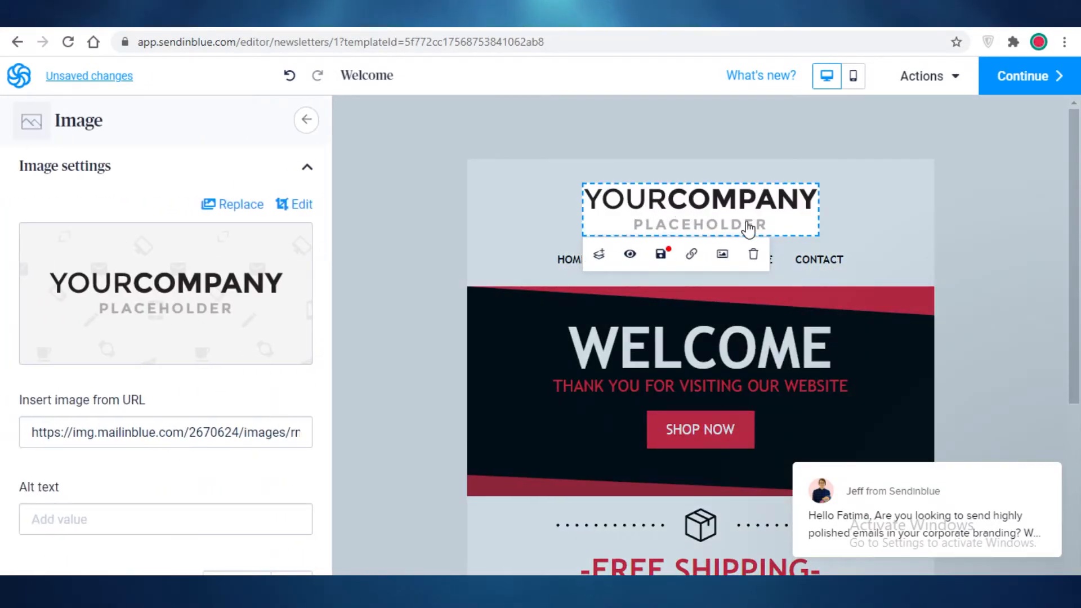
left_click(238, 204)
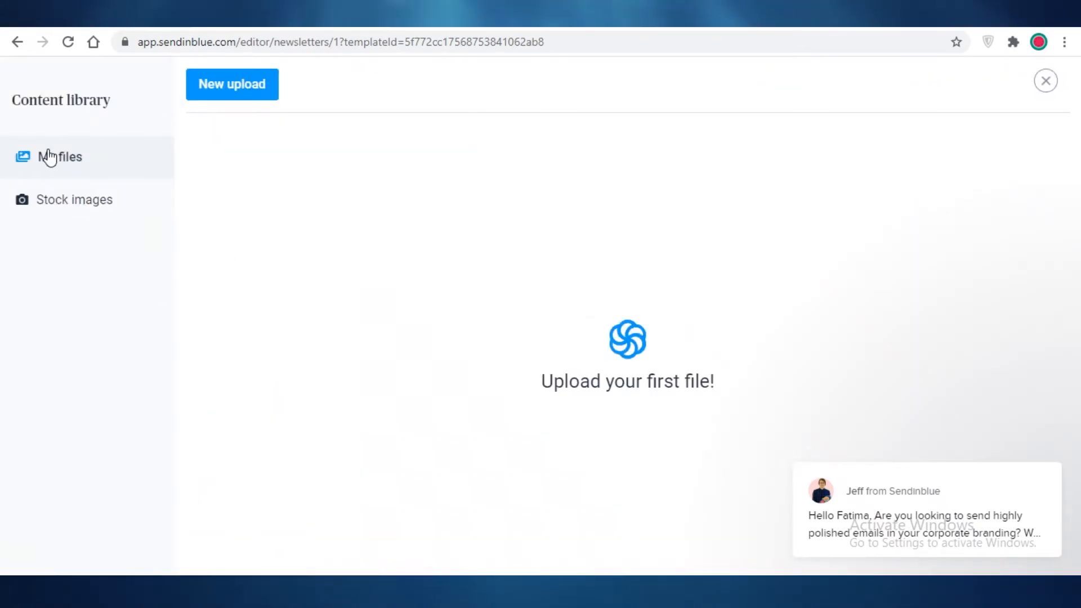
Step: Drop the placeholder logo and add the title SRUNCHIES BY SARA instead
left_click(1044, 80)
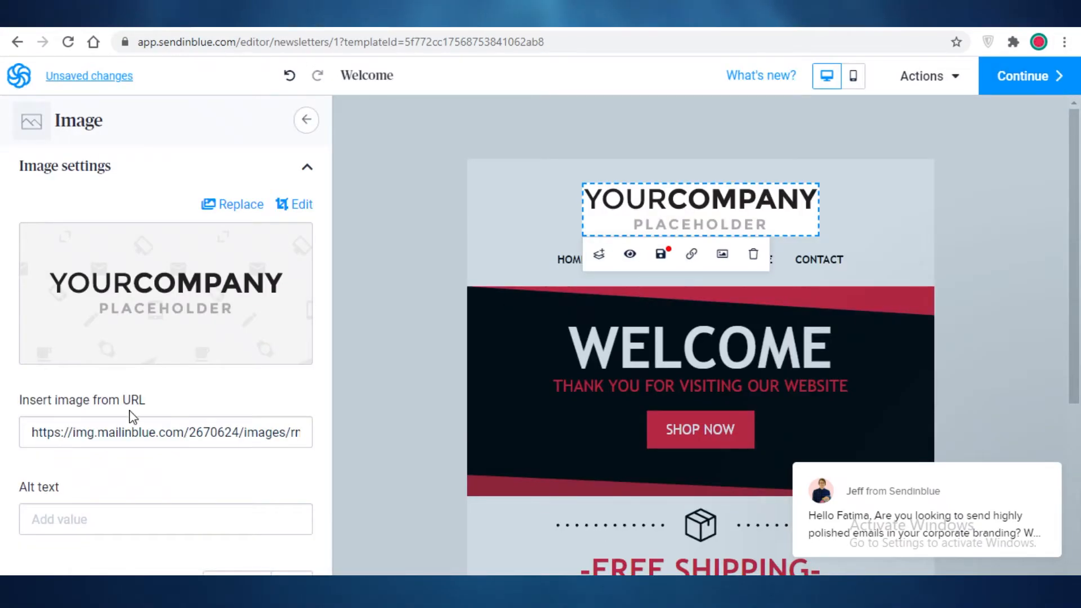
mouse_move(754, 255)
type("S")
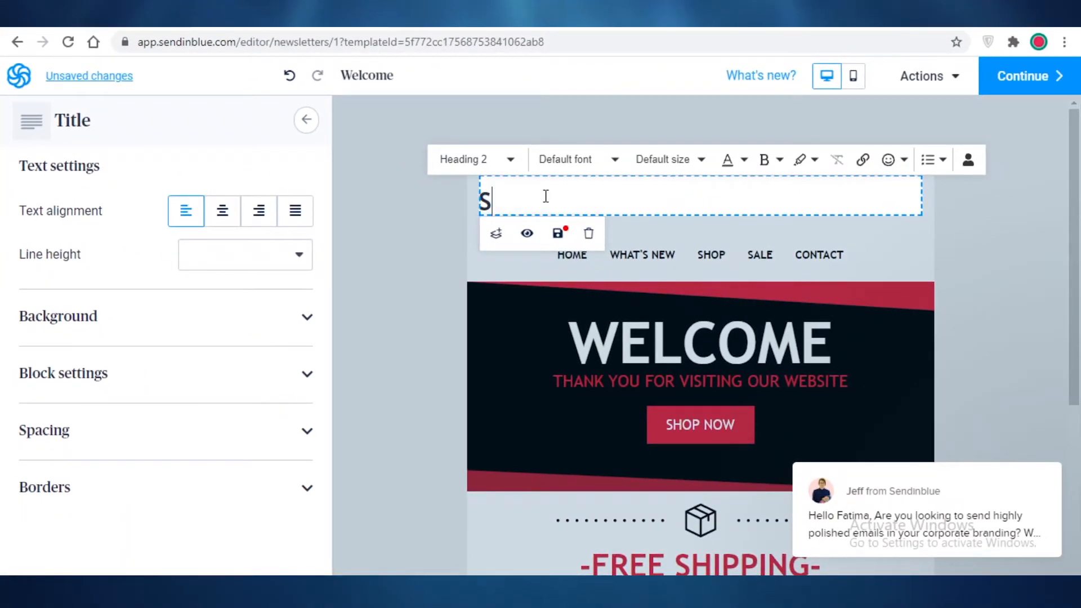
type("RUNCHIES UB")
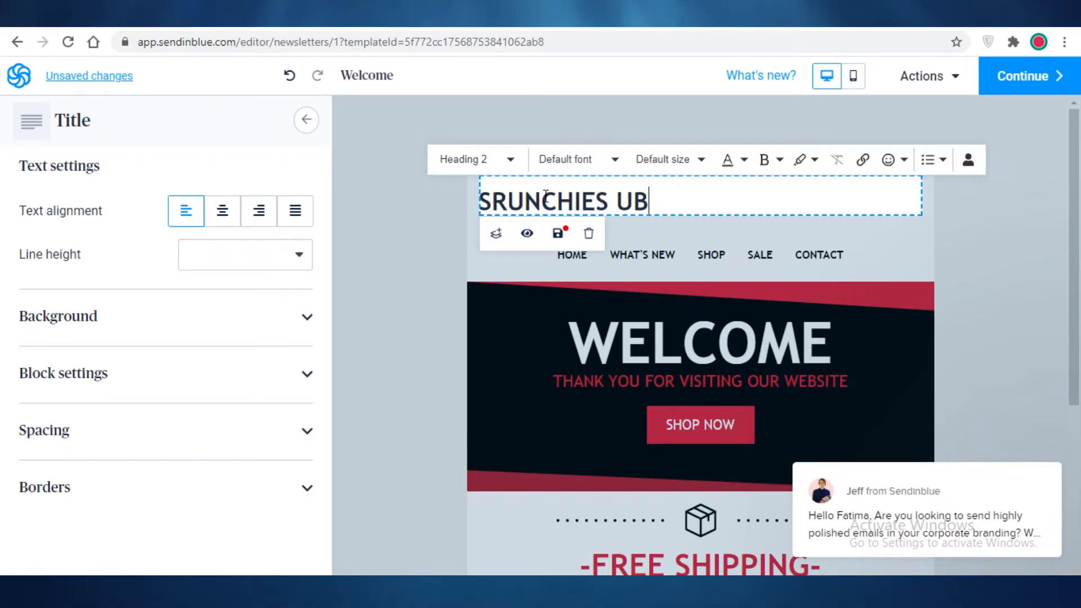
type("Y SARA")
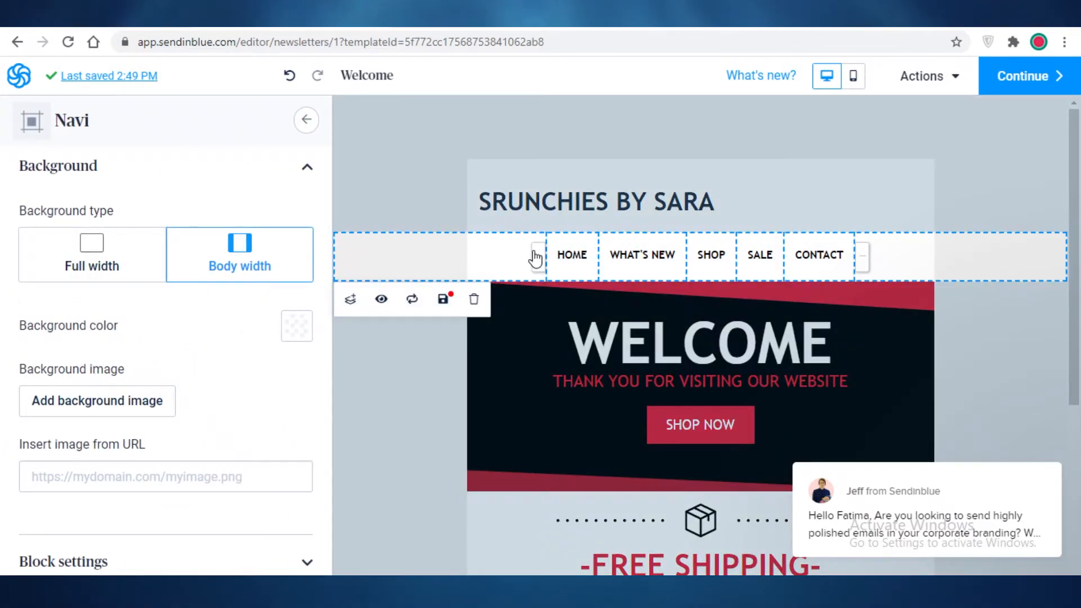
mouse_move(517, 321)
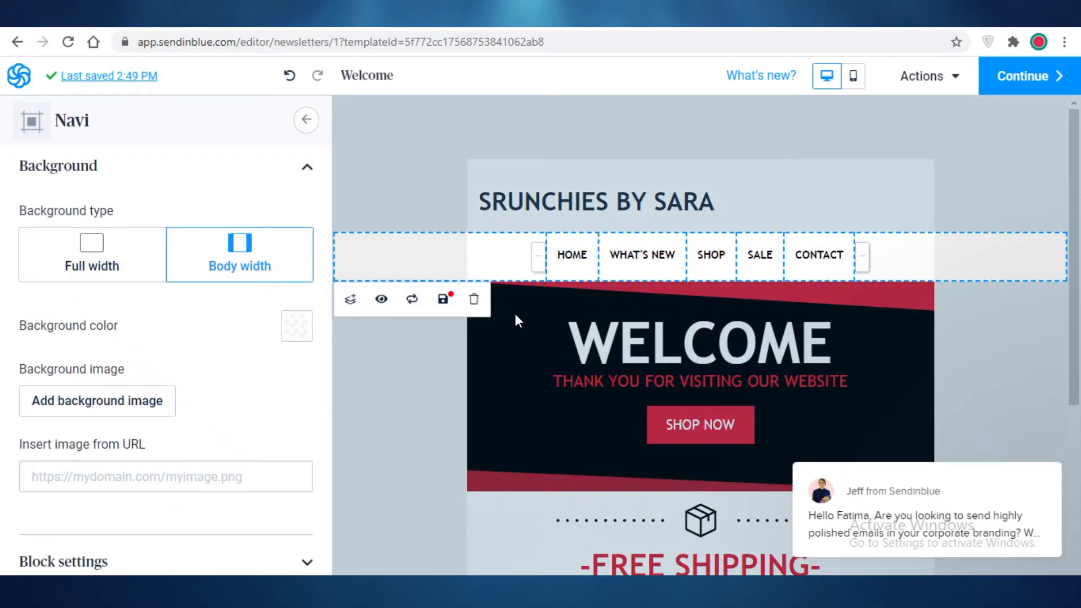
mouse_move(474, 298)
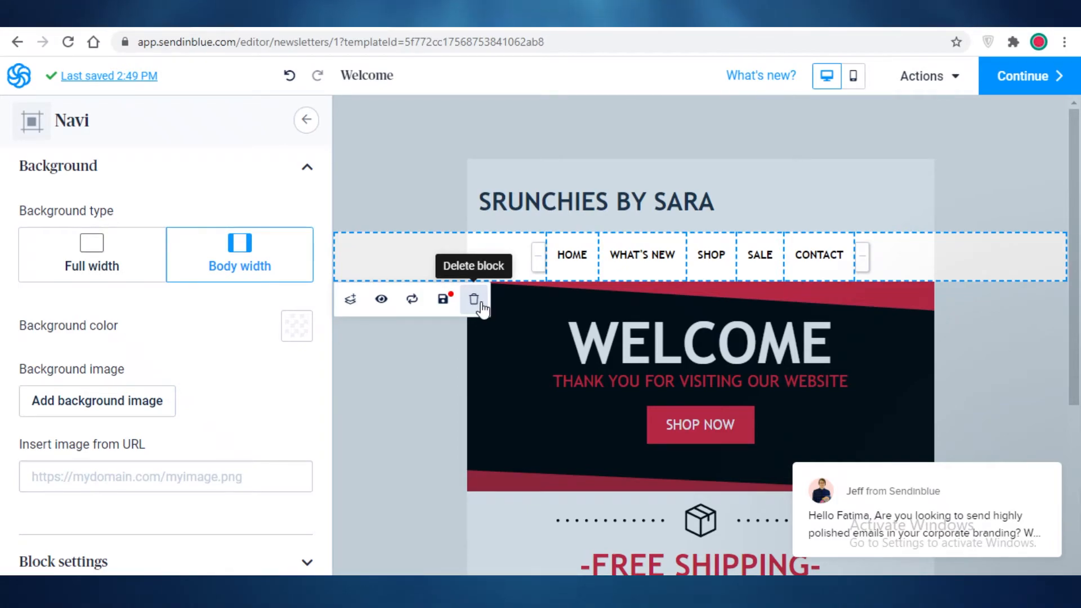
Step: Inspect the upper blocks of the Welcome email in the drag-and-drop editor
left_click(474, 298)
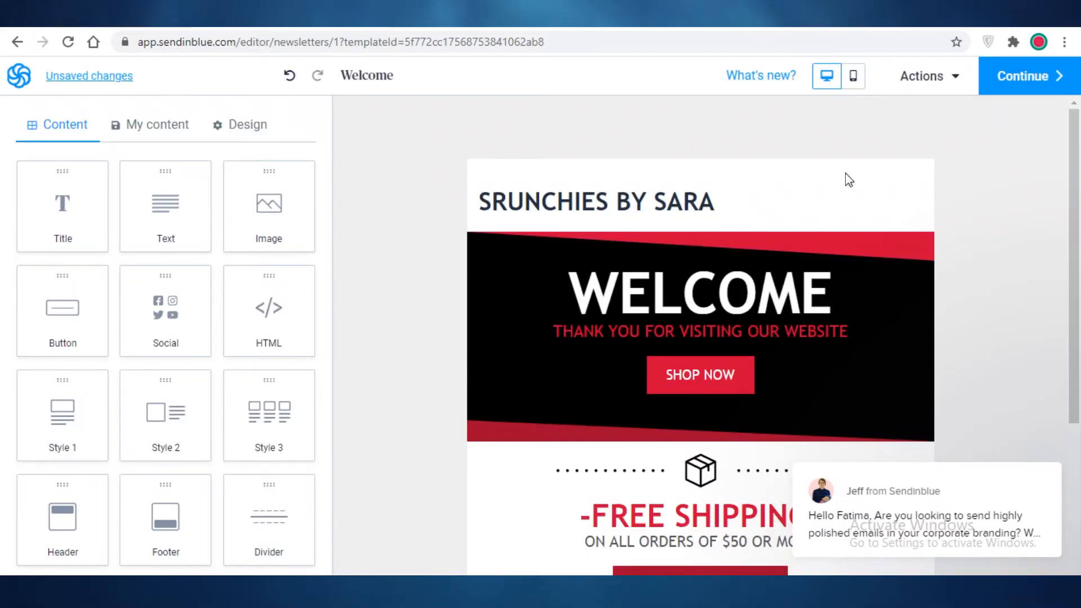
scroll("down", 3)
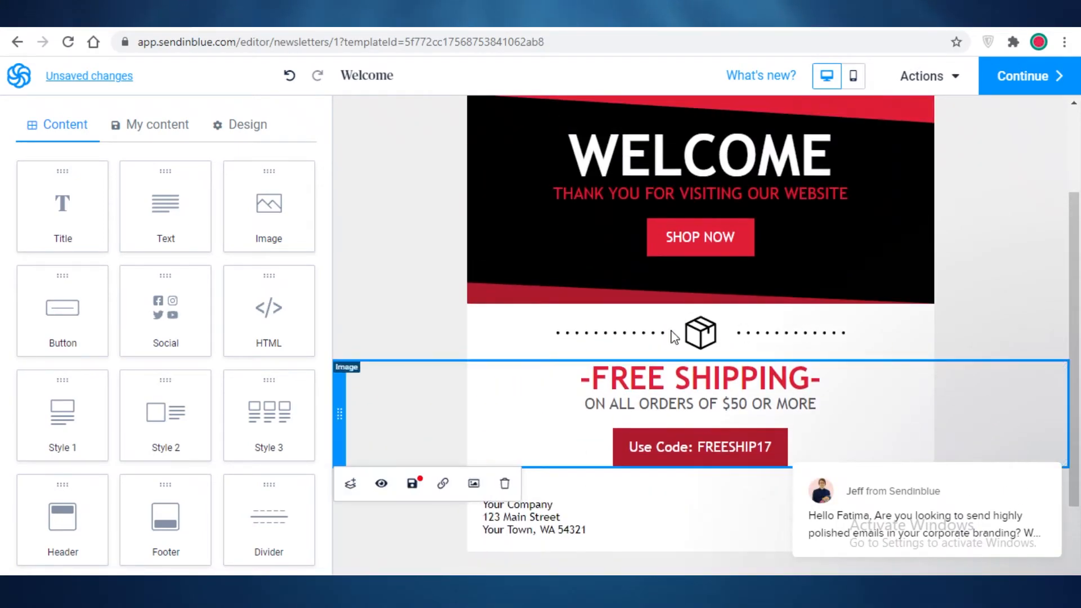
left_click(700, 333)
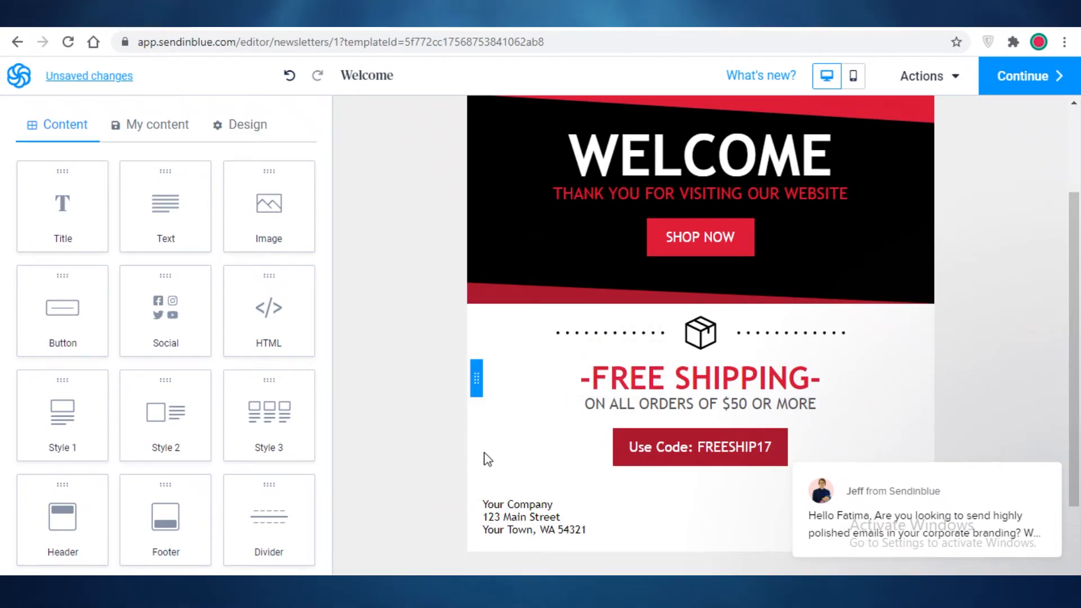
left_click(699, 377)
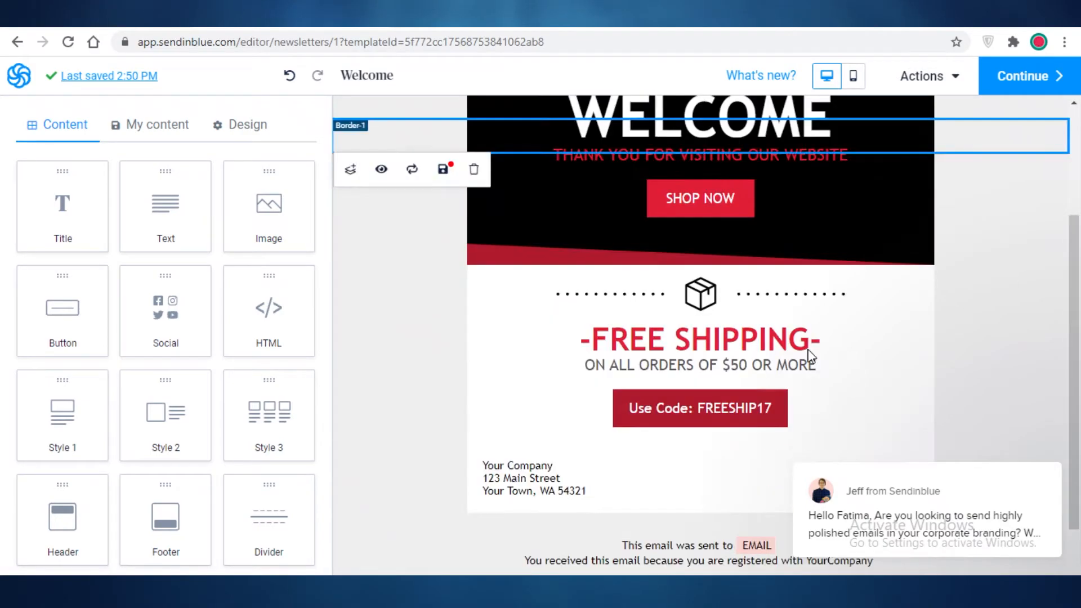
scroll("down", 3)
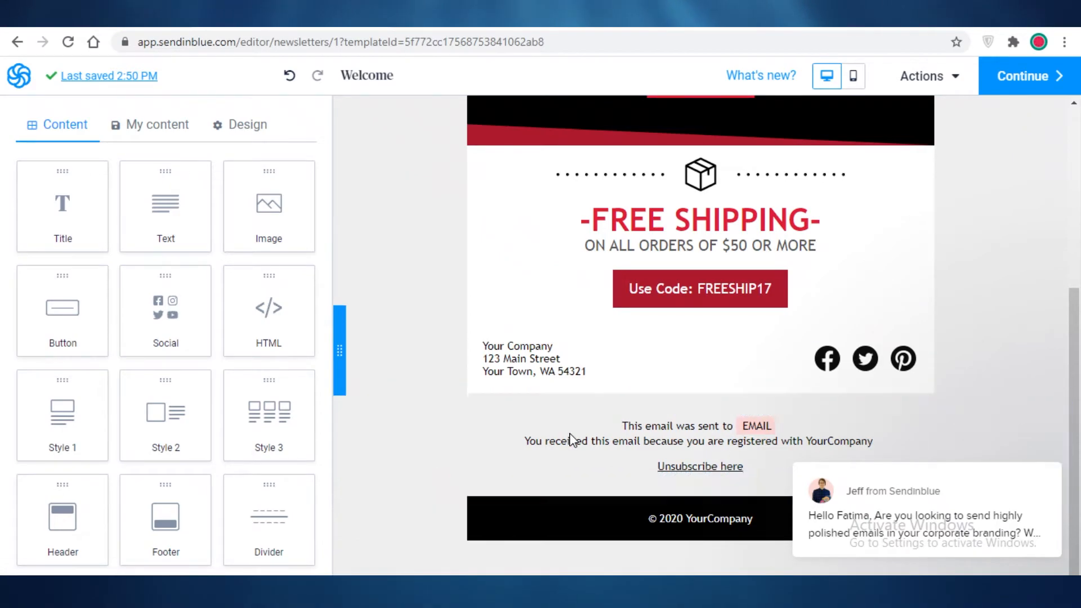
mouse_move(765, 470)
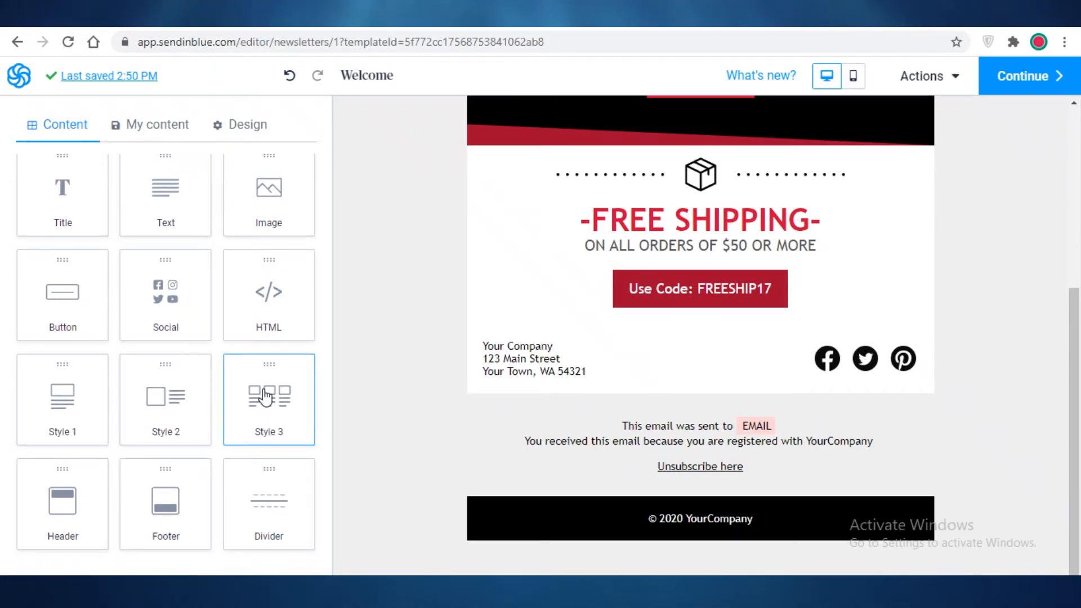
Step: Review the lower blocks down to the footer and the shipping icon's image settings
scroll("up", 3)
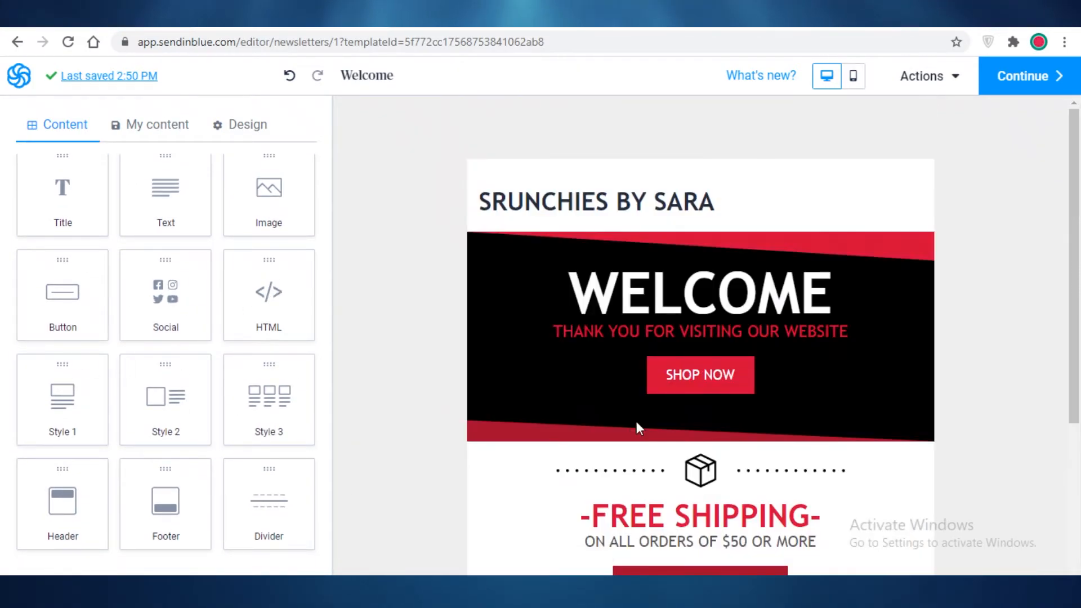
scroll("down", 3)
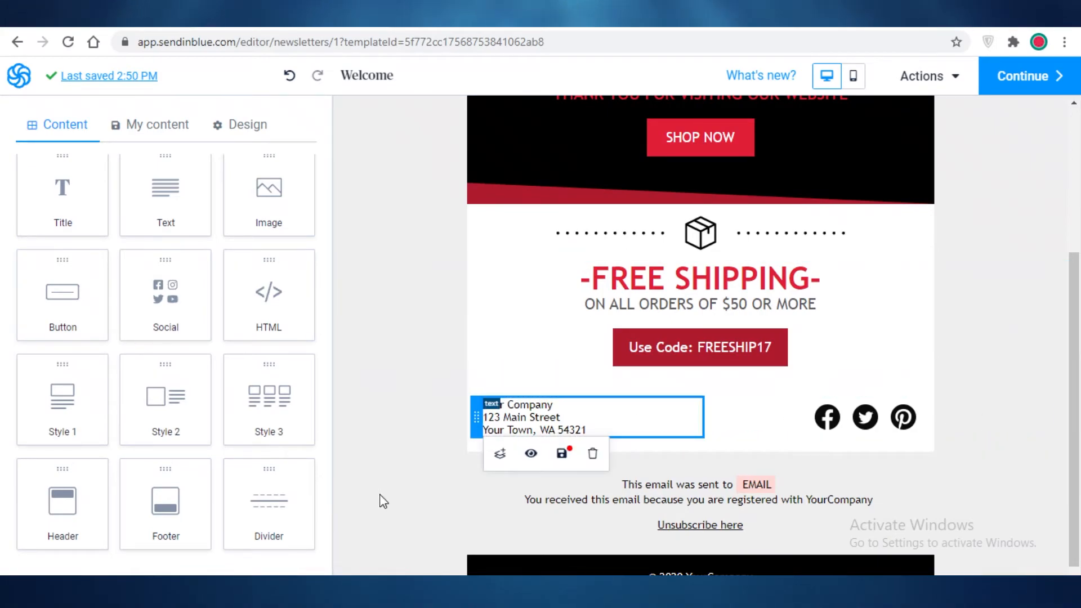
scroll("up", 3)
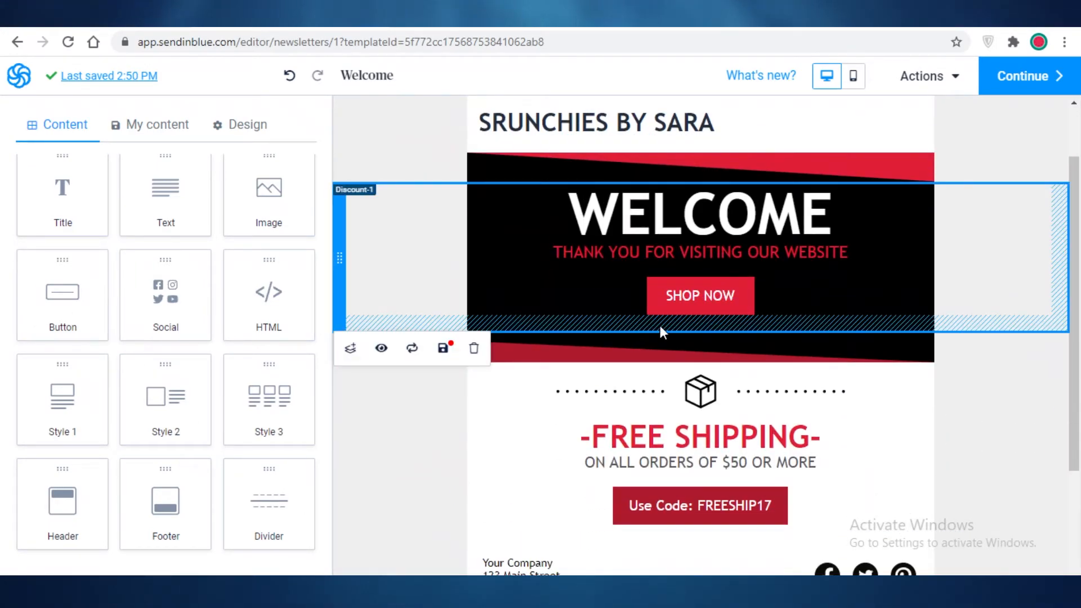
left_click(699, 391)
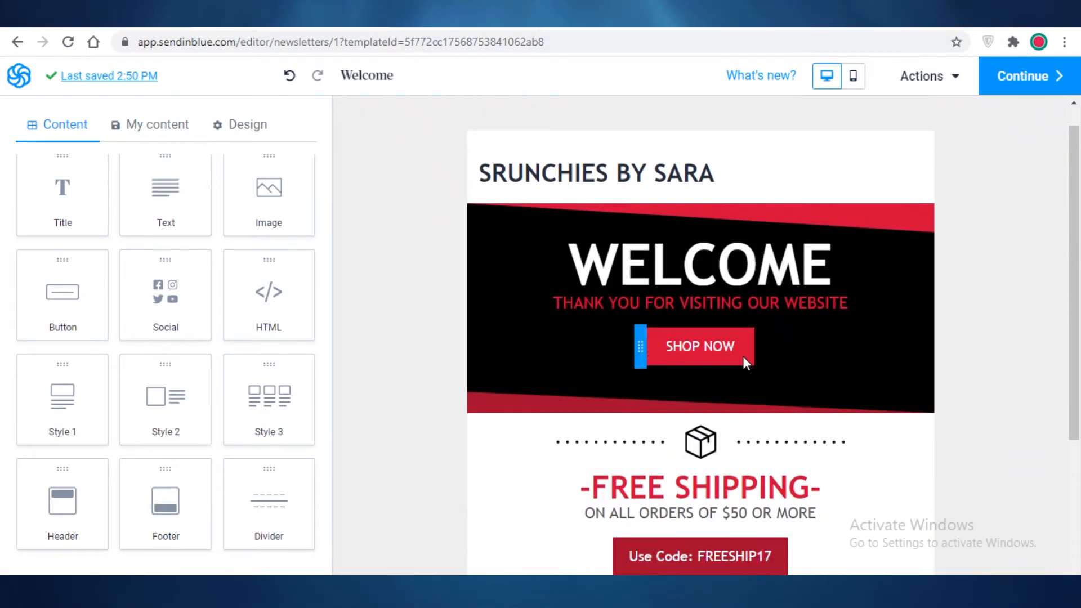
scroll("down", 3)
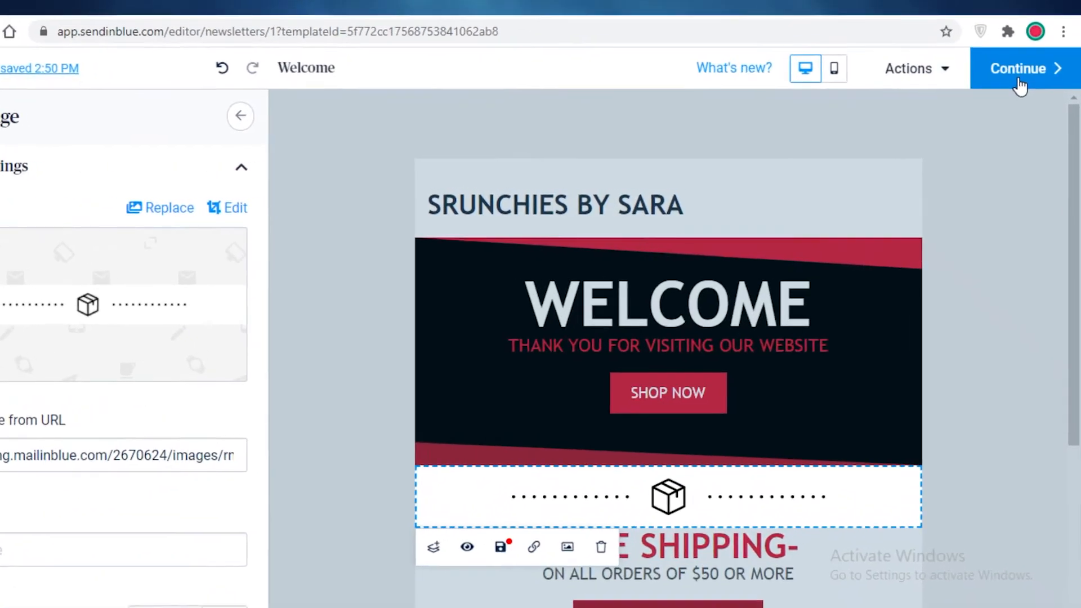
Step: Continue to the template summary, then save and activate the Welcome template
left_click(1024, 67)
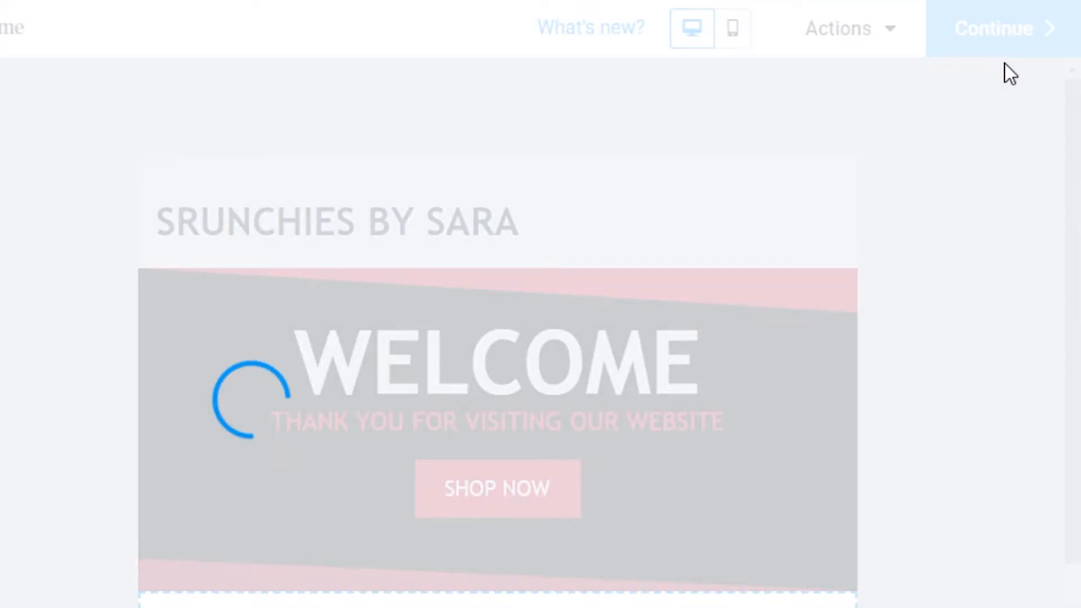
left_click(996, 28)
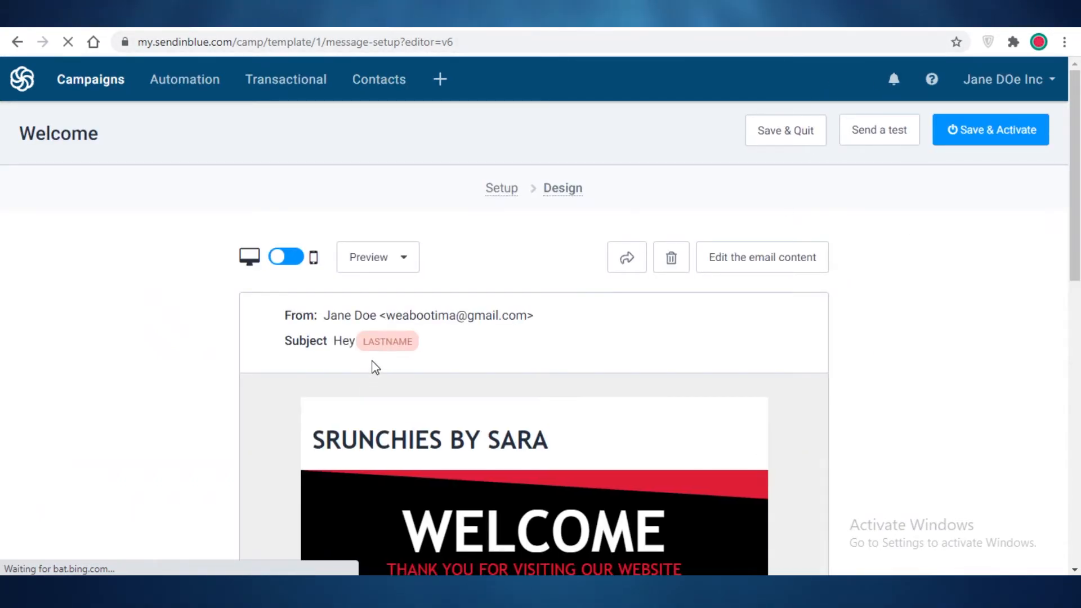
left_click(377, 257)
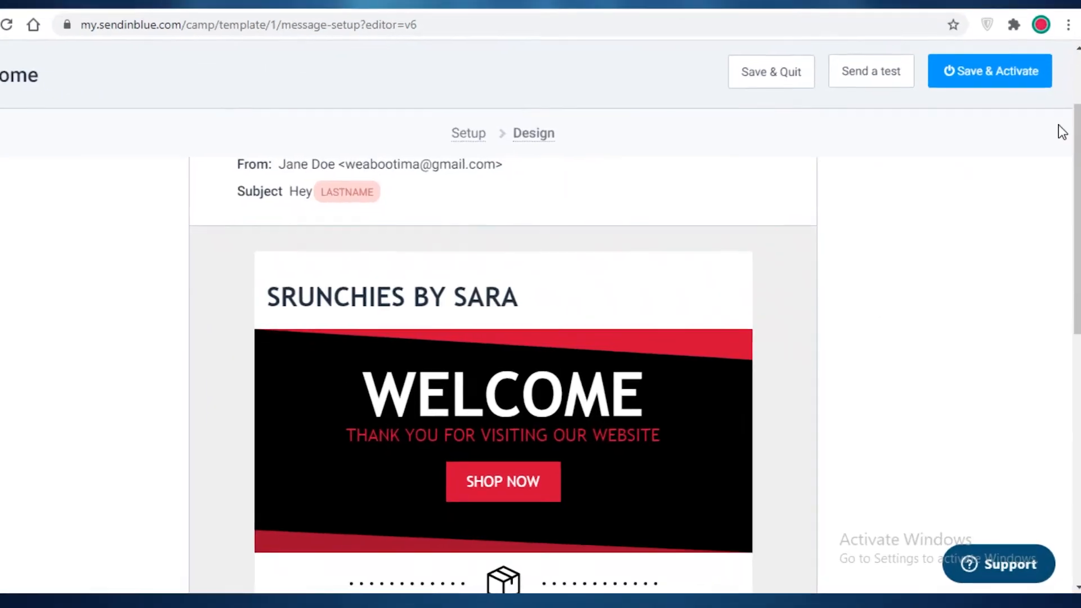
left_click(988, 69)
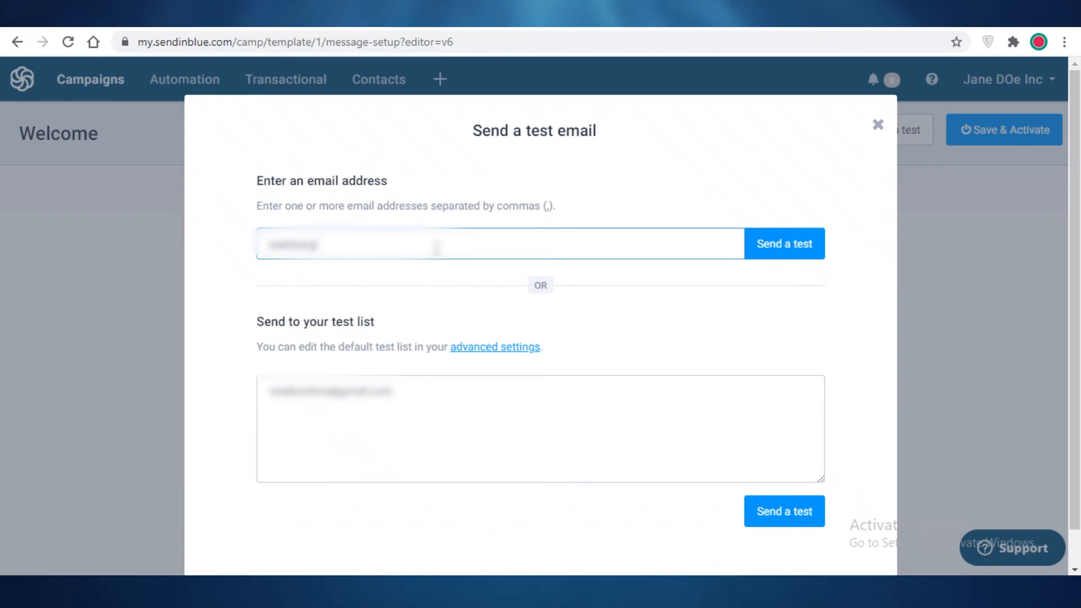
Step: Enter the test email address, add the contact to a list and send the test
type("email")
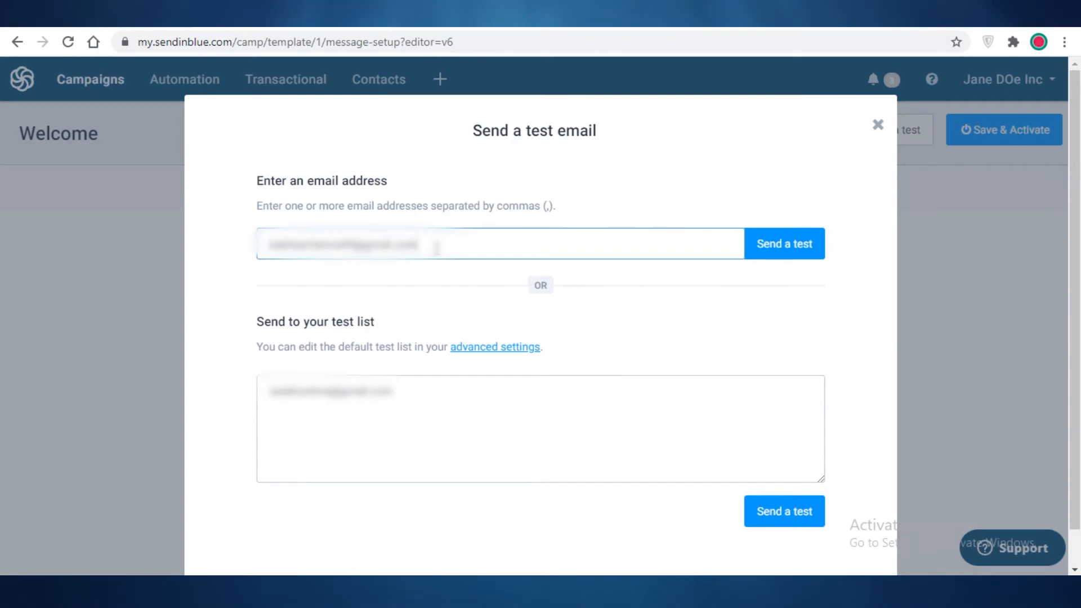
left_click(783, 243)
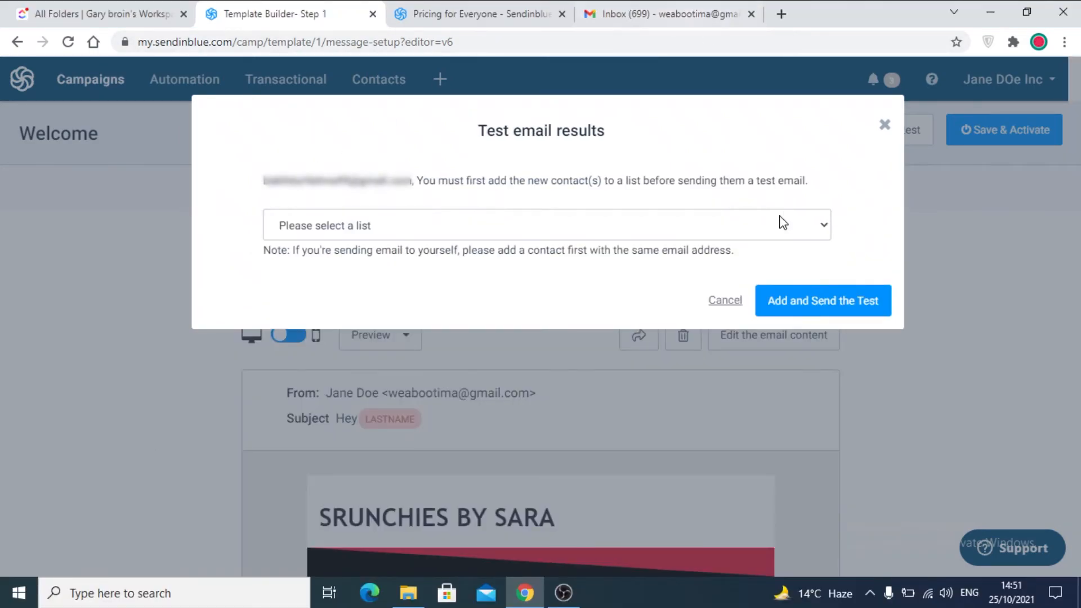
left_click(665, 14)
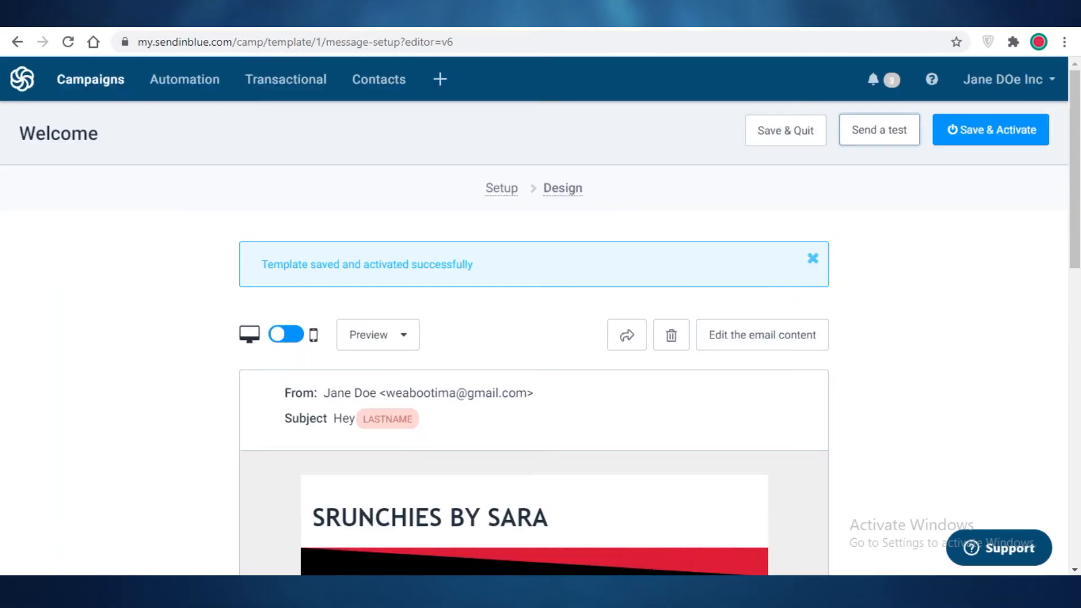
Step: Scroll through the received Welcome test email from Jane Doe in Gmail
scroll("down", 3)
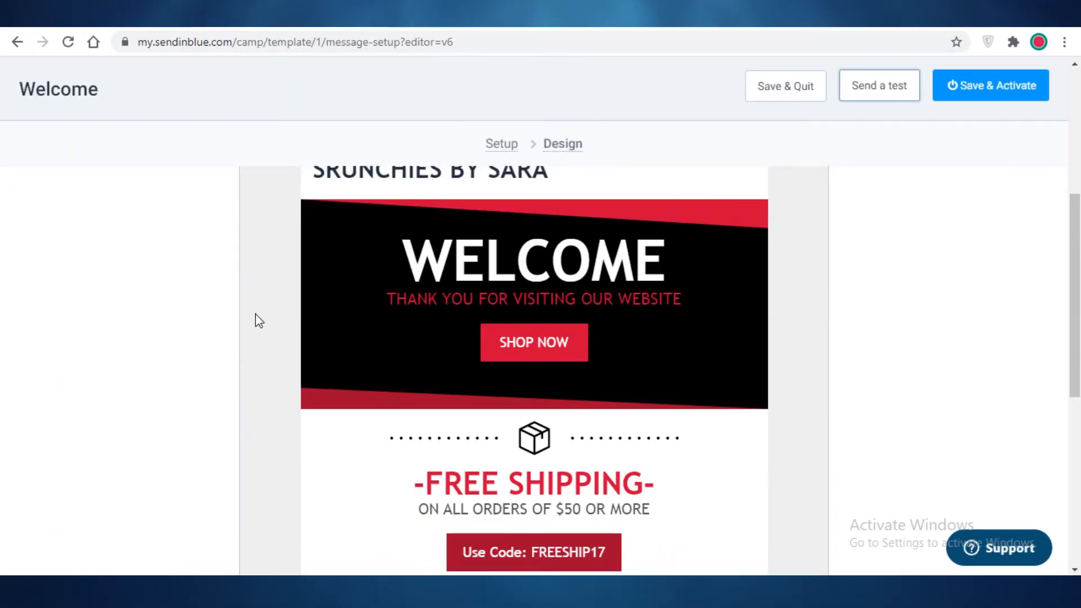
scroll("down", 3)
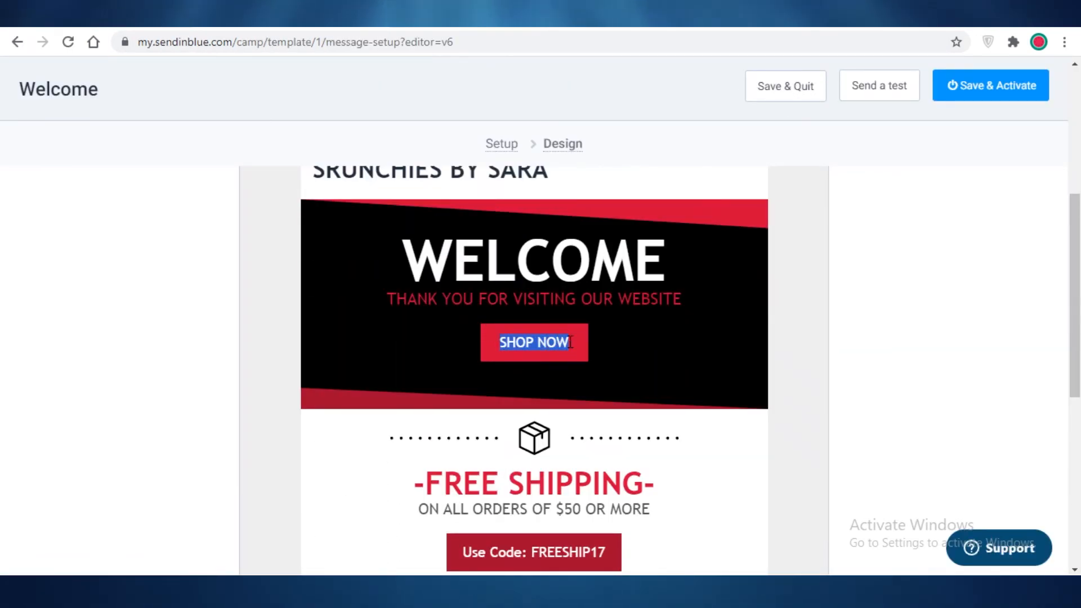
scroll("down", 3)
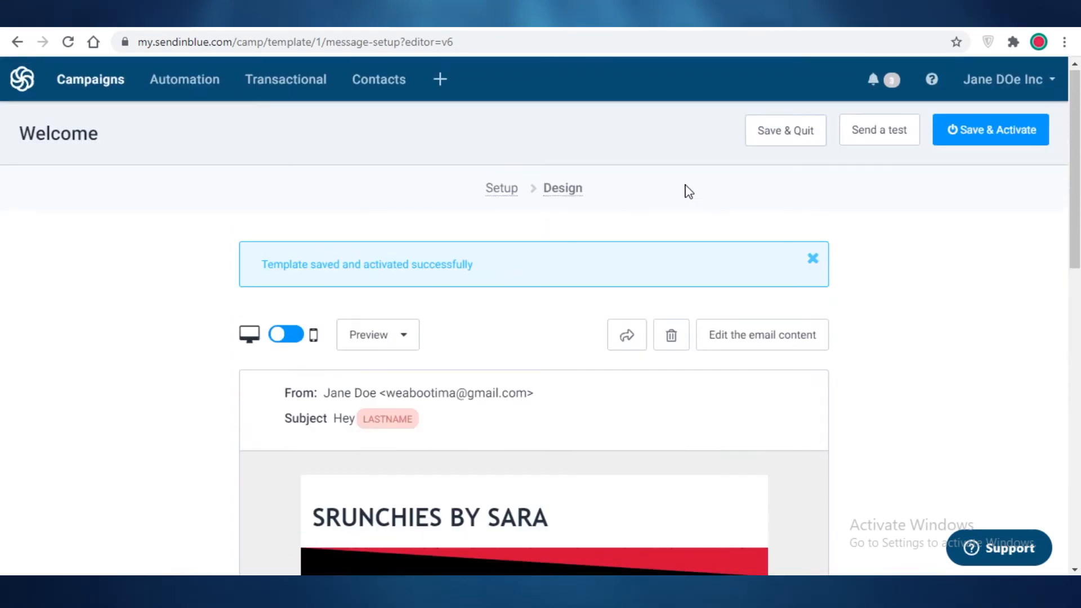
mouse_move(537, 258)
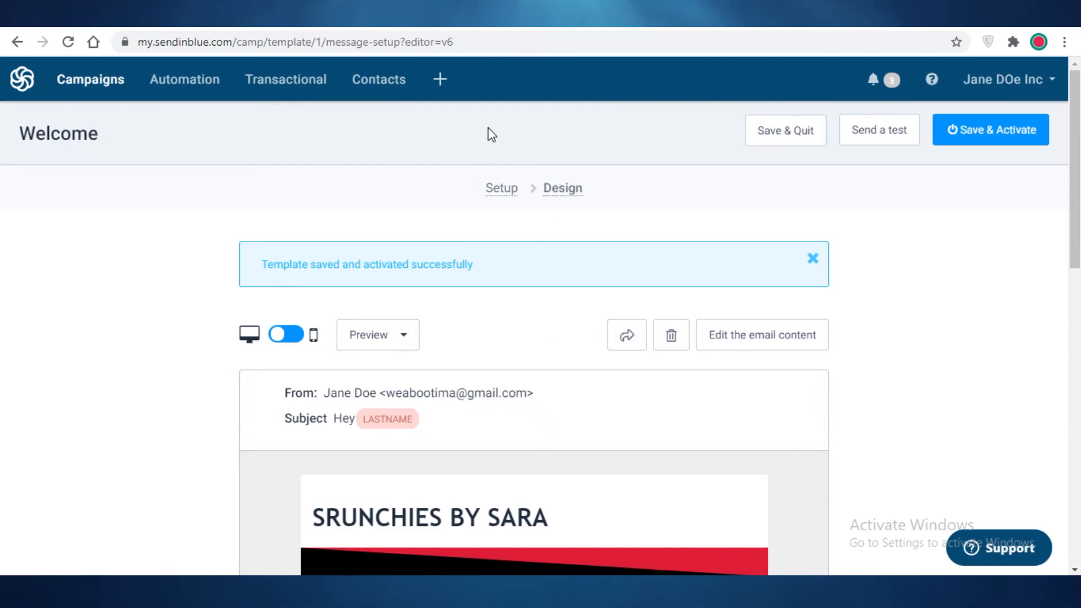
scroll("down", 3)
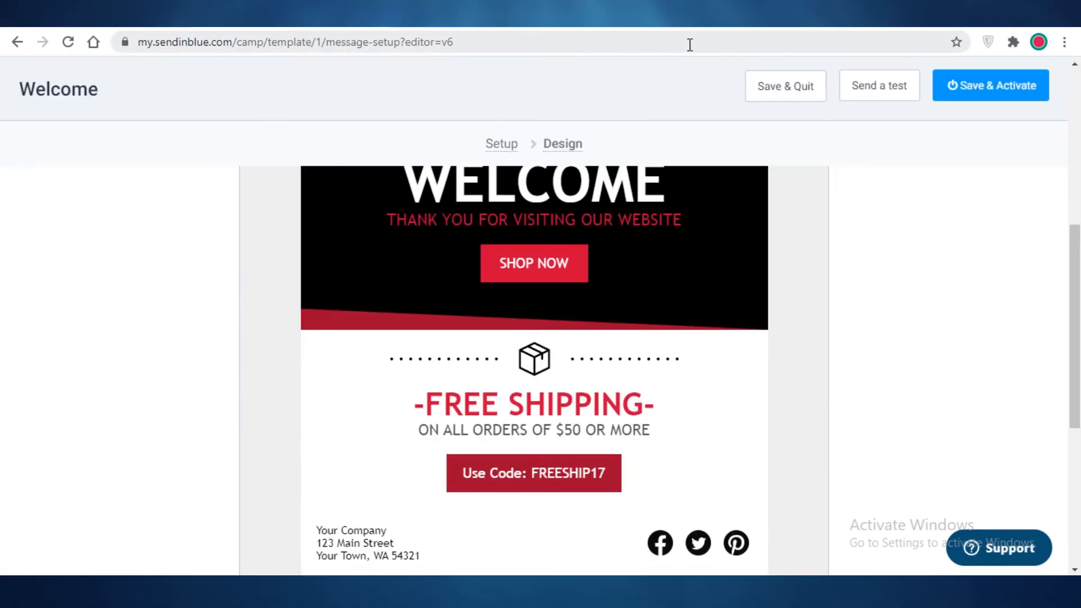
scroll("down", 3)
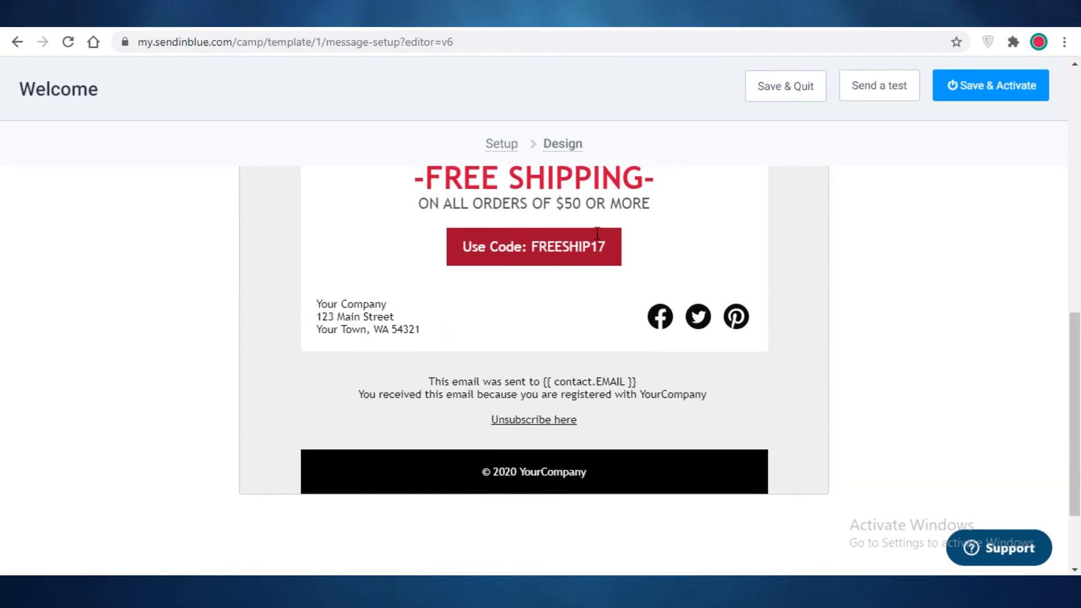
scroll("up", 3)
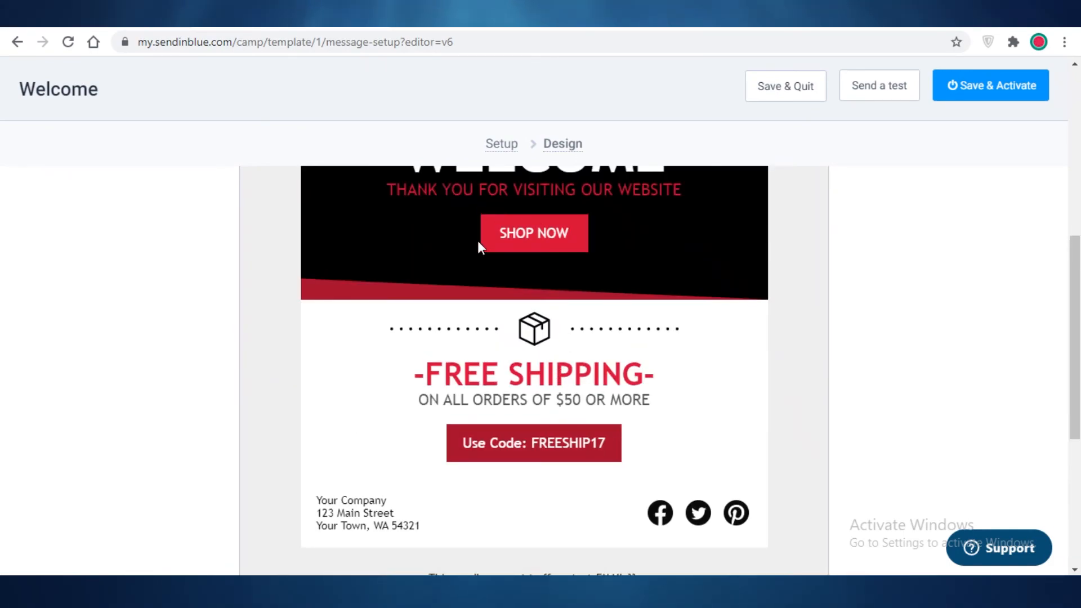
scroll("up", 3)
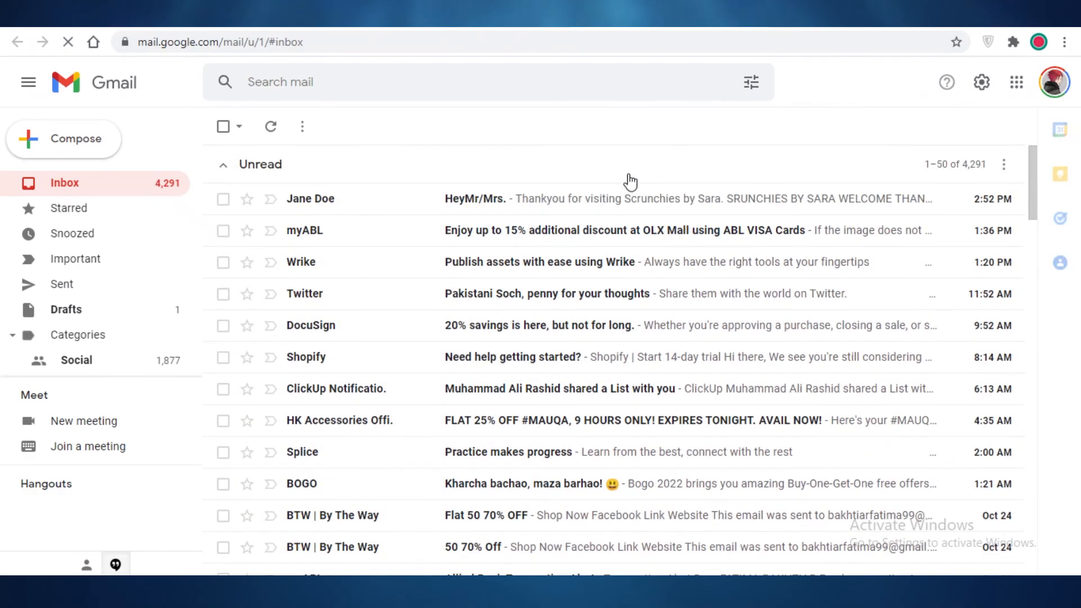
mouse_move(311, 199)
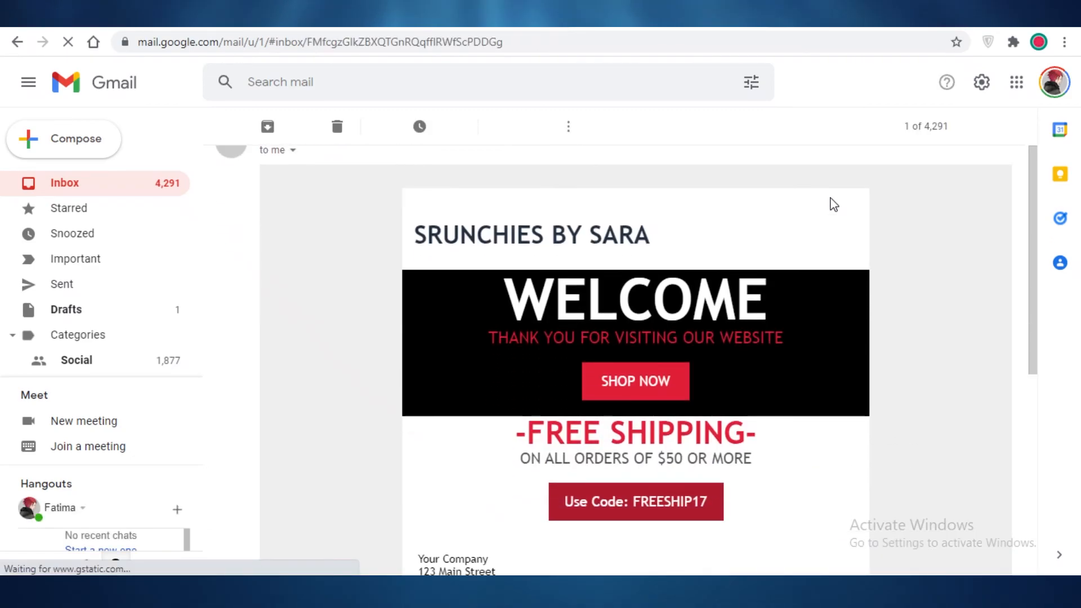
Step: Scroll through the received test email to view the SRUNCHIES BY SARA Welcome design
scroll("down", 3)
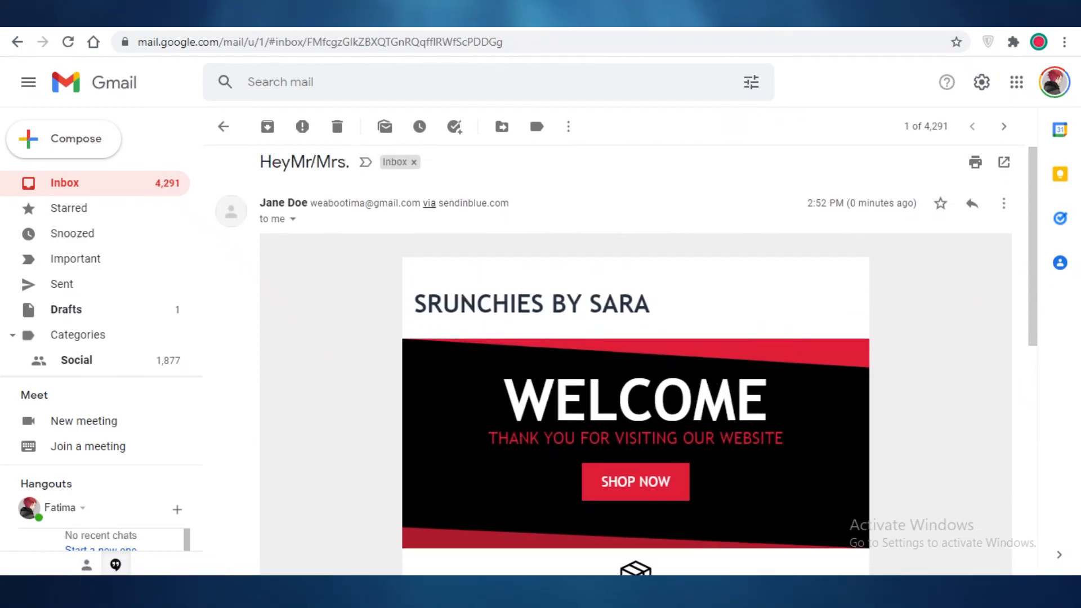
scroll("down", 3)
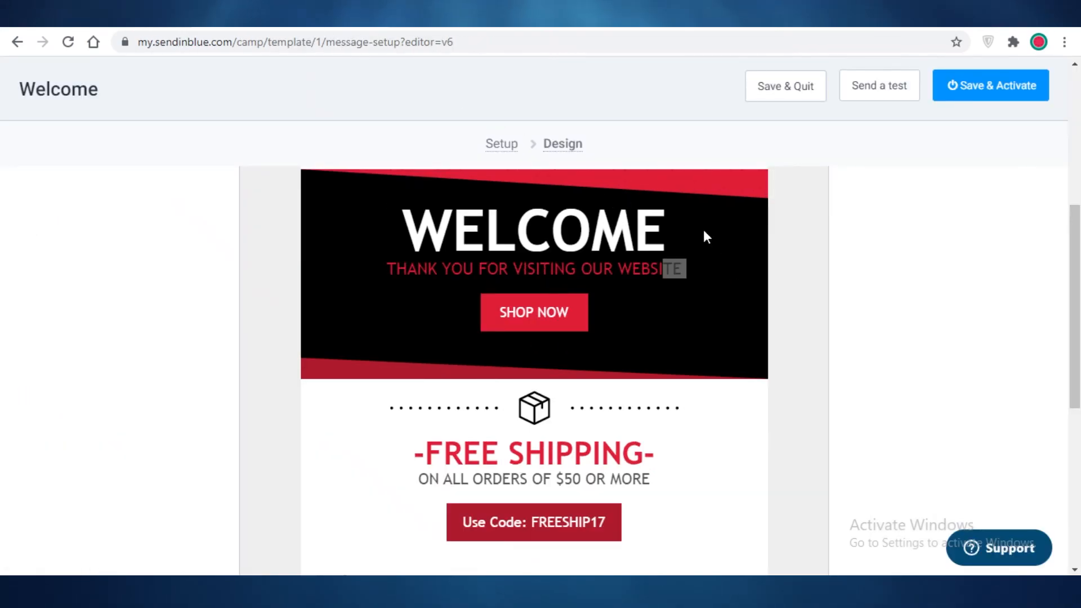
Step: Return to the Sendinblue Welcome template summary showing it saved and activated
left_click(990, 85)
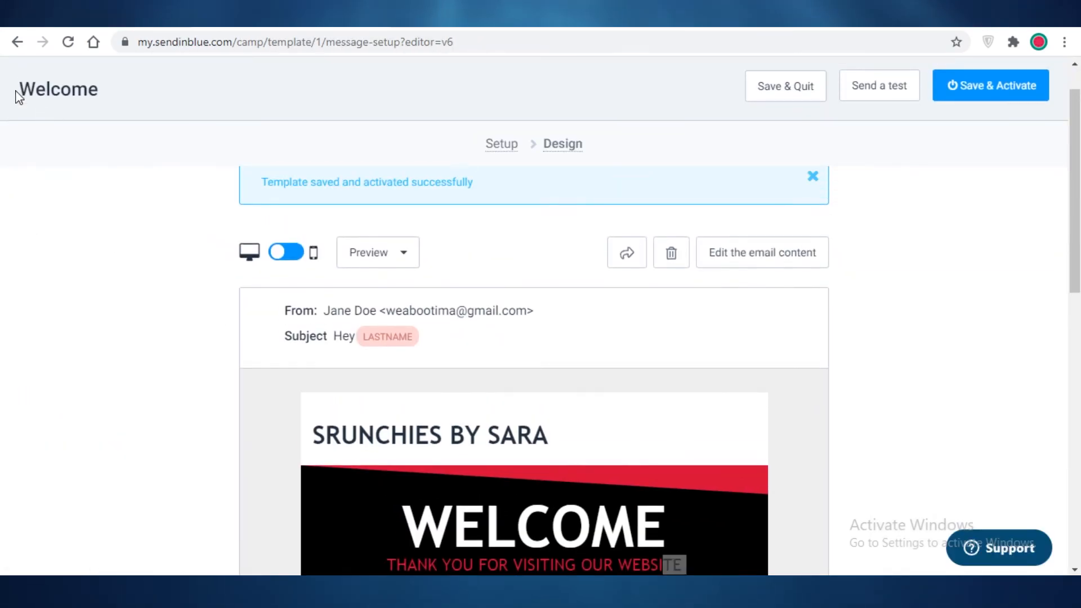